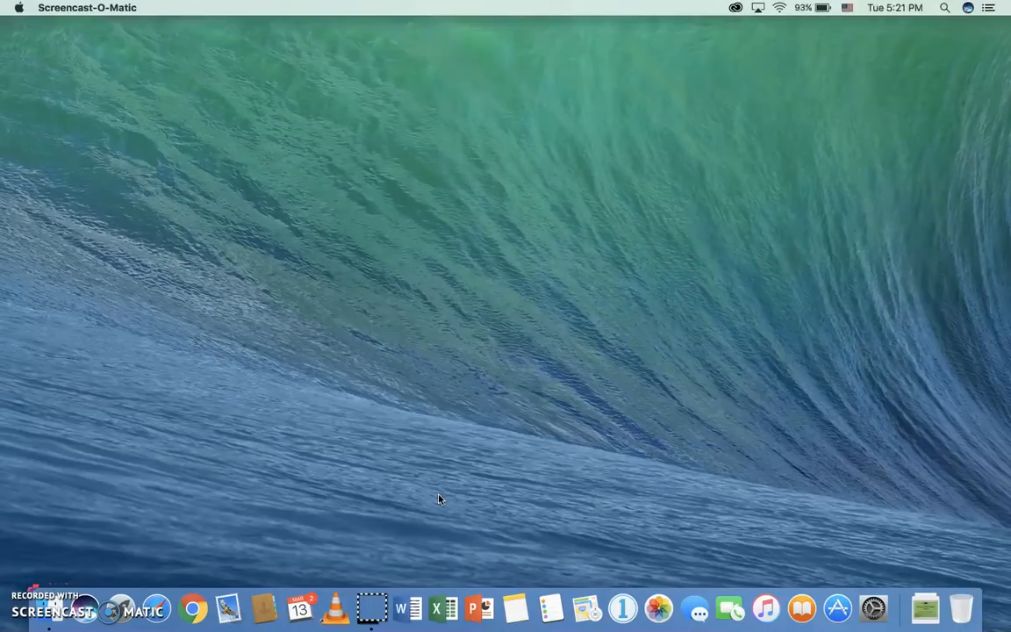
{"action": "mouse_move", "coordinate": [430, 500]}
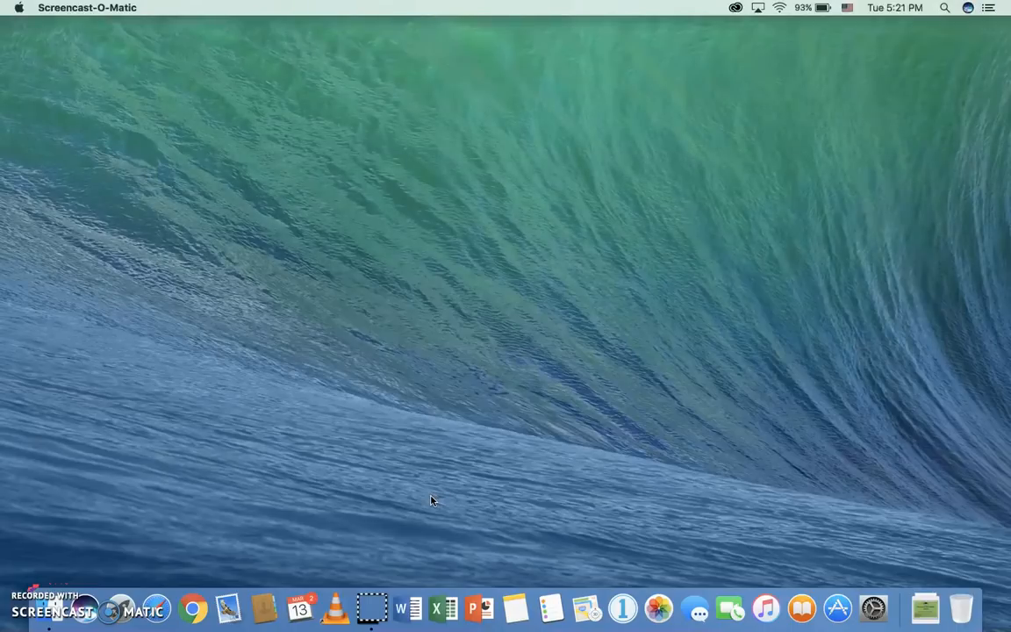
{"action": "mouse_move", "coordinate": [120, 609]}
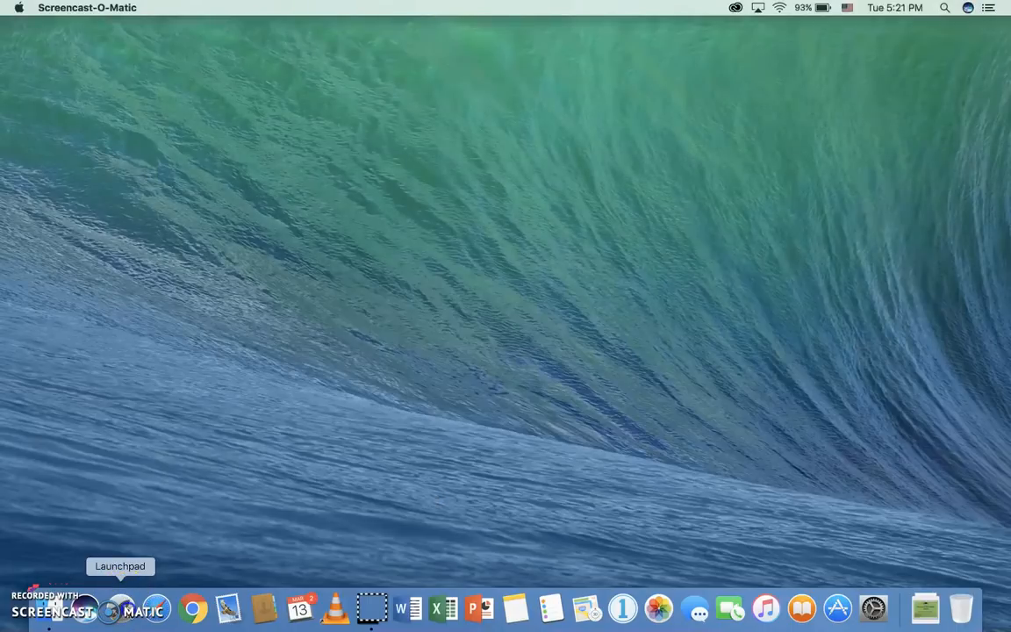
Launch Adobe After Effects CC 2018 from the Launchpad application grid.
{"action": "left_click", "coordinate": [108, 609]}
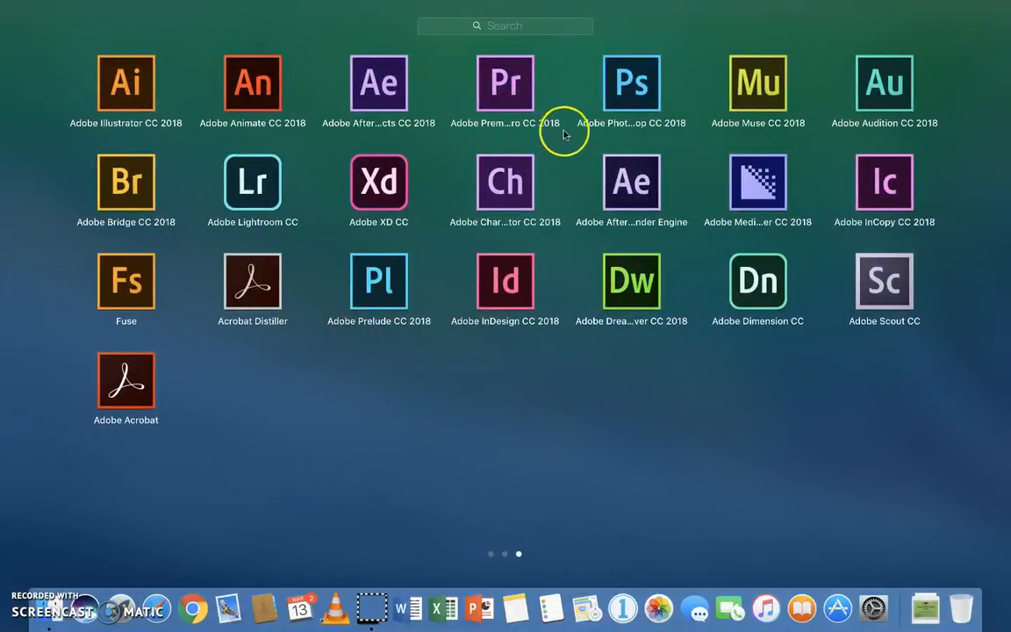
{"action": "mouse_move", "coordinate": [378, 123]}
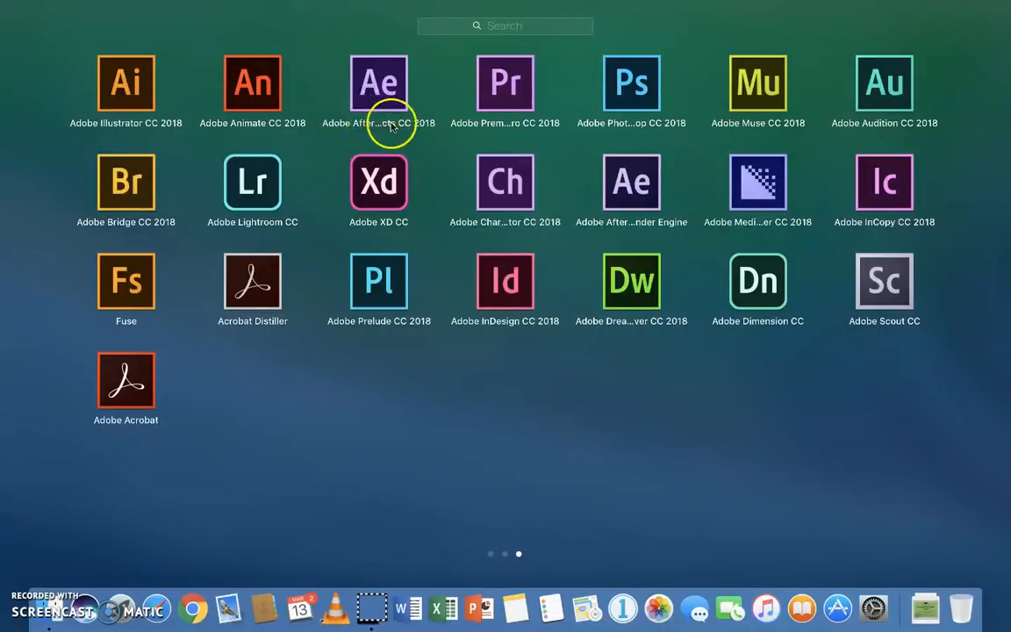
{"action": "mouse_move", "coordinate": [413, 123]}
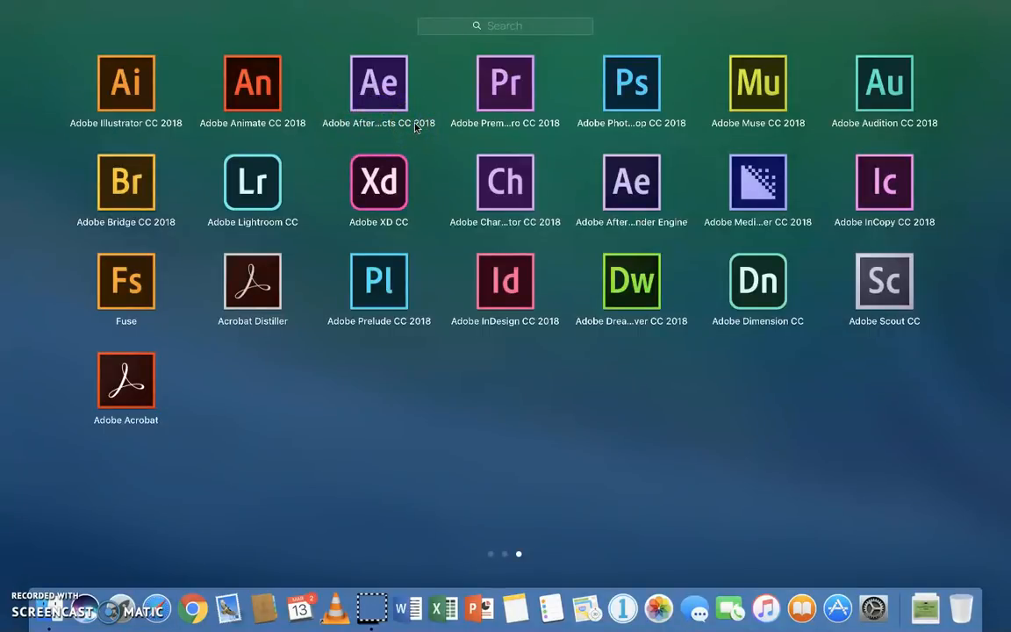
{"action": "left_click", "coordinate": [378, 83]}
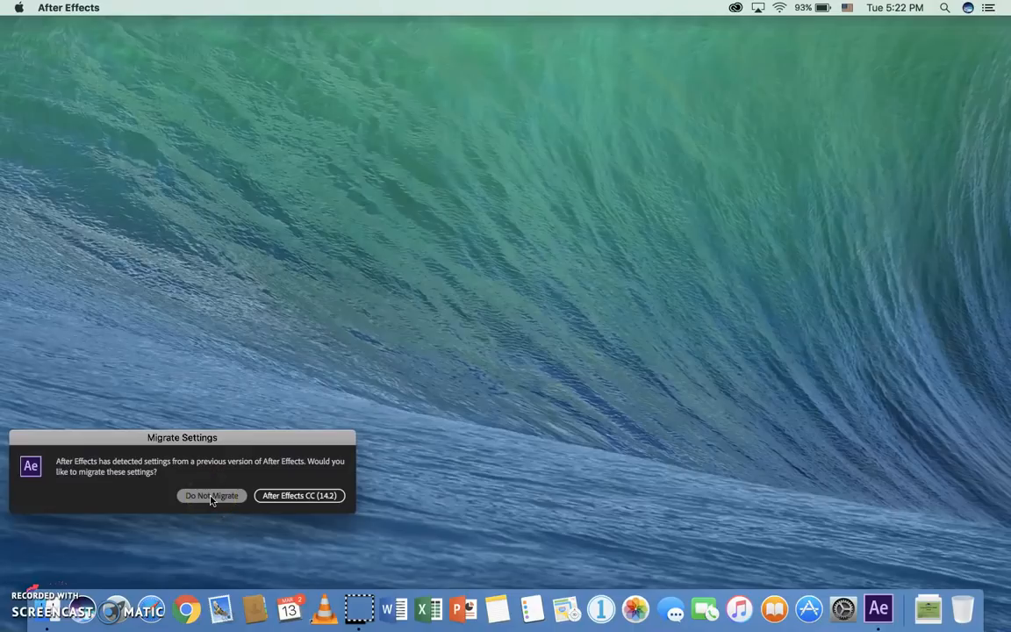
Choose Do Not Migrate and let After Effects open to an untitled project.
{"action": "left_click", "coordinate": [212, 495]}
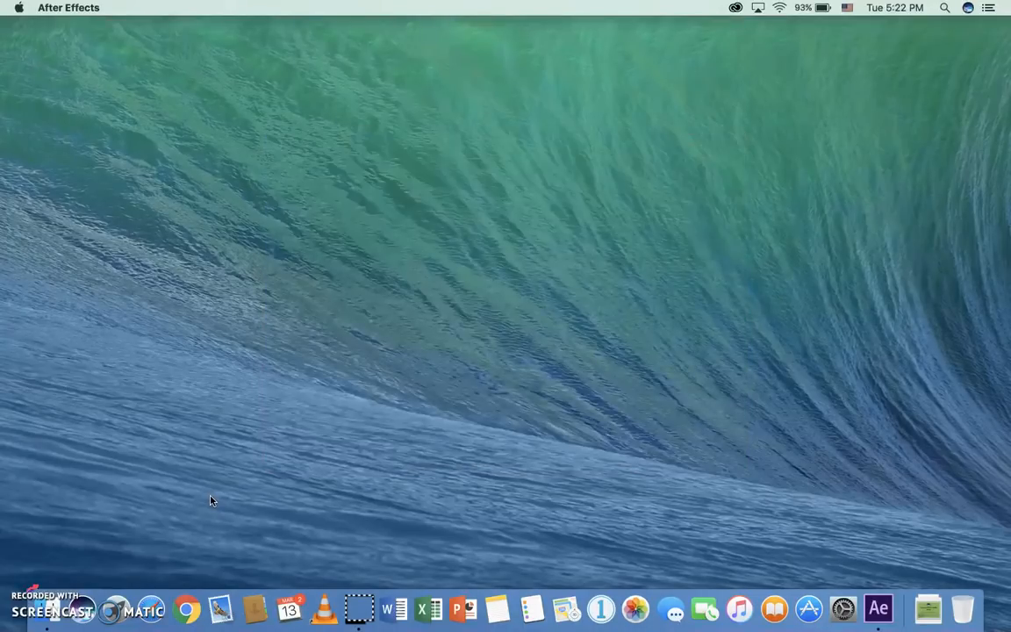
{"action": "left_click", "coordinate": [878, 608]}
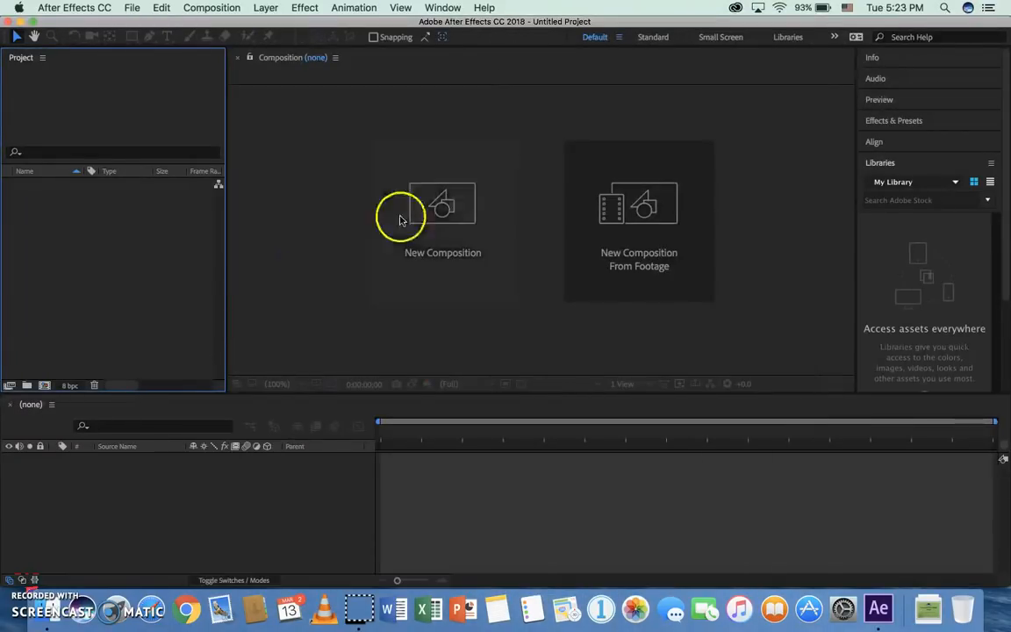
Create composition 'IntroFL' using HDTV 1080 29.97 with duration 0;00;05;00.
{"action": "left_click", "coordinate": [442, 207]}
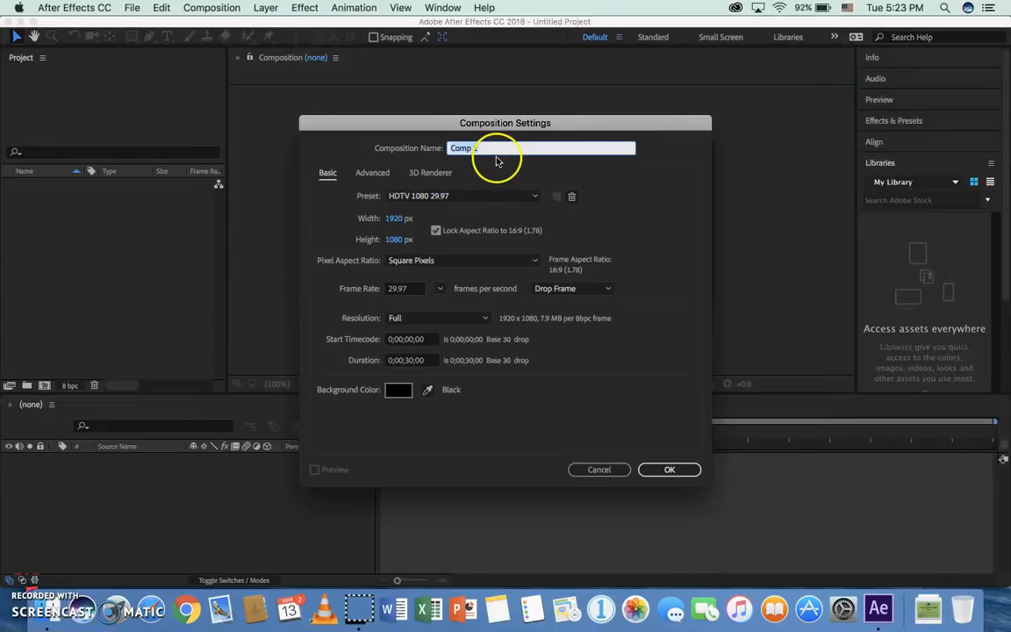
{"action": "type", "text": "In"}
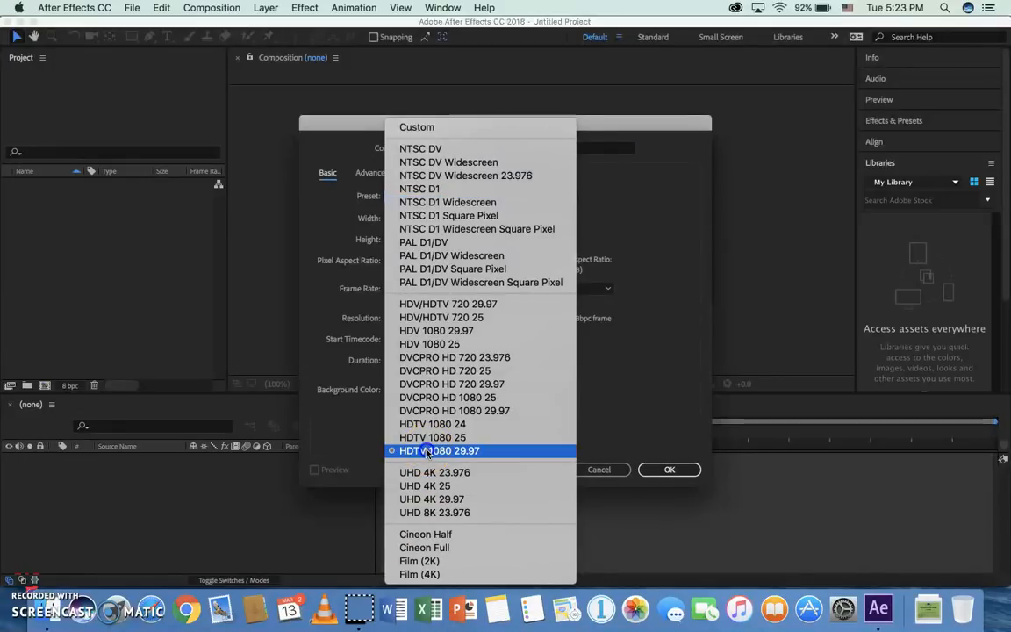
{"action": "left_click", "coordinate": [439, 450]}
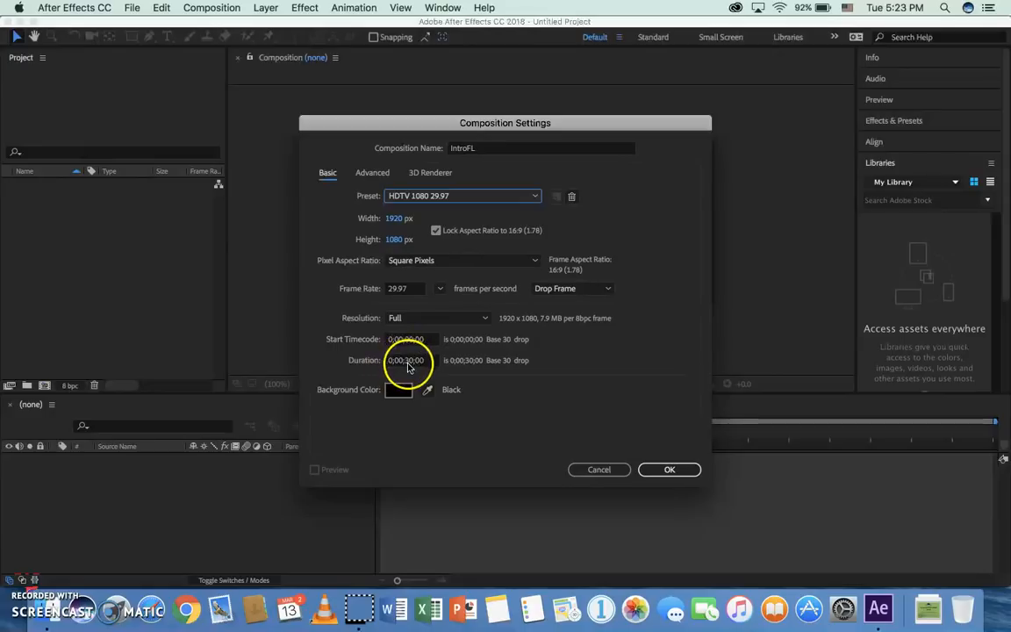
{"action": "left_click", "coordinate": [406, 360]}
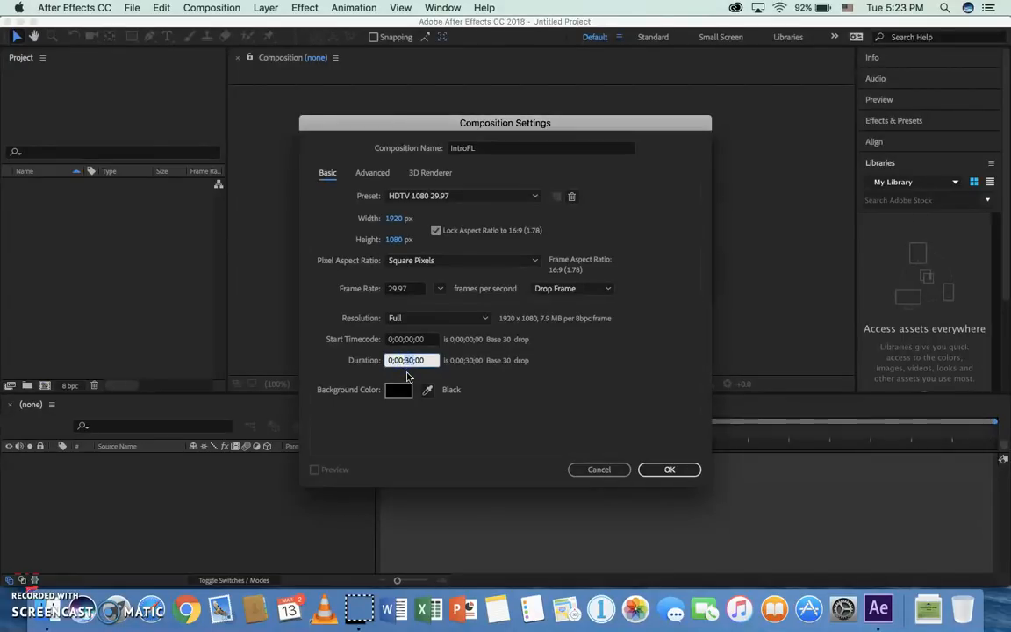
{"action": "type", "text": "0;00;05;00"}
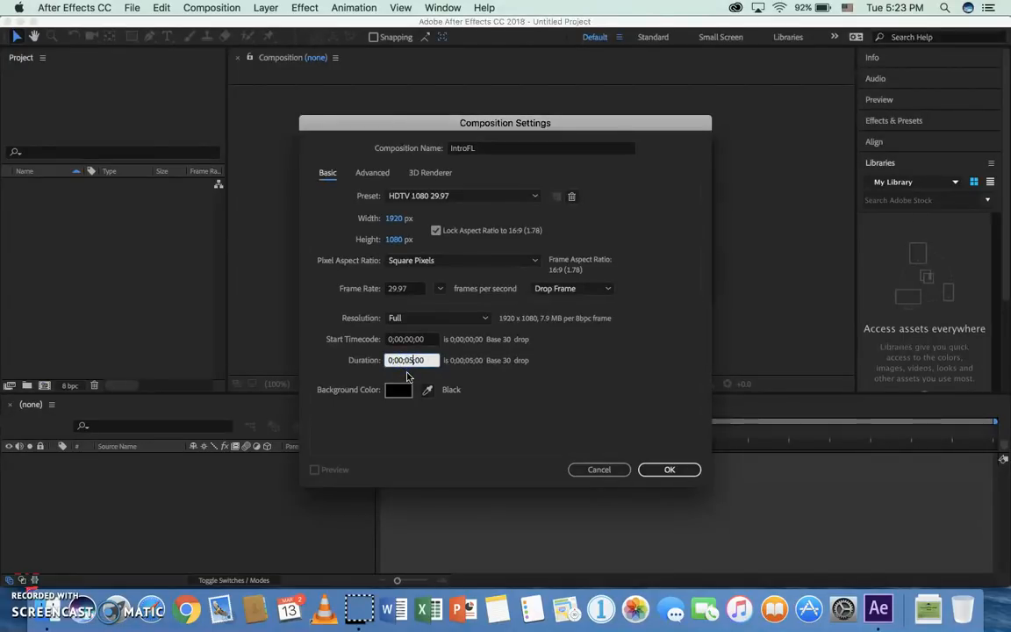
{"action": "left_click", "coordinate": [407, 360]}
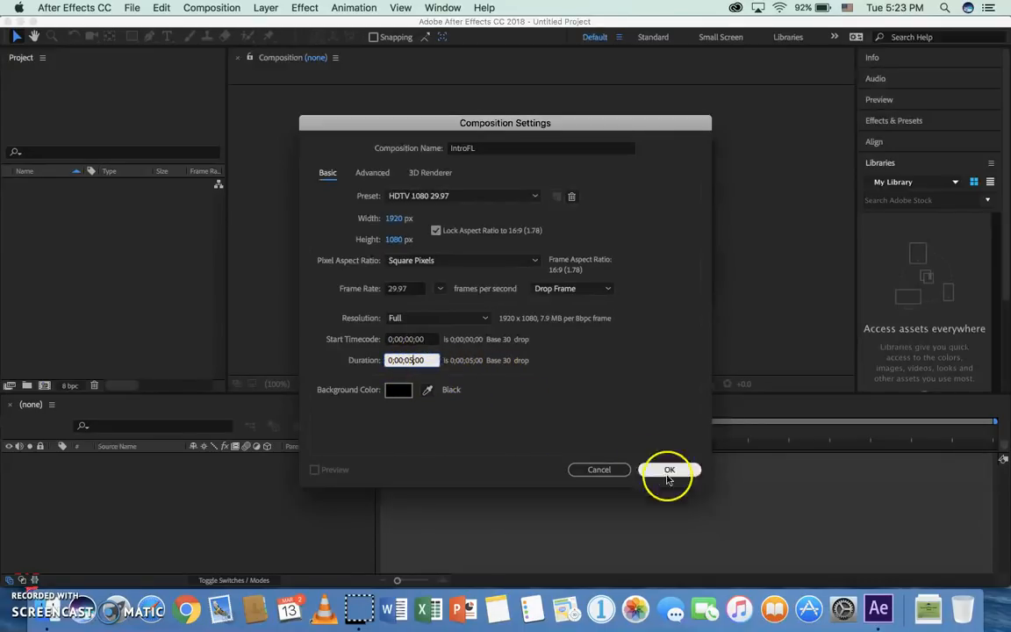
{"action": "left_click", "coordinate": [670, 469]}
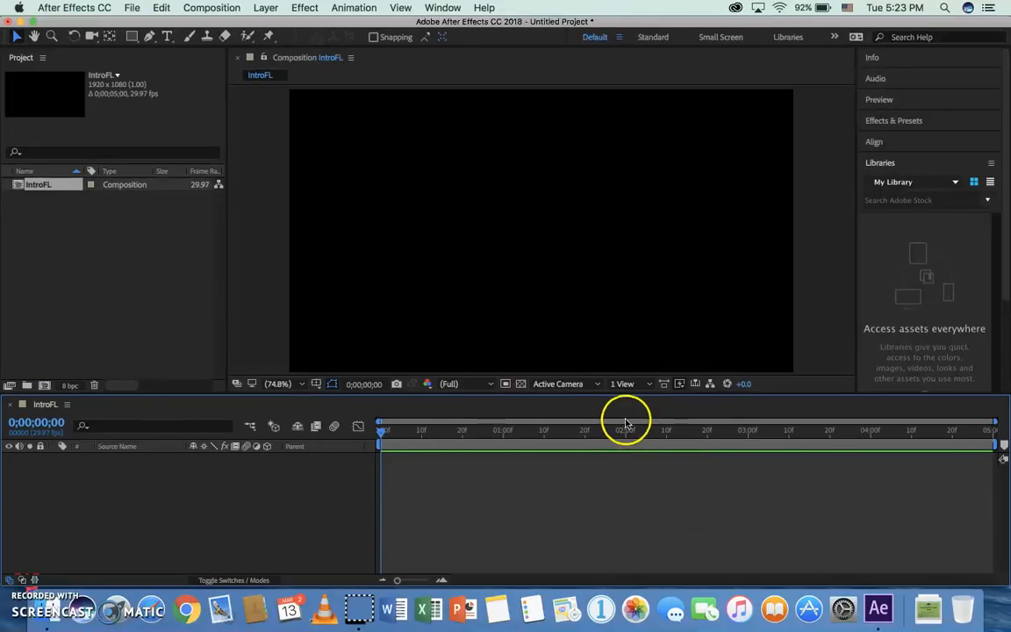
{"action": "left_click", "coordinate": [625, 384]}
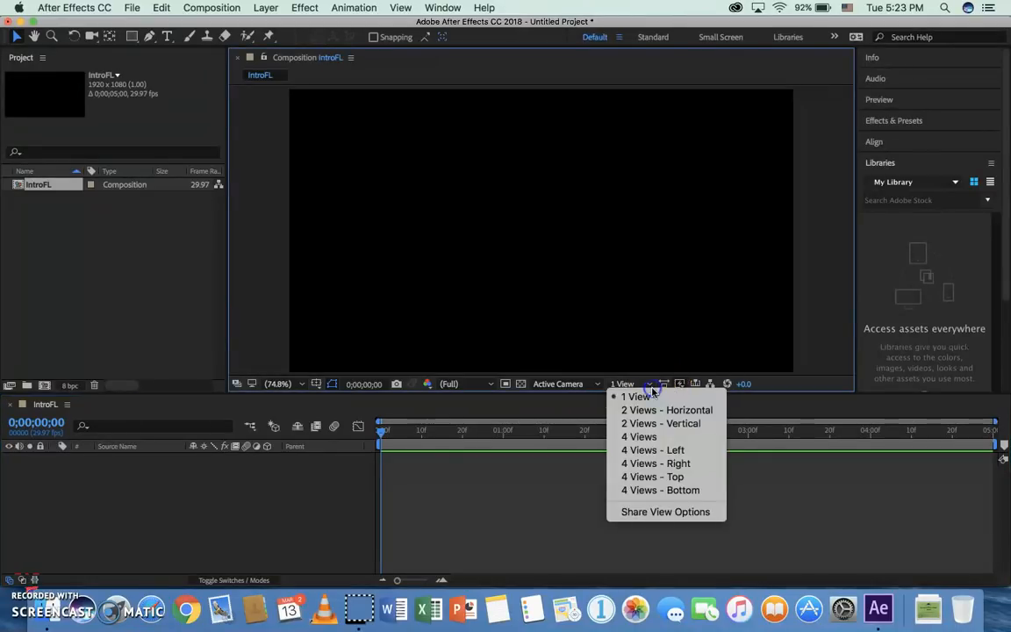
{"action": "left_click", "coordinate": [637, 396]}
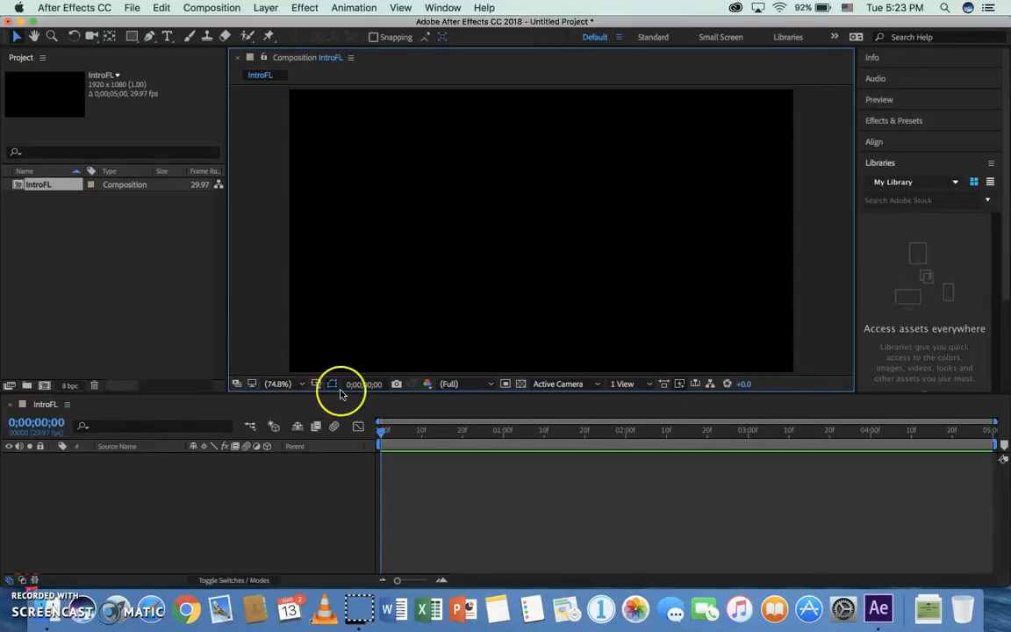
{"action": "mouse_move", "coordinate": [561, 332]}
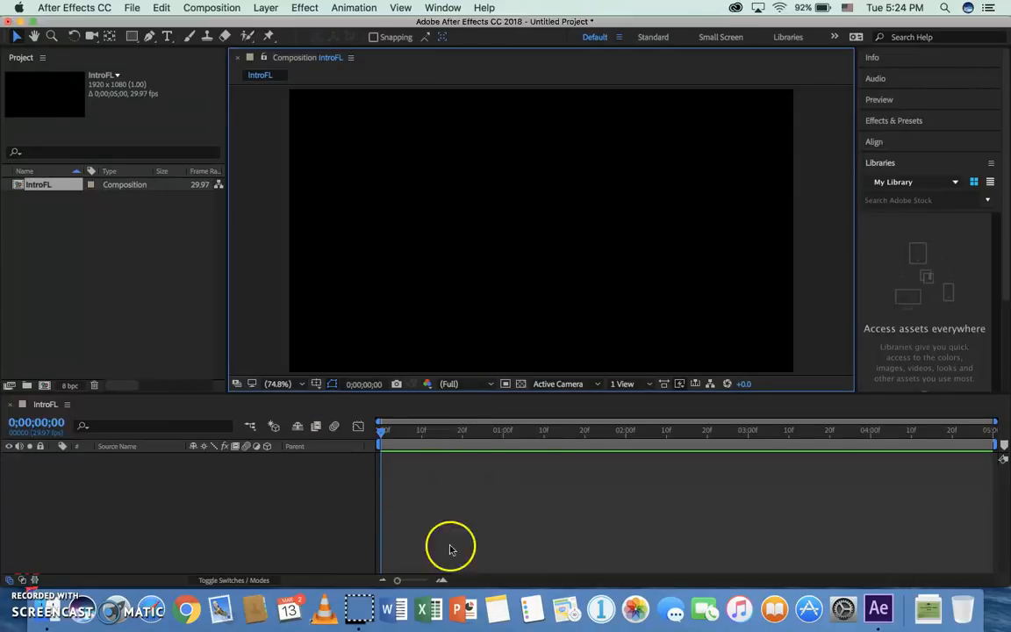
{"action": "mouse_move", "coordinate": [984, 439]}
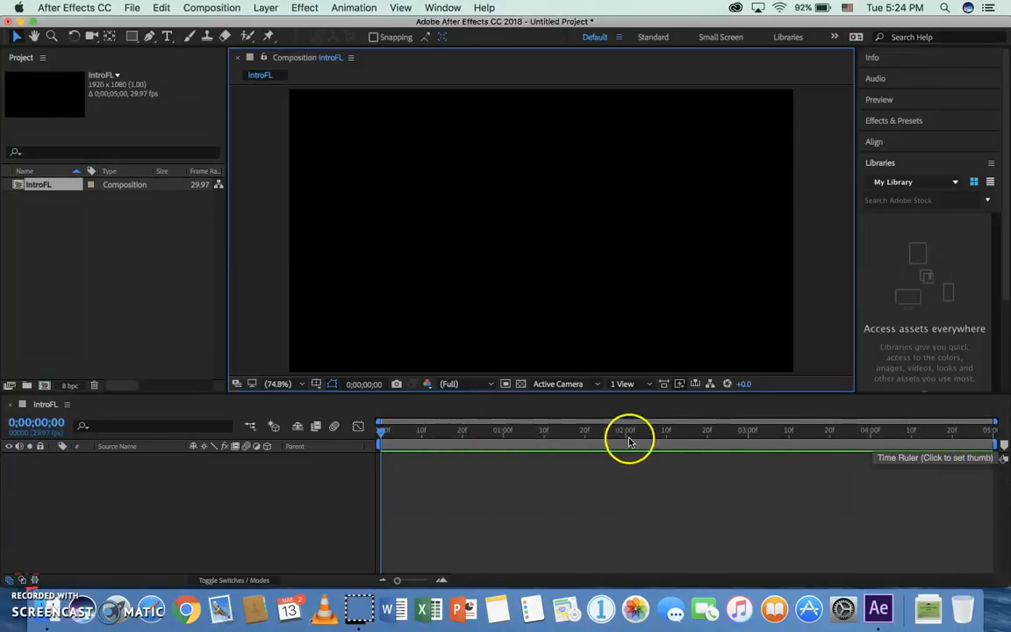
{"action": "mouse_move", "coordinate": [313, 347]}
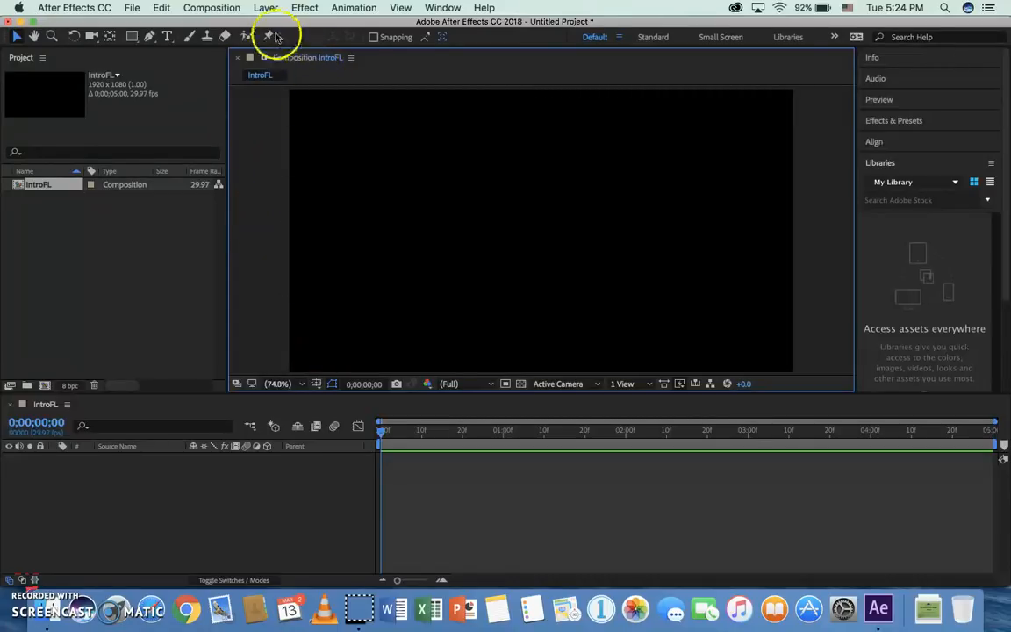
Add a new text layer reading 'Mr. Jaffe Productions' via Layer > New > Text.
{"action": "left_click", "coordinate": [265, 8]}
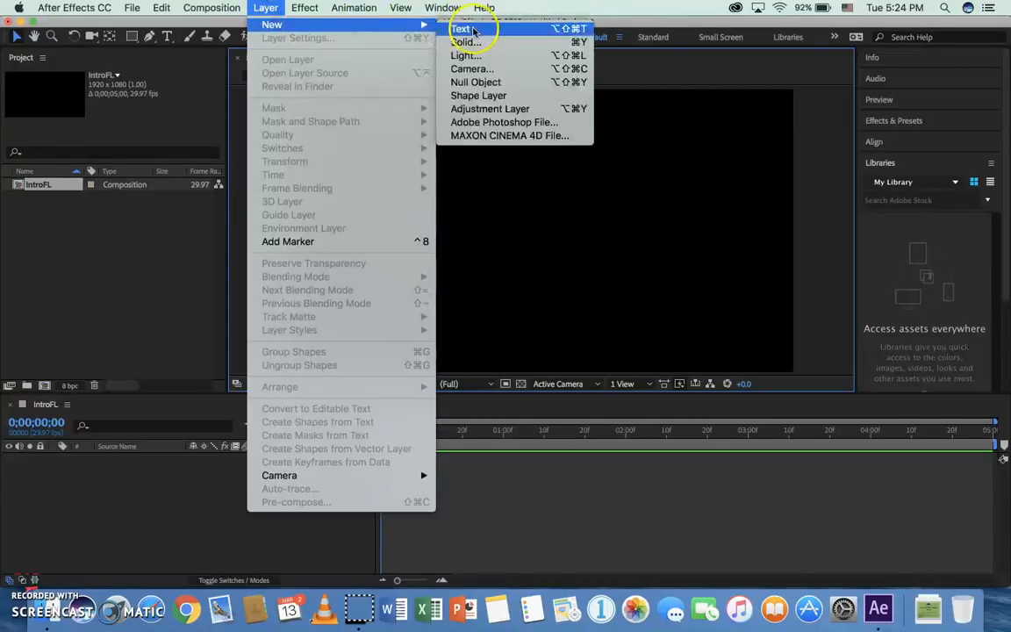
{"action": "left_click", "coordinate": [461, 29]}
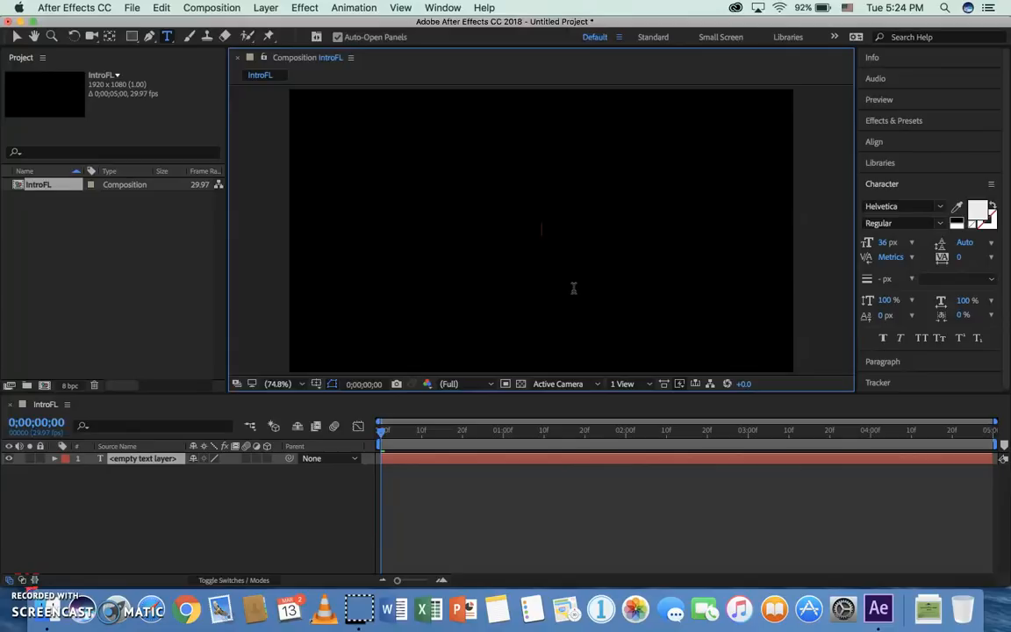
{"action": "type", "text": "Mr."}
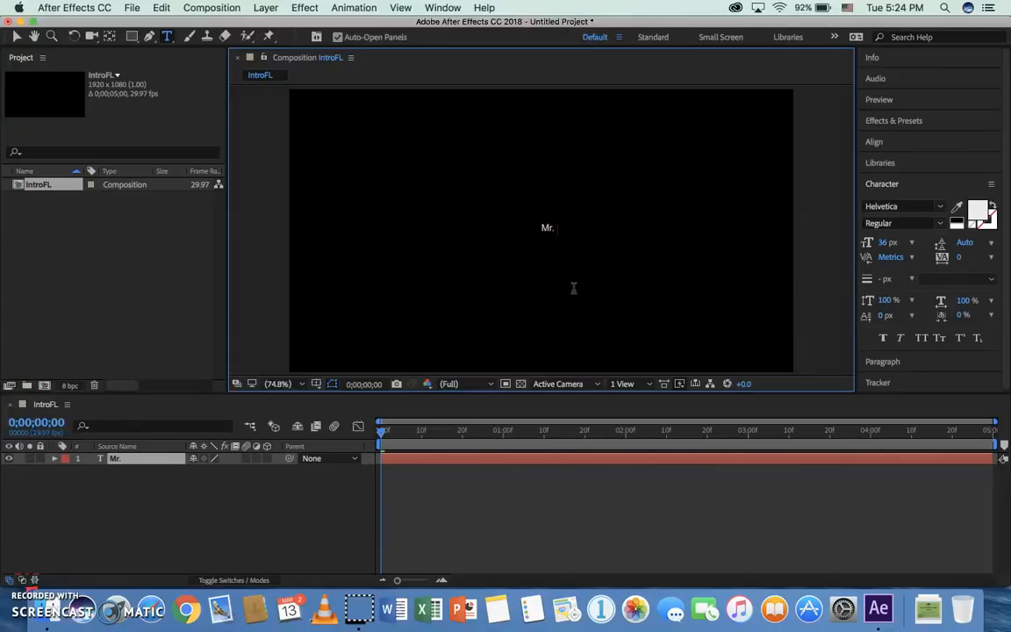
{"action": "type", "text": "Jaffe P"}
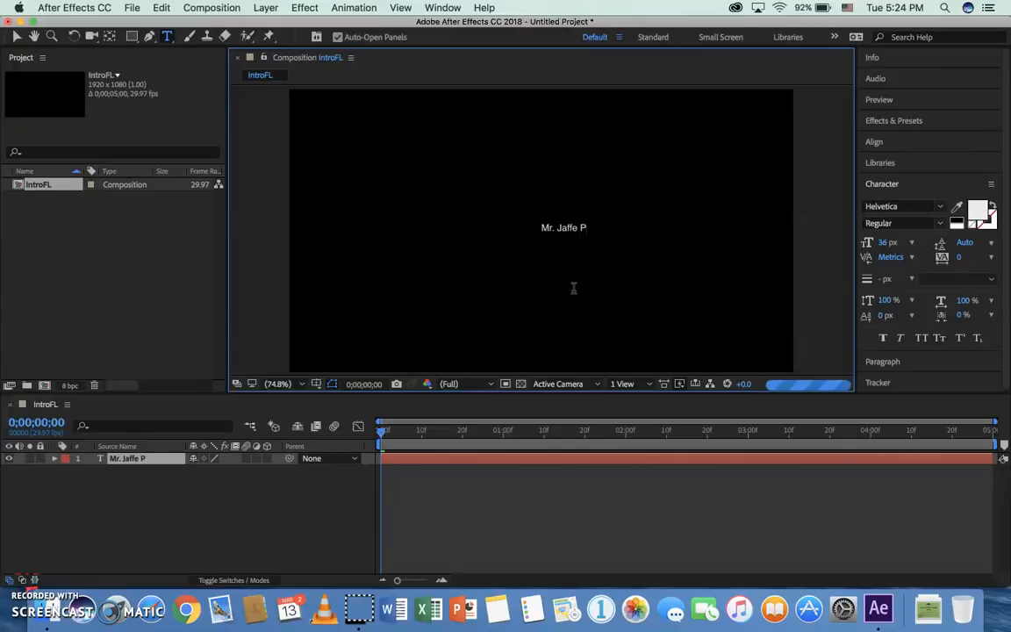
{"action": "type", "text": "roductions"}
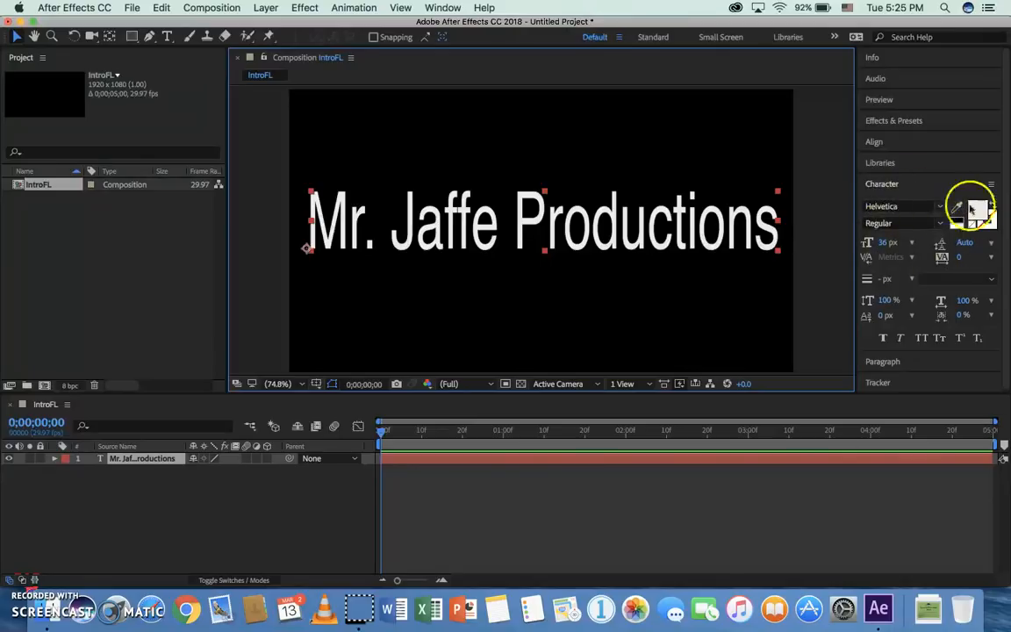
Set the title fill to blue 1827F2 and its stroke to white, 1 px over fill.
{"action": "left_click", "coordinate": [941, 206]}
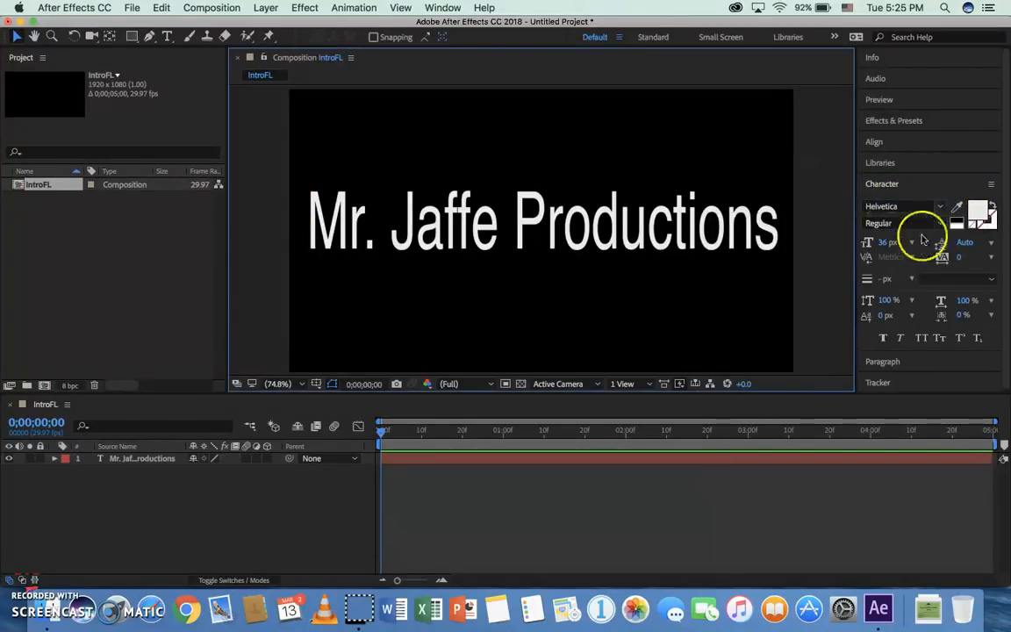
{"action": "left_click", "coordinate": [982, 214]}
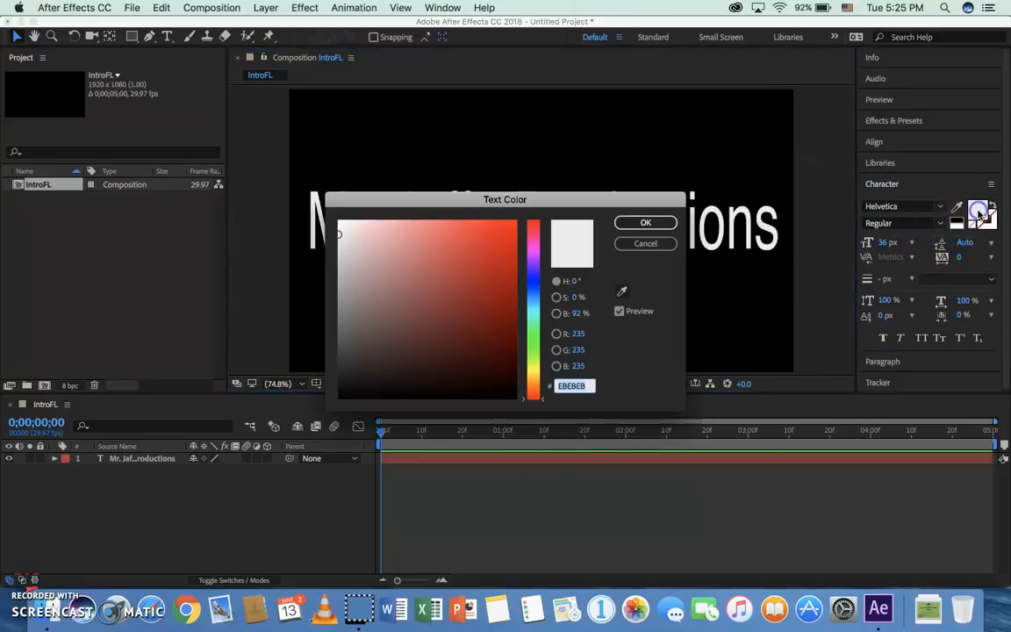
{"action": "left_click", "coordinate": [534, 281]}
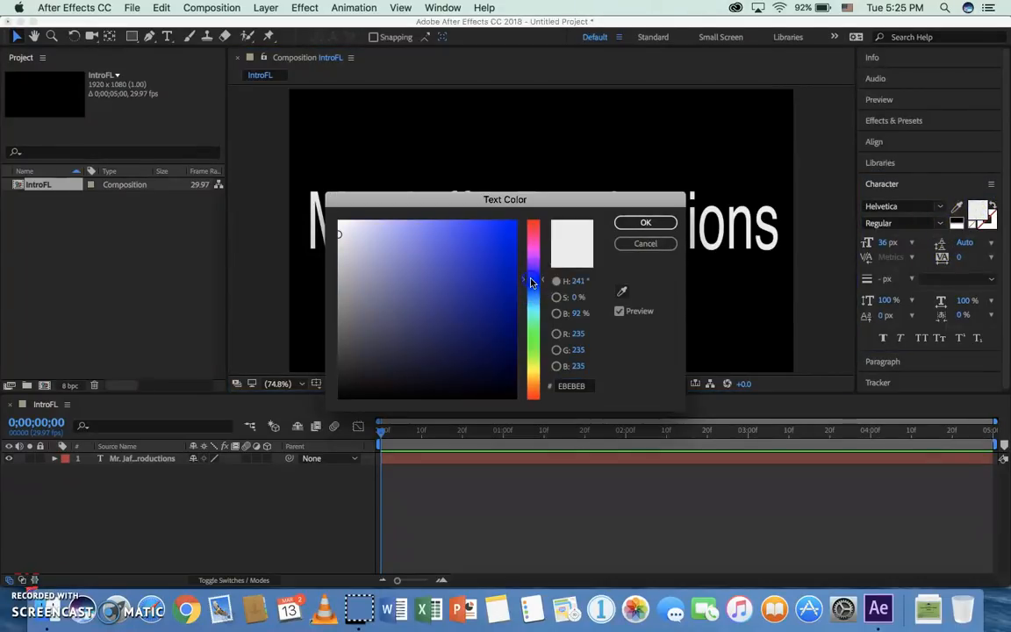
{"action": "left_click", "coordinate": [646, 222]}
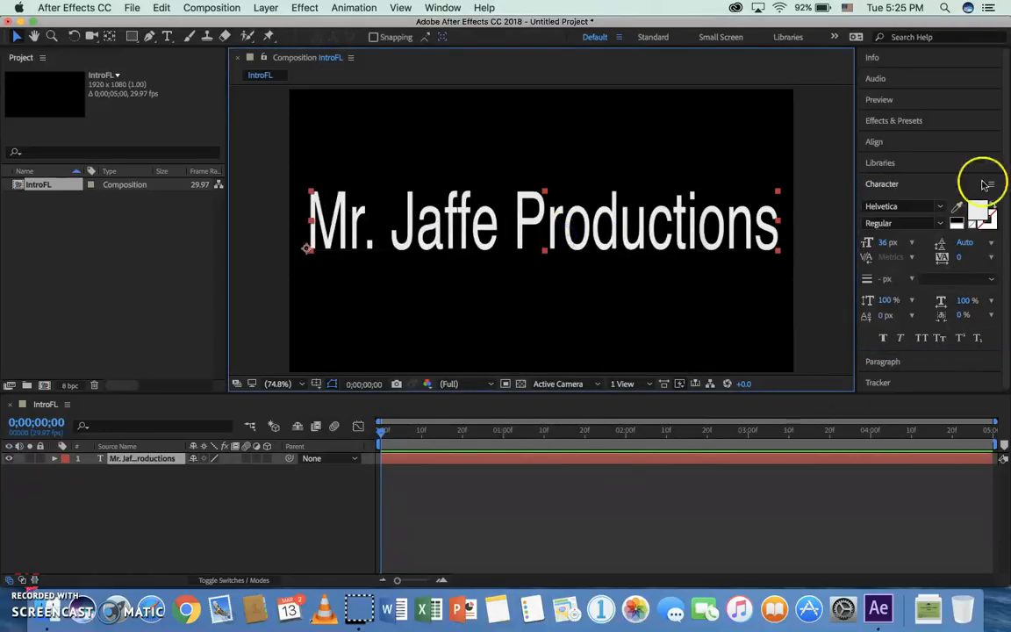
{"action": "left_click", "coordinate": [958, 215]}
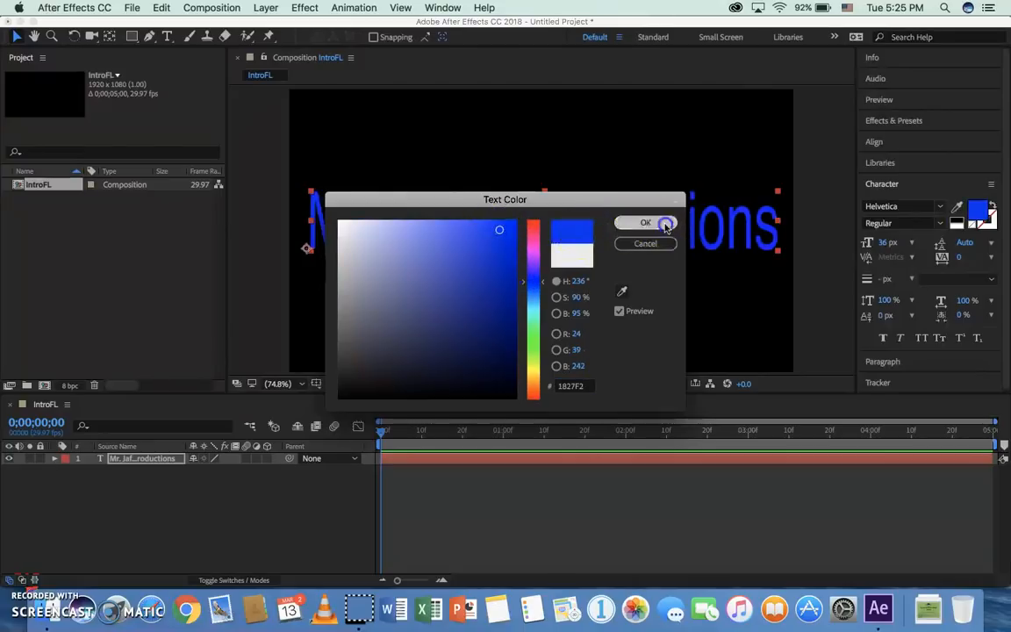
{"action": "left_click", "coordinate": [645, 223]}
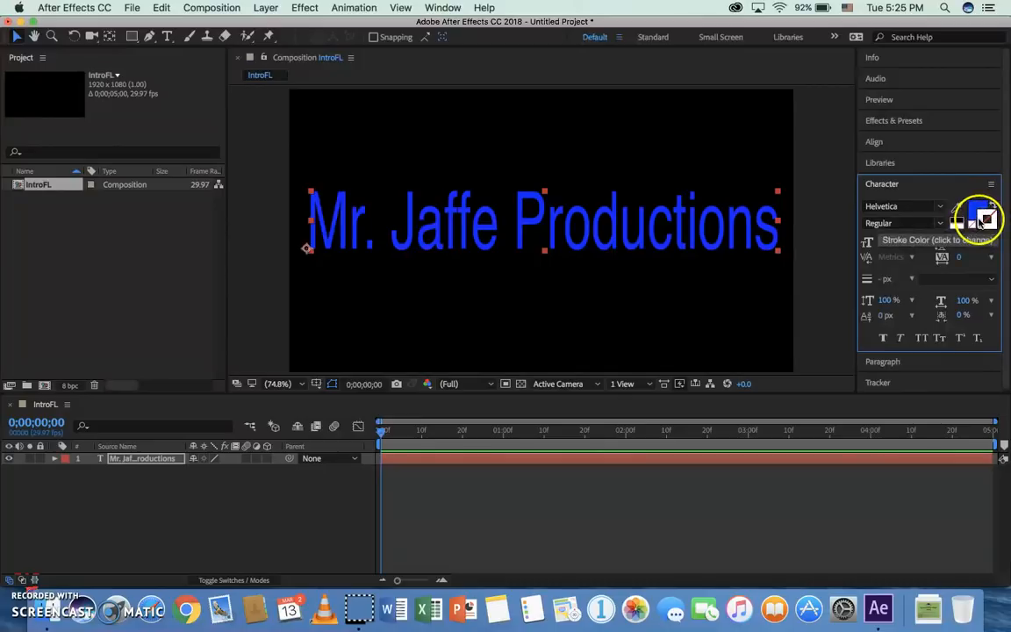
{"action": "left_click", "coordinate": [985, 220]}
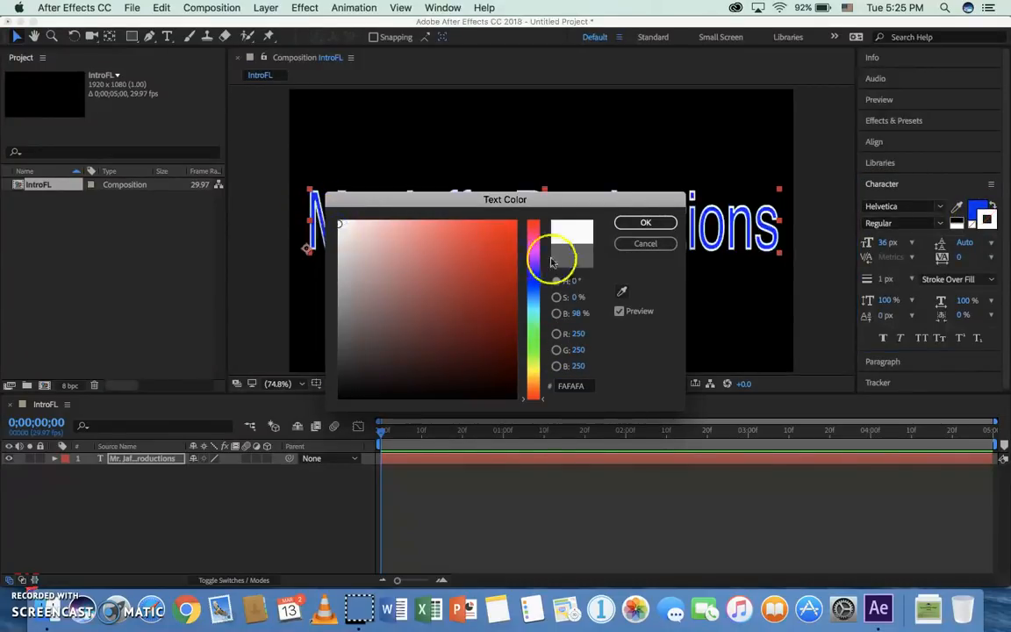
{"action": "left_click", "coordinate": [646, 222]}
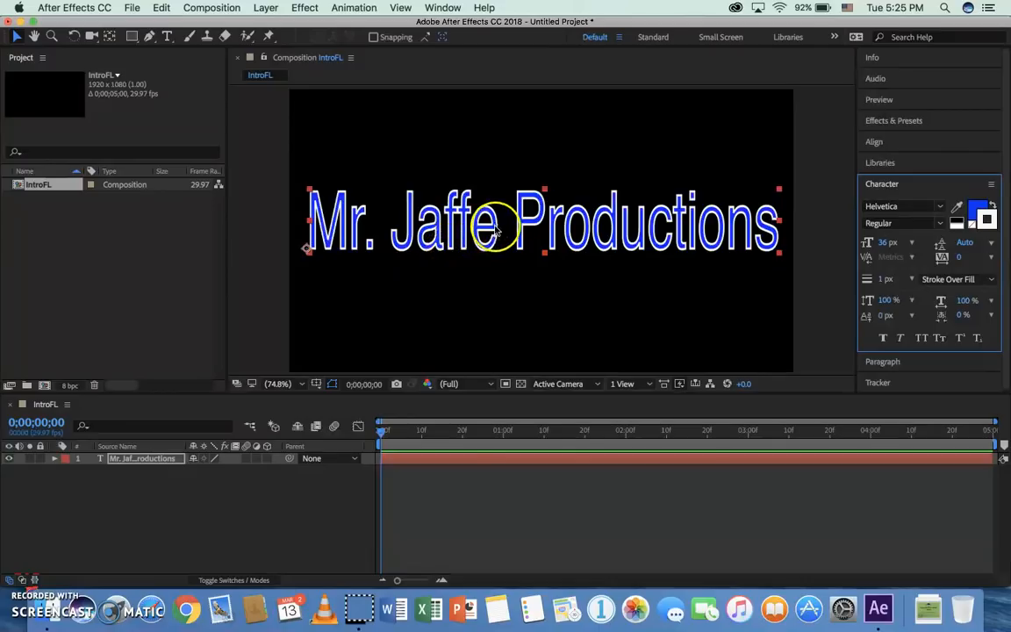
{"action": "mouse_move", "coordinate": [481, 244]}
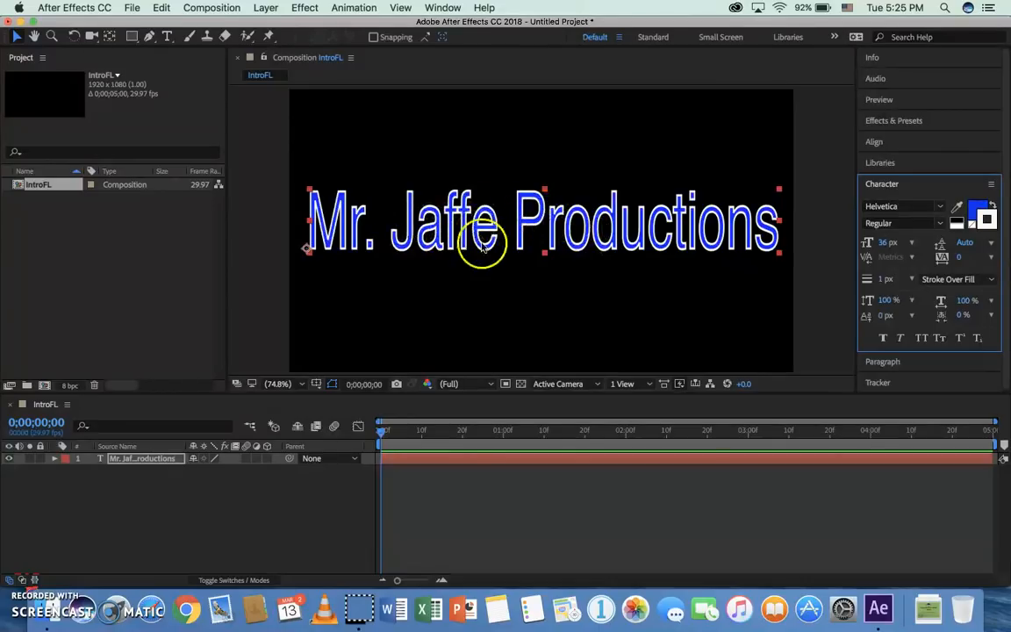
Open the Animation menu for the title layer.
{"action": "left_click", "coordinate": [353, 7]}
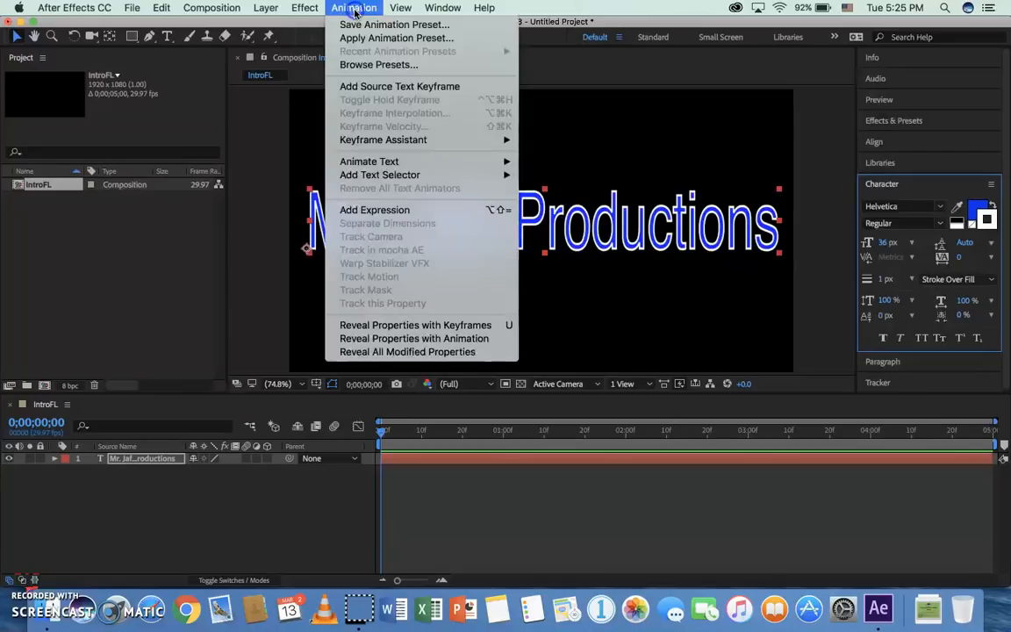
{"action": "mouse_move", "coordinate": [378, 64]}
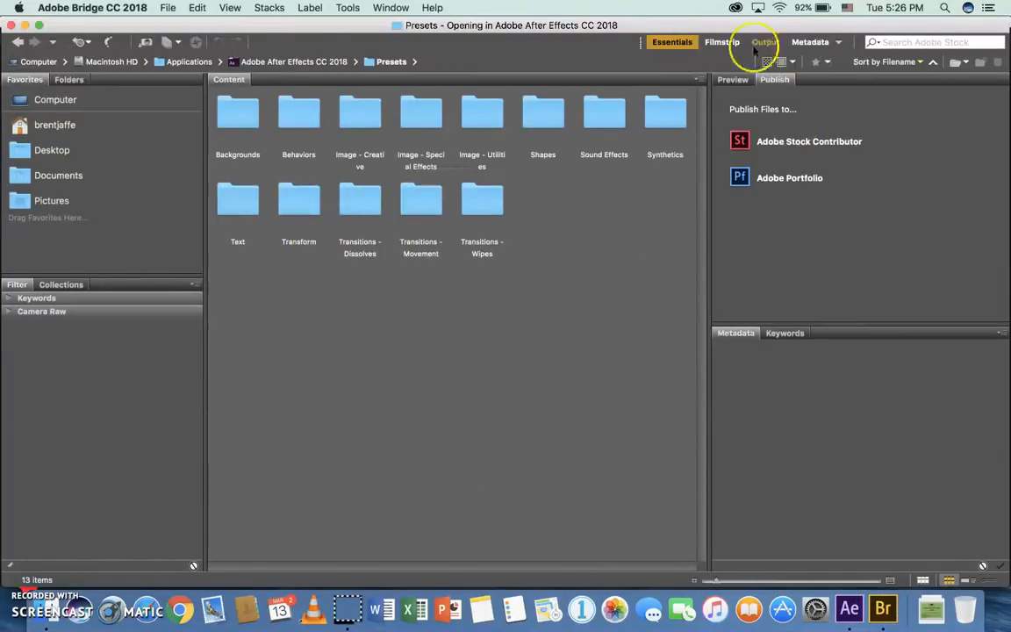
Show the Preview panel in Bridge and open the Animate In text presets.
{"action": "left_click", "coordinate": [733, 79]}
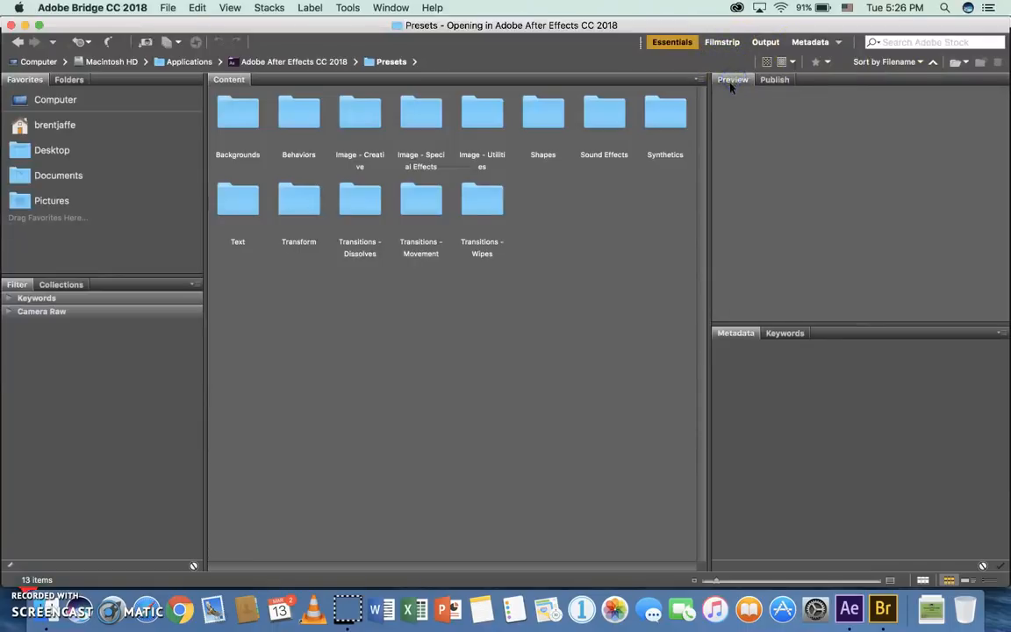
{"action": "left_click", "coordinate": [774, 79]}
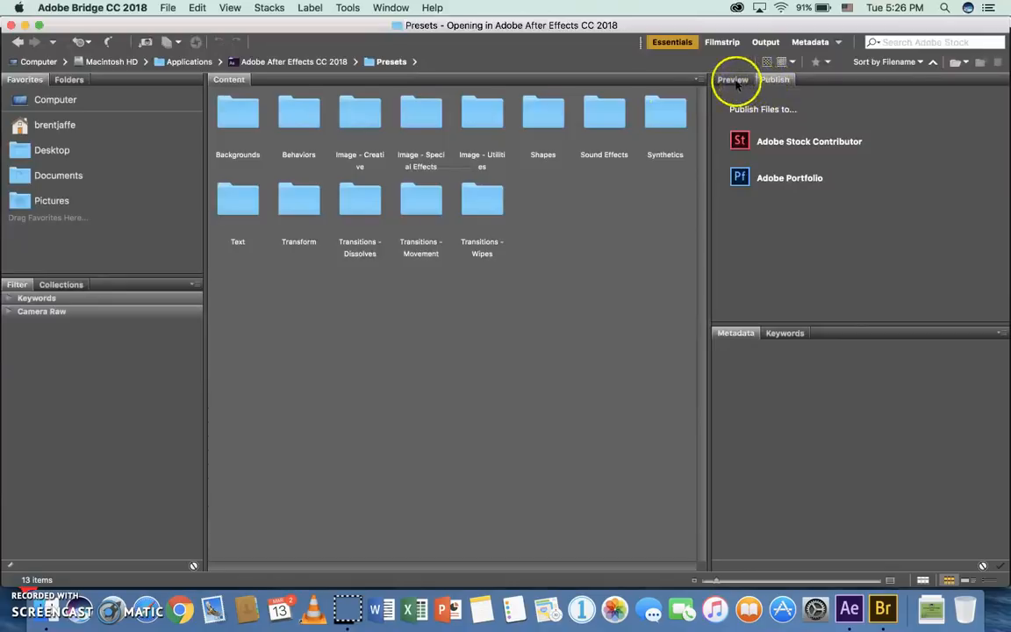
{"action": "left_click", "coordinate": [733, 79]}
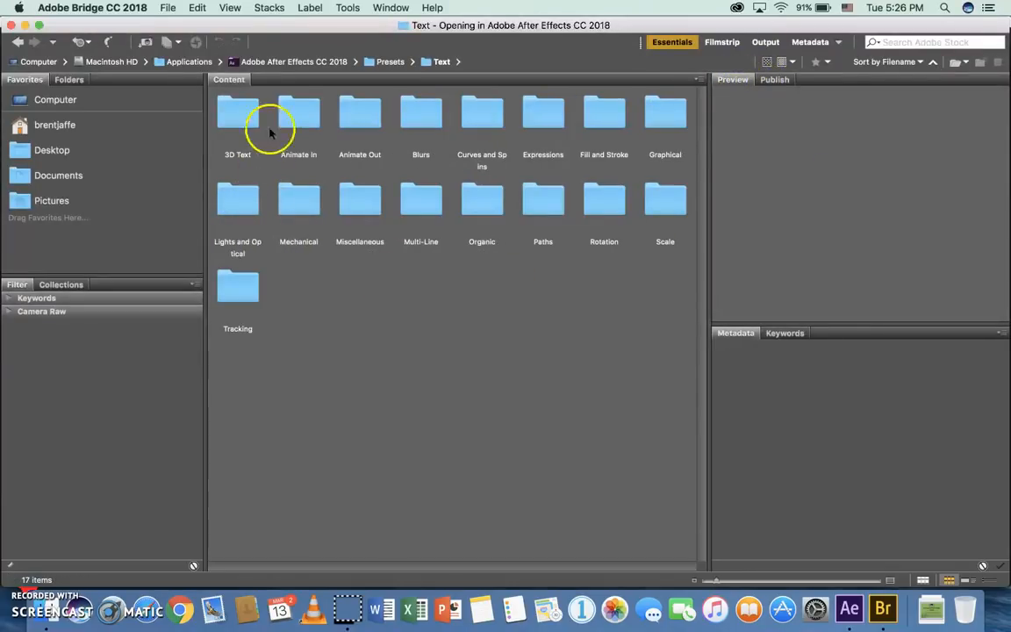
{"action": "double_click", "coordinate": [299, 112]}
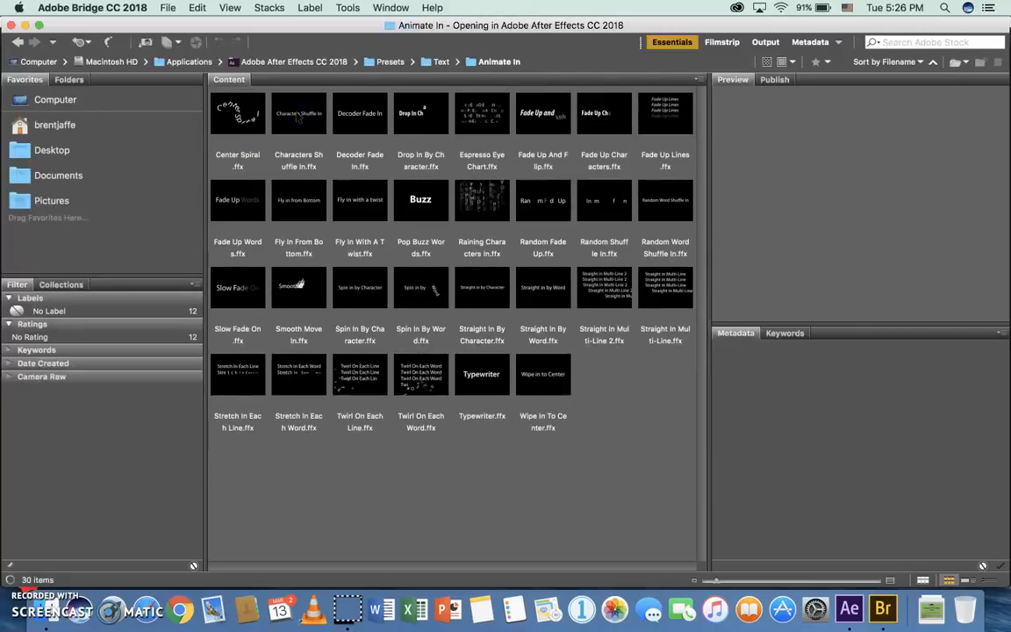
Preview Center Spiral, Characters Shuffle In, Decoder Fade In and Drop In By Character presets.
{"action": "left_click", "coordinate": [237, 112]}
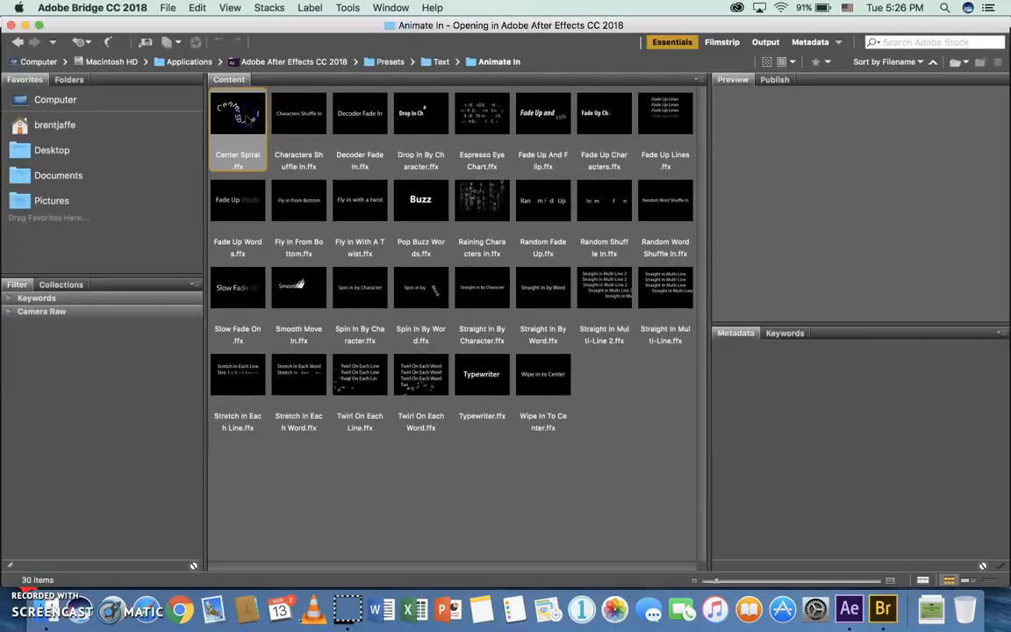
{"action": "mouse_move", "coordinate": [880, 207]}
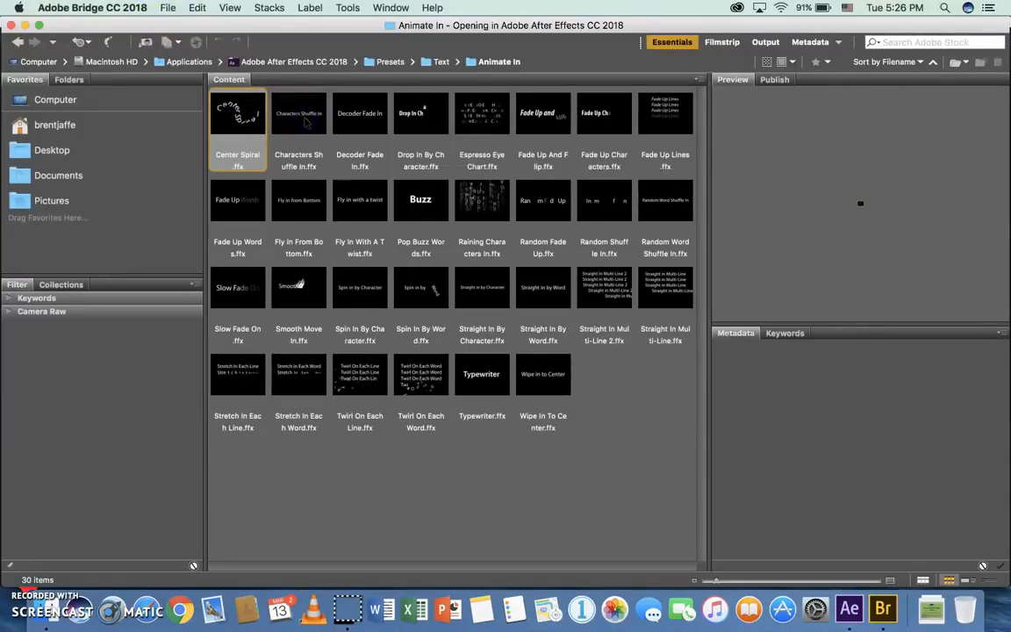
{"action": "left_click", "coordinate": [299, 113]}
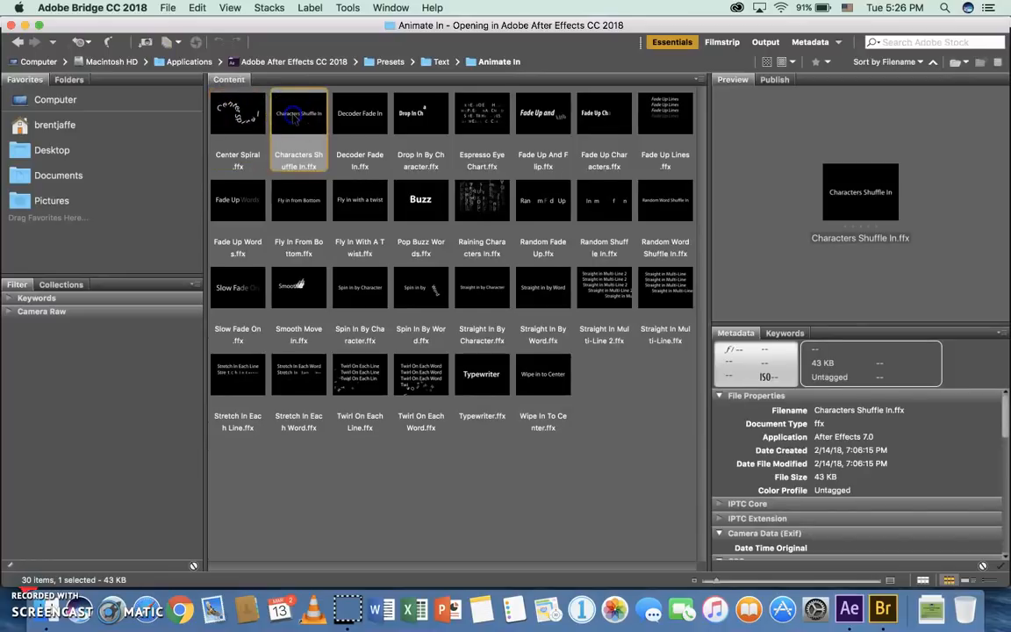
{"action": "left_click", "coordinate": [237, 114]}
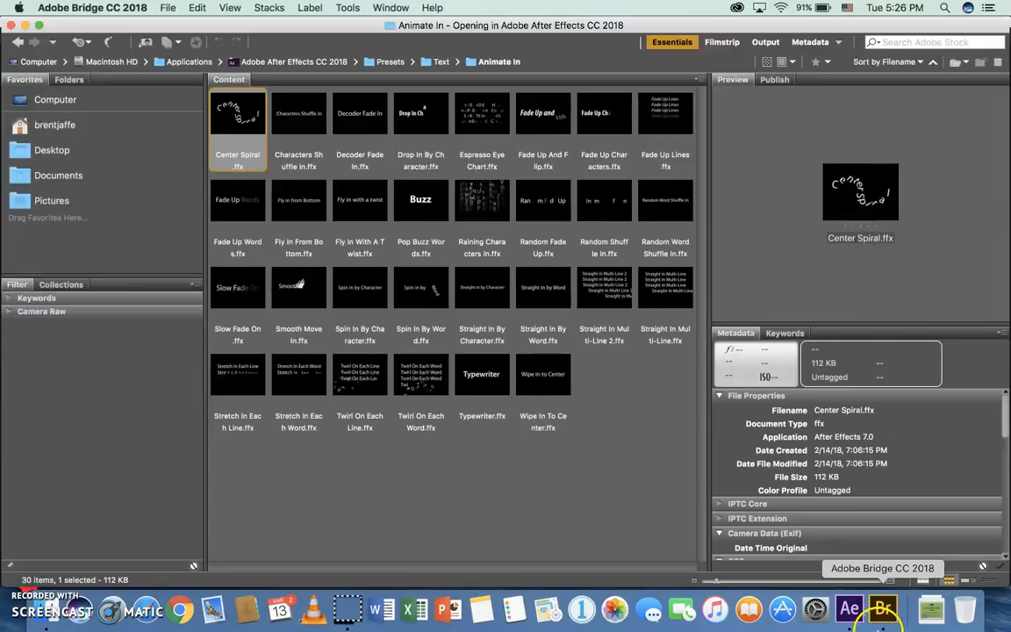
{"action": "mouse_move", "coordinate": [341, 427]}
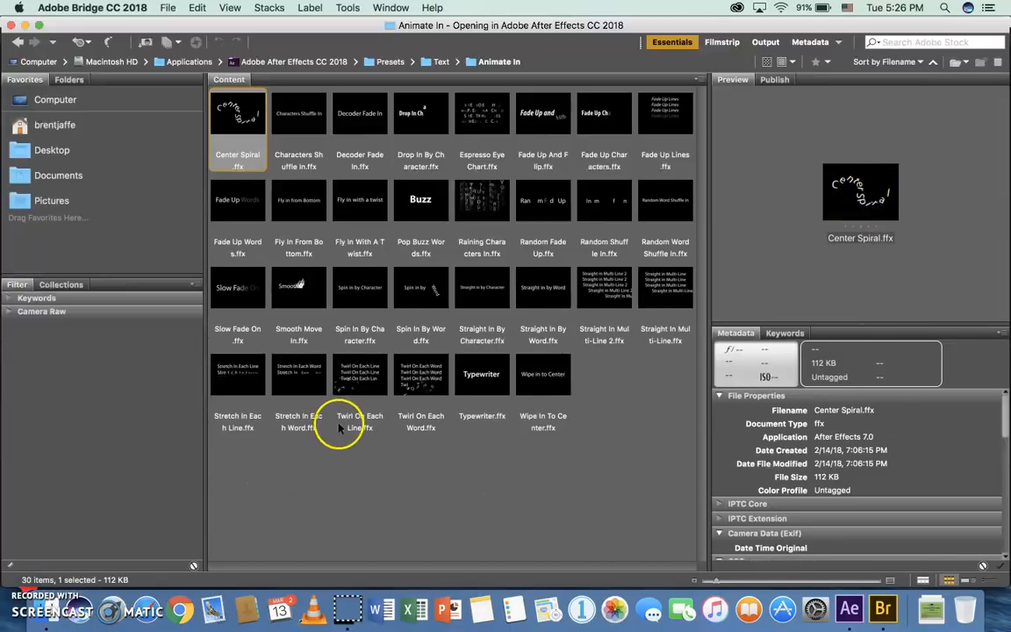
{"action": "mouse_move", "coordinate": [774, 303]}
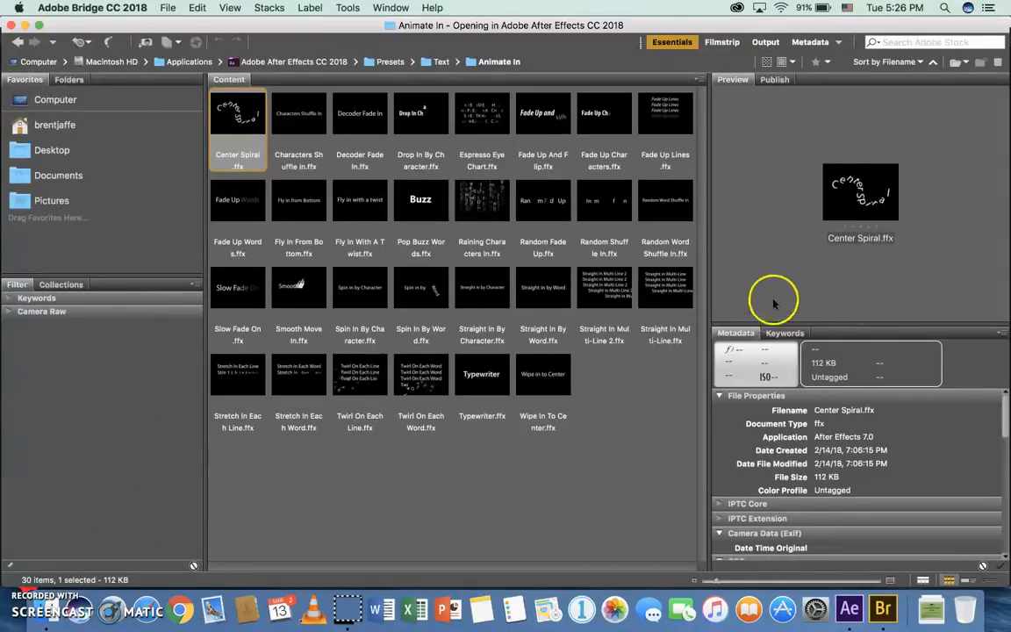
{"action": "mouse_move", "coordinate": [858, 430]}
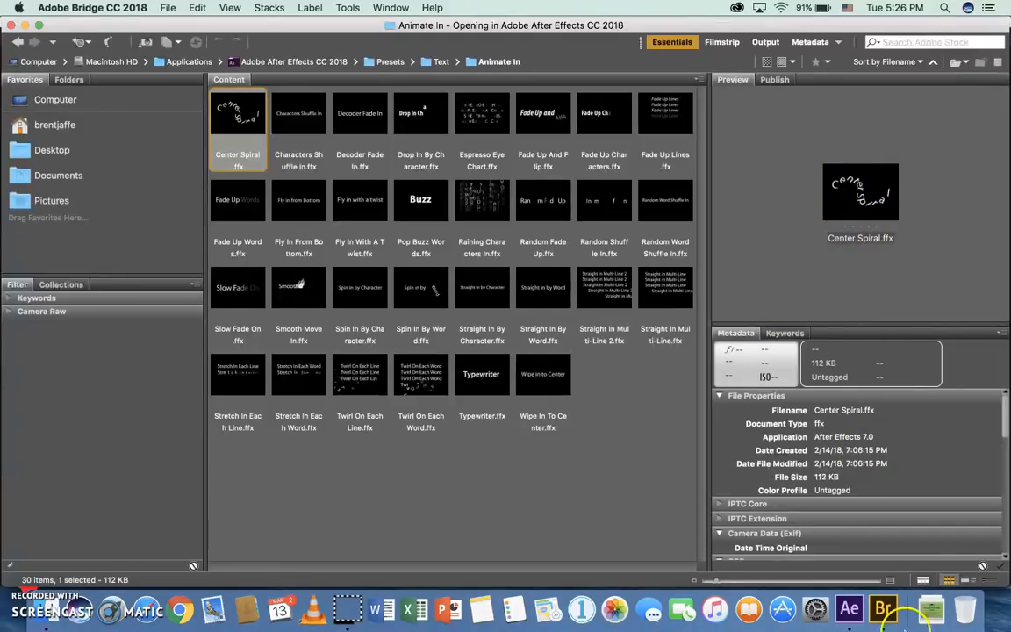
{"action": "mouse_move", "coordinate": [882, 609]}
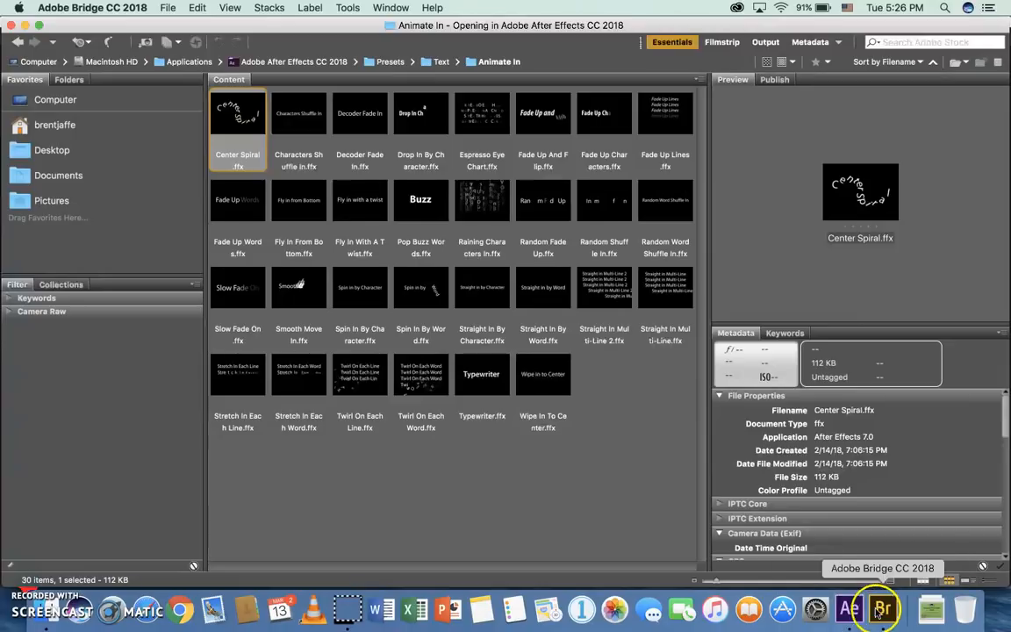
{"action": "left_click", "coordinate": [298, 114]}
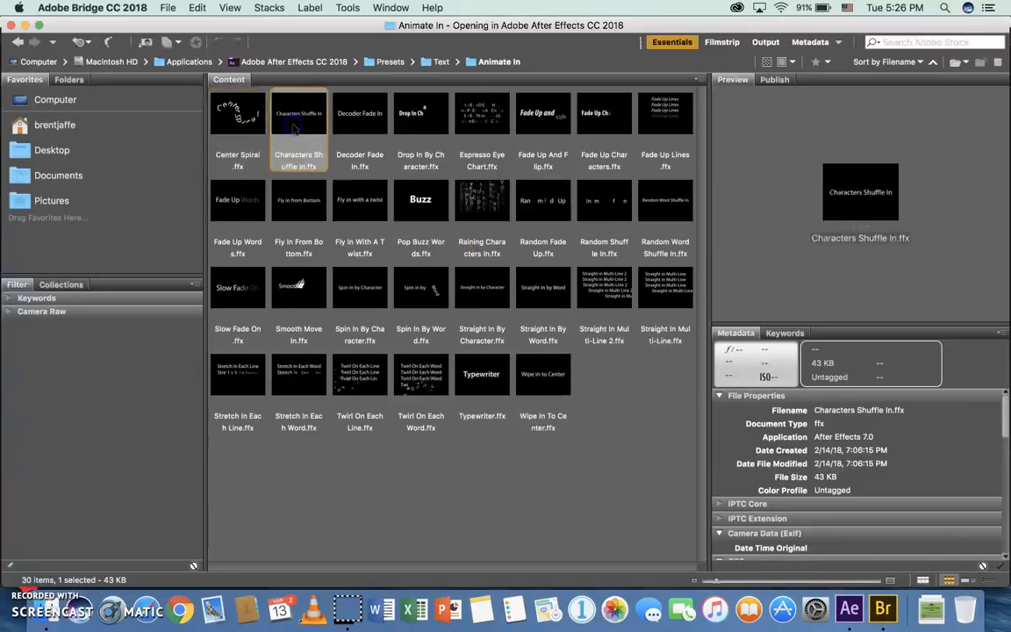
{"action": "left_click", "coordinate": [359, 113]}
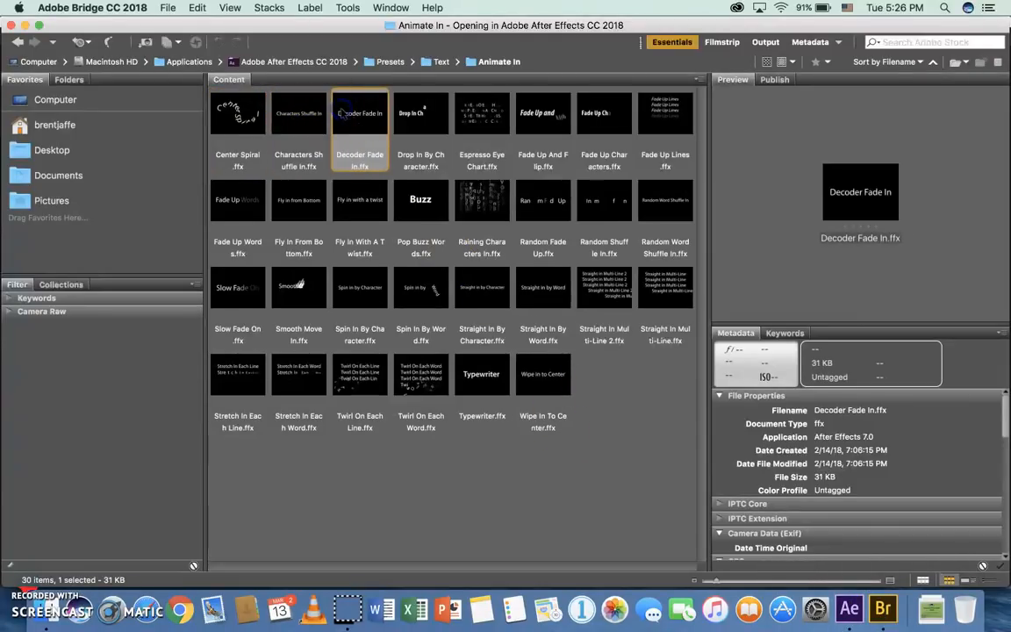
{"action": "left_click", "coordinate": [420, 114]}
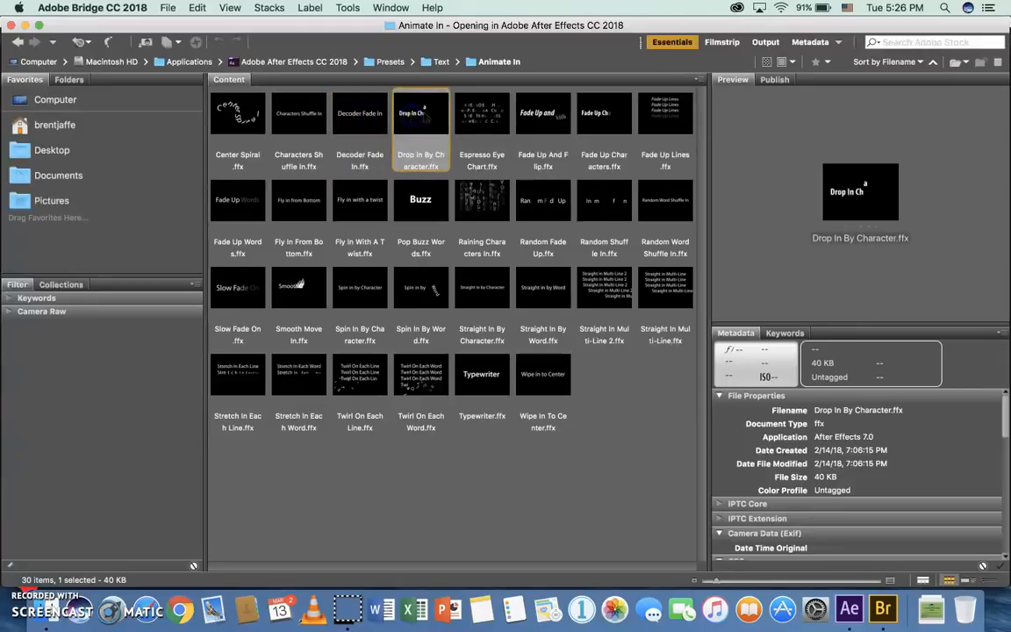
{"action": "left_click", "coordinate": [481, 112]}
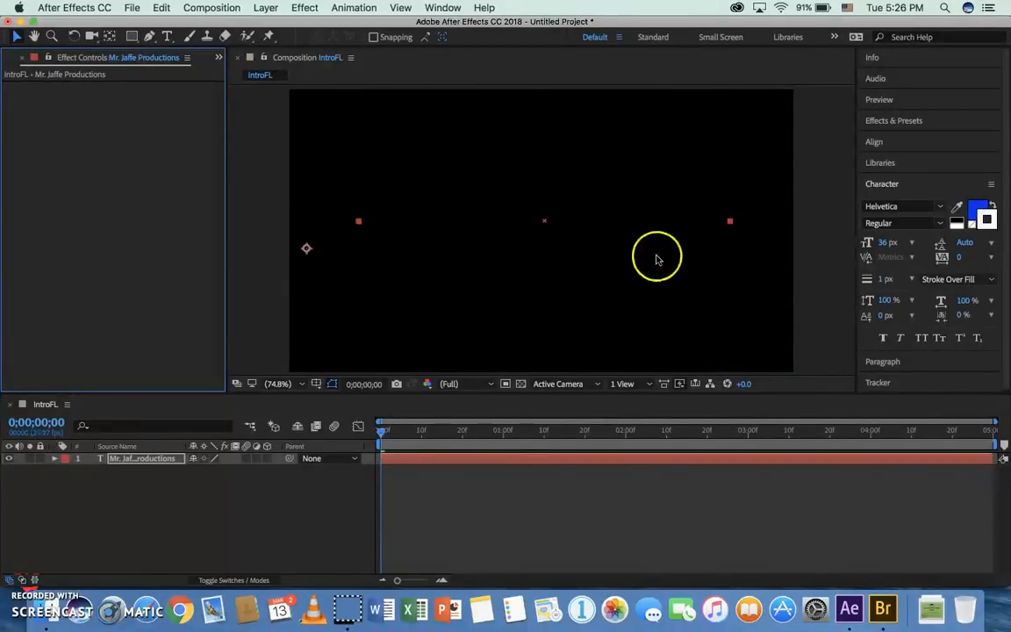
{"action": "mouse_move", "coordinate": [555, 247]}
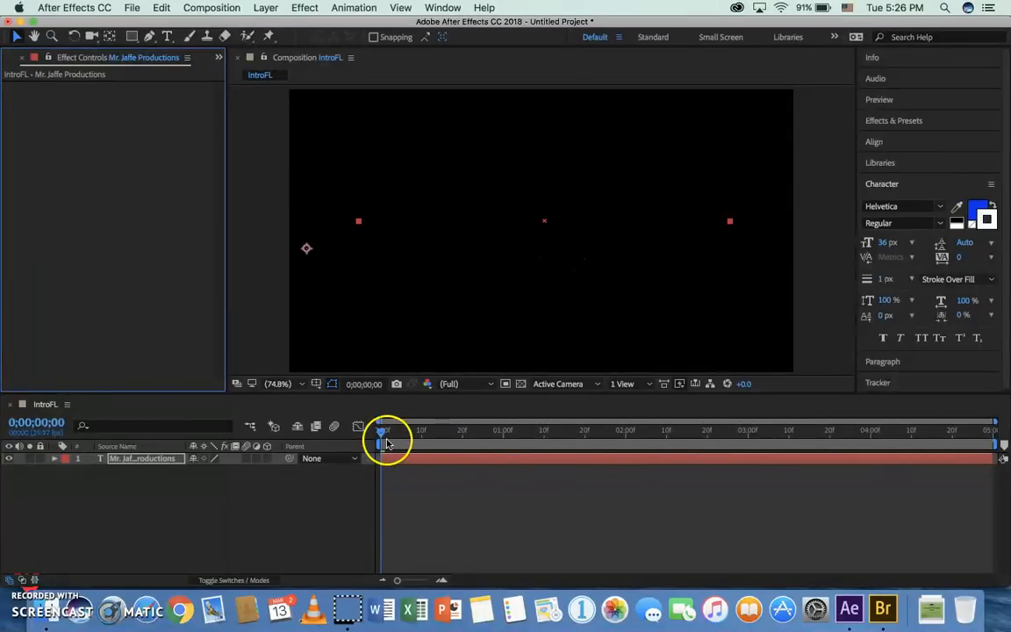
Scrub the IntroFL timeline back and forth to preview the title's animation.
{"action": "left_click_drag", "start_coordinate": [383, 430], "coordinate": [581, 430]}
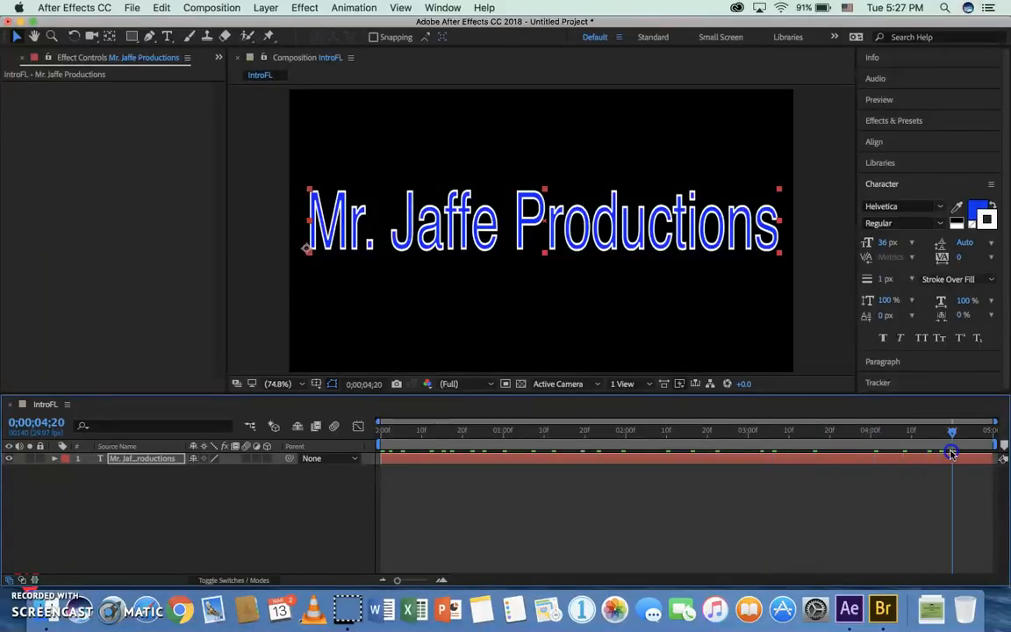
{"action": "left_click_drag", "start_coordinate": [951, 430], "coordinate": [395, 430]}
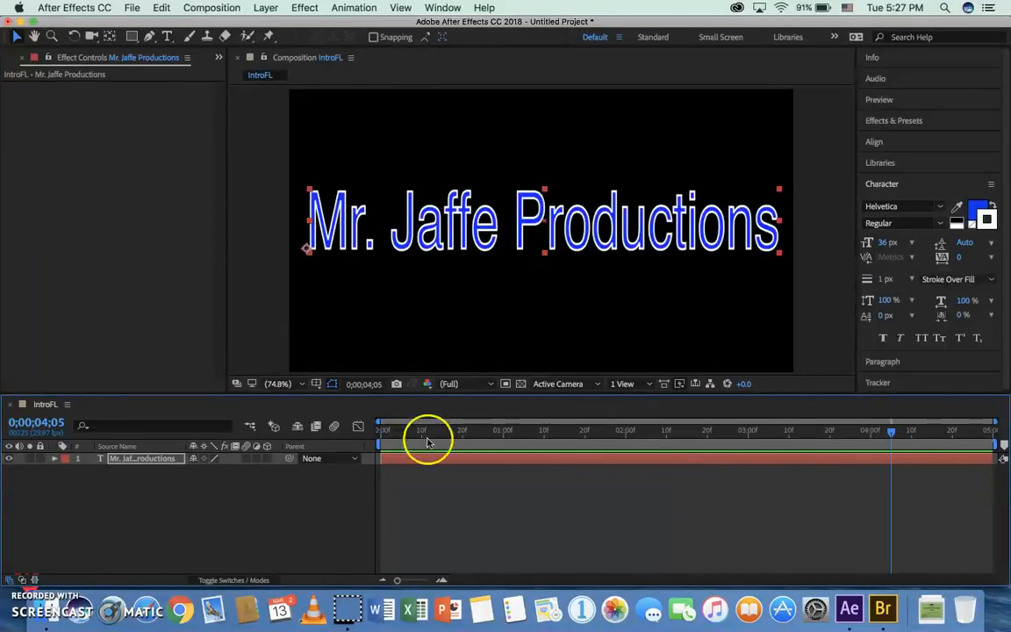
{"action": "left_click_drag", "start_coordinate": [430, 437], "coordinate": [891, 430]}
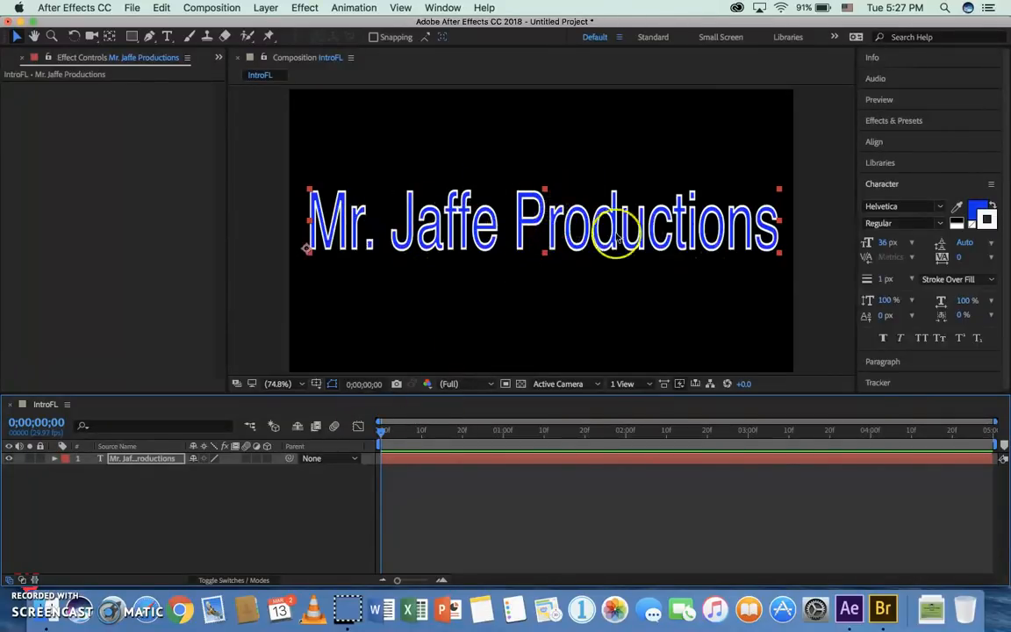
Open Presets > Text > Animate In in Bridge and preview Smooth Move In.
{"action": "left_click", "coordinate": [354, 7]}
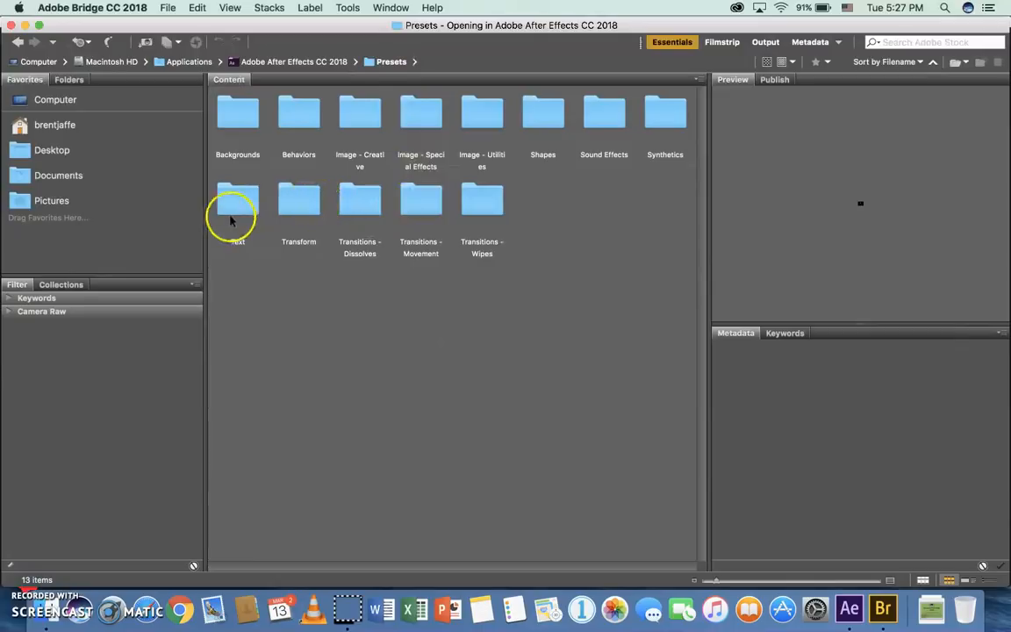
{"action": "double_click", "coordinate": [237, 202]}
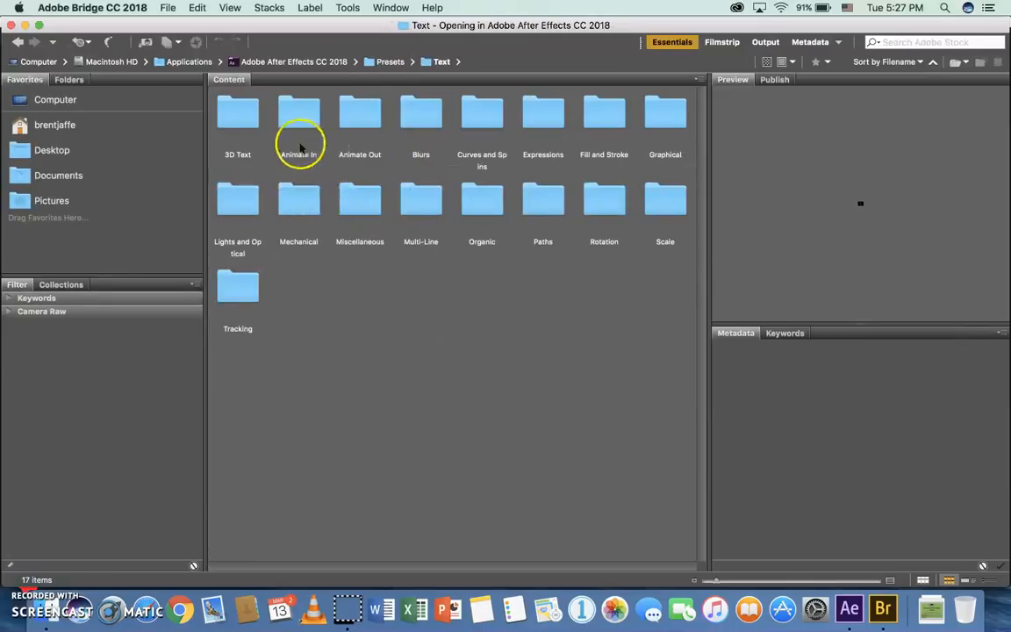
{"action": "double_click", "coordinate": [299, 112]}
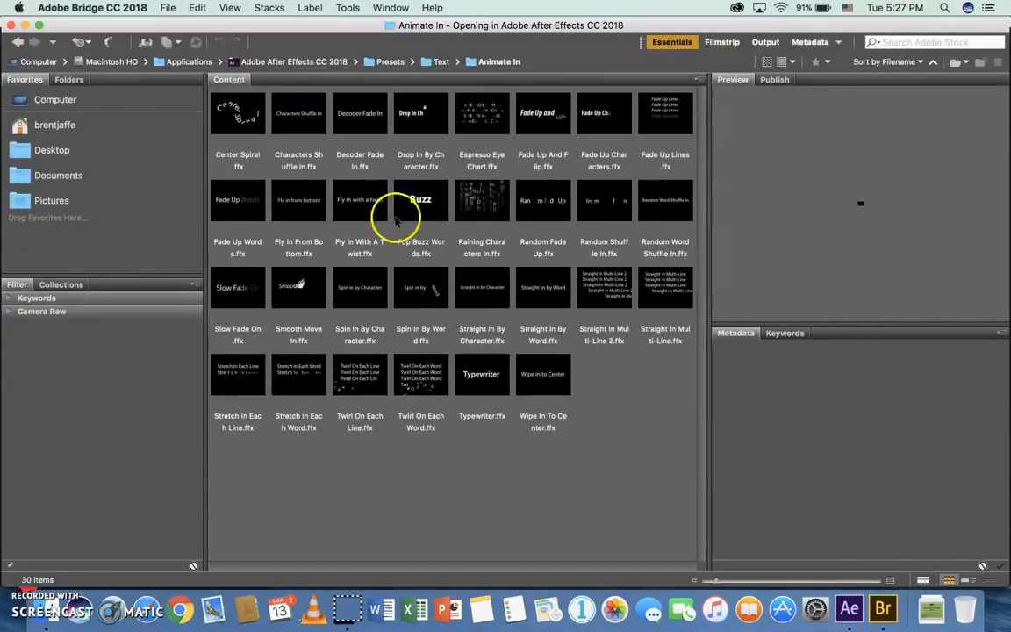
{"action": "left_click", "coordinate": [298, 298]}
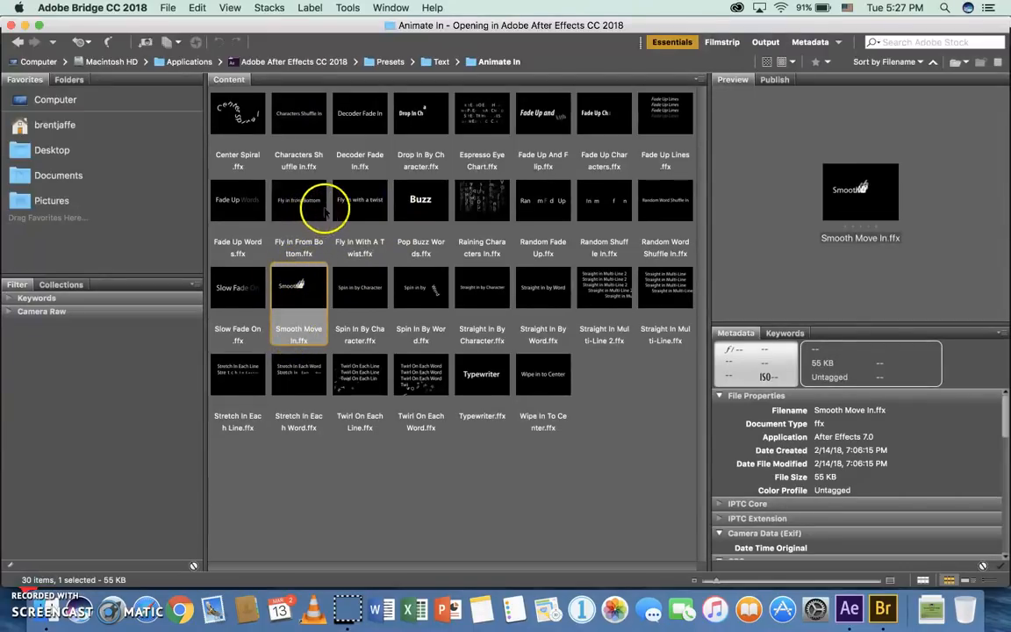
{"action": "mouse_move", "coordinate": [359, 201]}
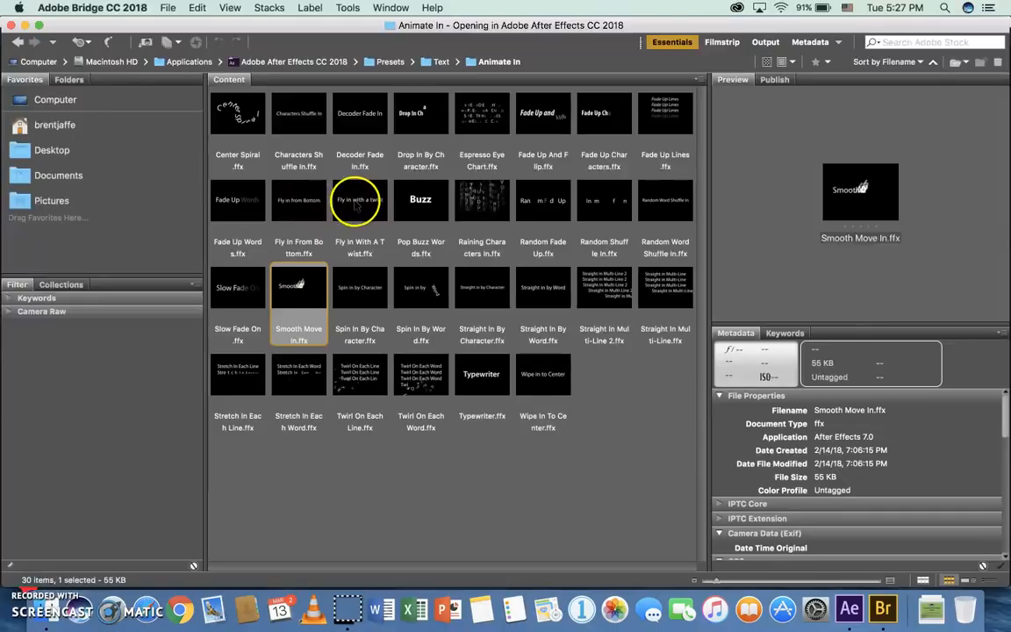
{"action": "left_click", "coordinate": [237, 199]}
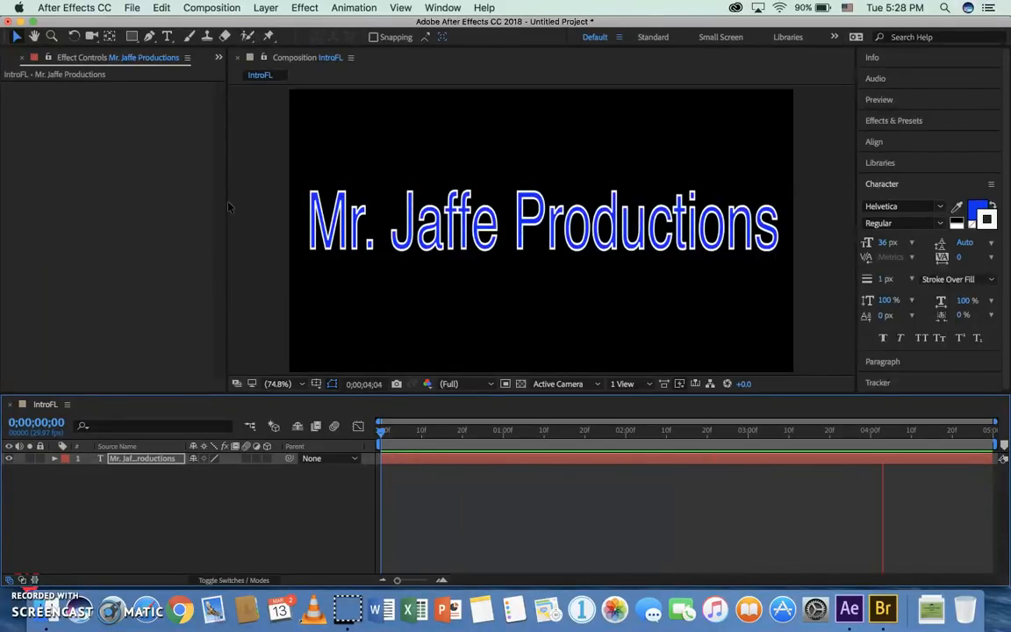
Select the title layer, choose Browse Presets, and open Text > Animate In in Bridge.
{"action": "left_click", "coordinate": [911, 430]}
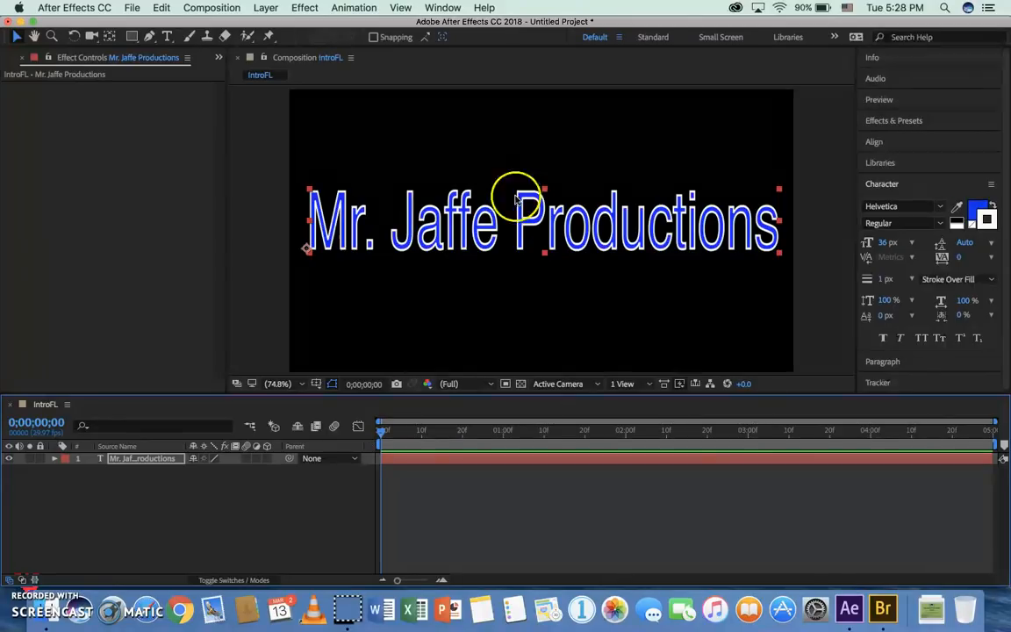
{"action": "left_click", "coordinate": [354, 7]}
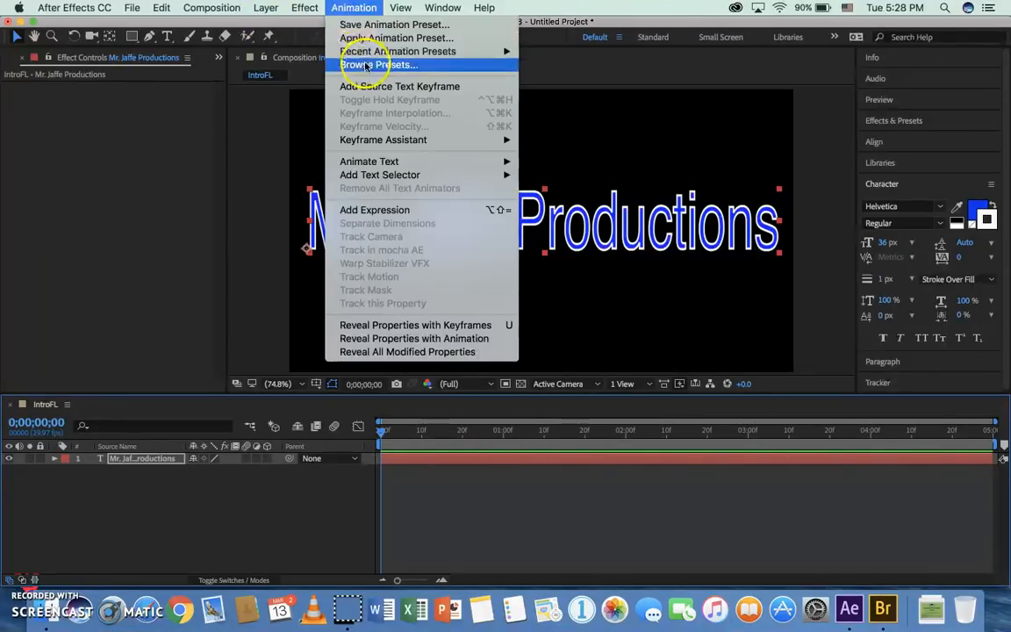
{"action": "left_click", "coordinate": [379, 64]}
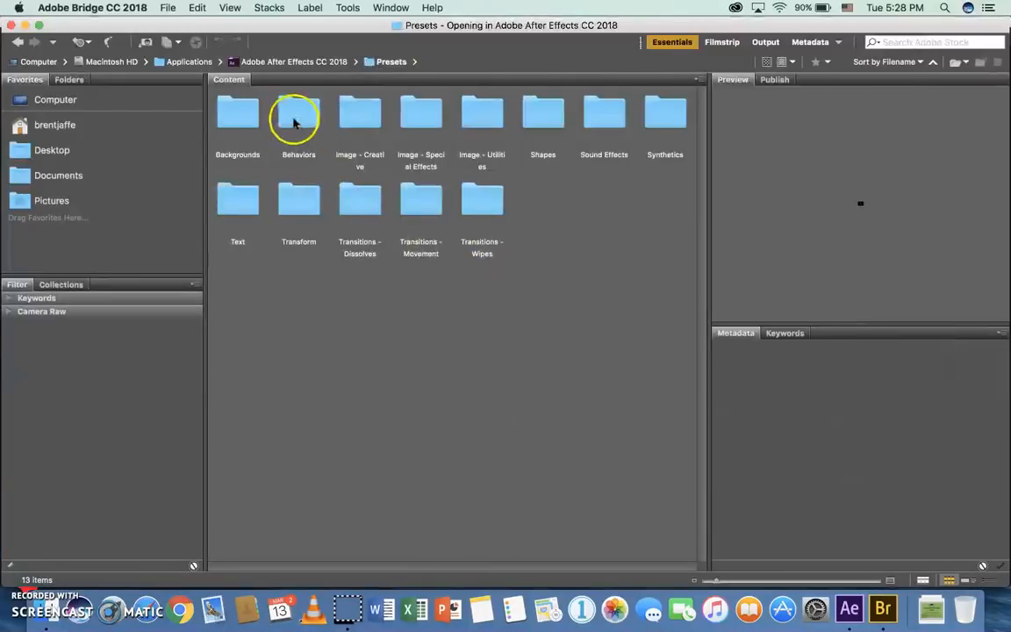
{"action": "mouse_move", "coordinate": [224, 200]}
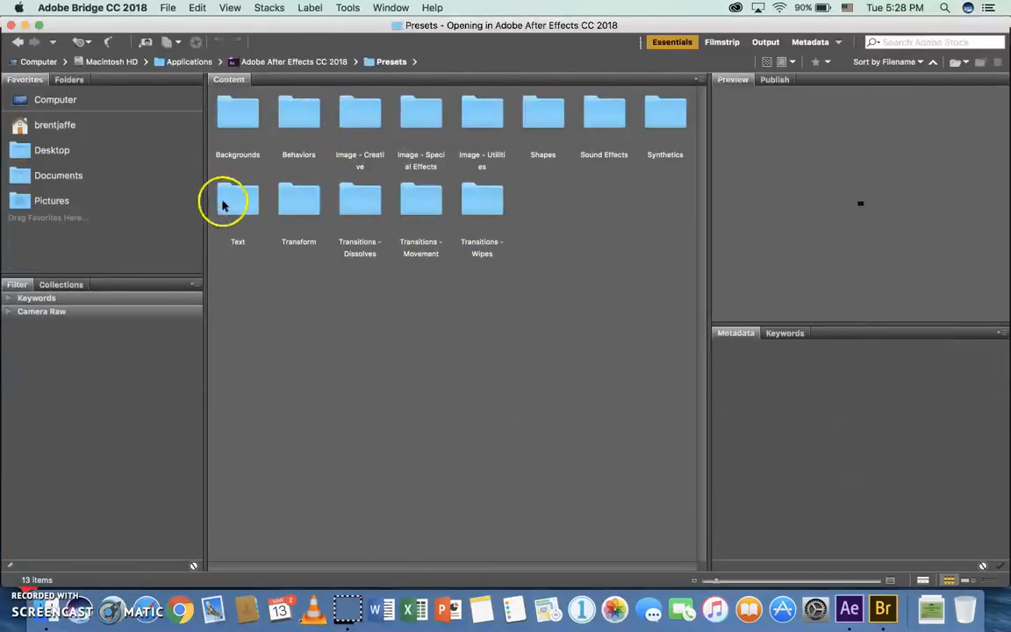
{"action": "double_click", "coordinate": [237, 200]}
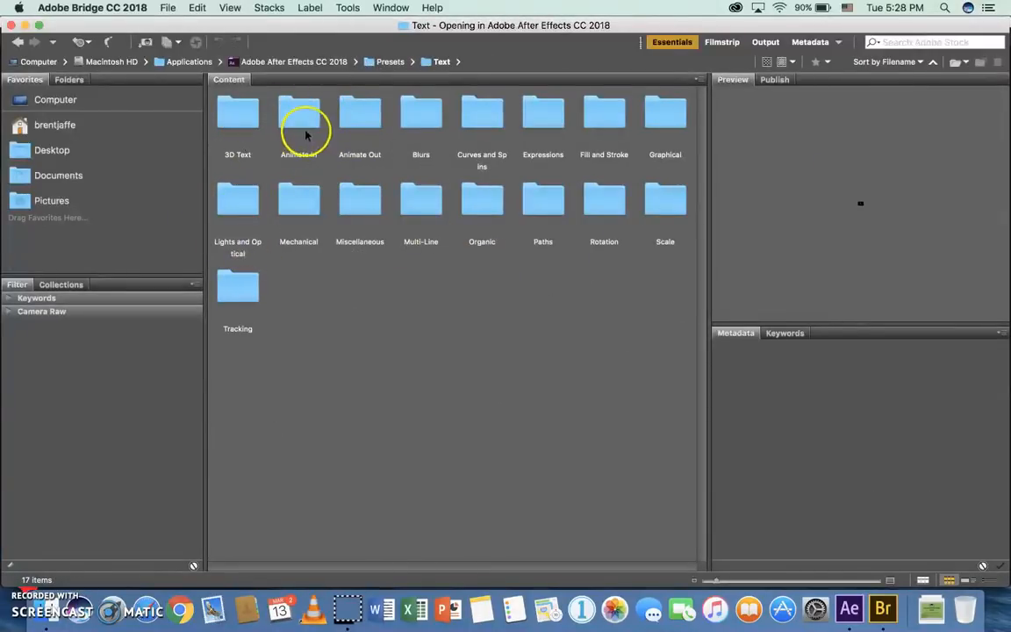
{"action": "double_click", "coordinate": [299, 112]}
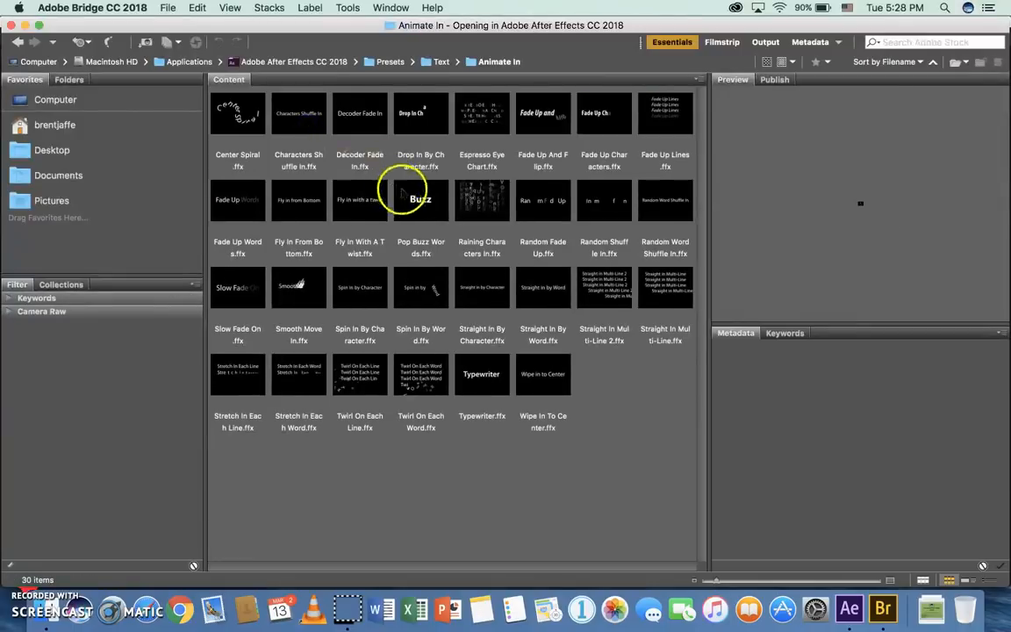
{"action": "mouse_move", "coordinate": [492, 127]}
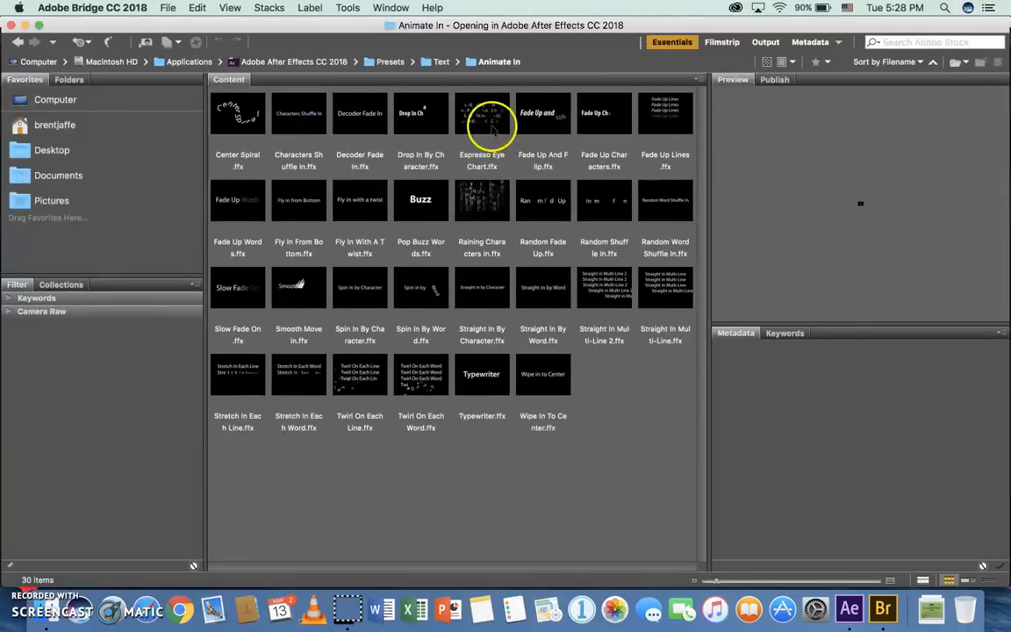
Apply the Drop In By Character preset to the Mr. Jaffe Productions title layer.
{"action": "left_click", "coordinate": [421, 112]}
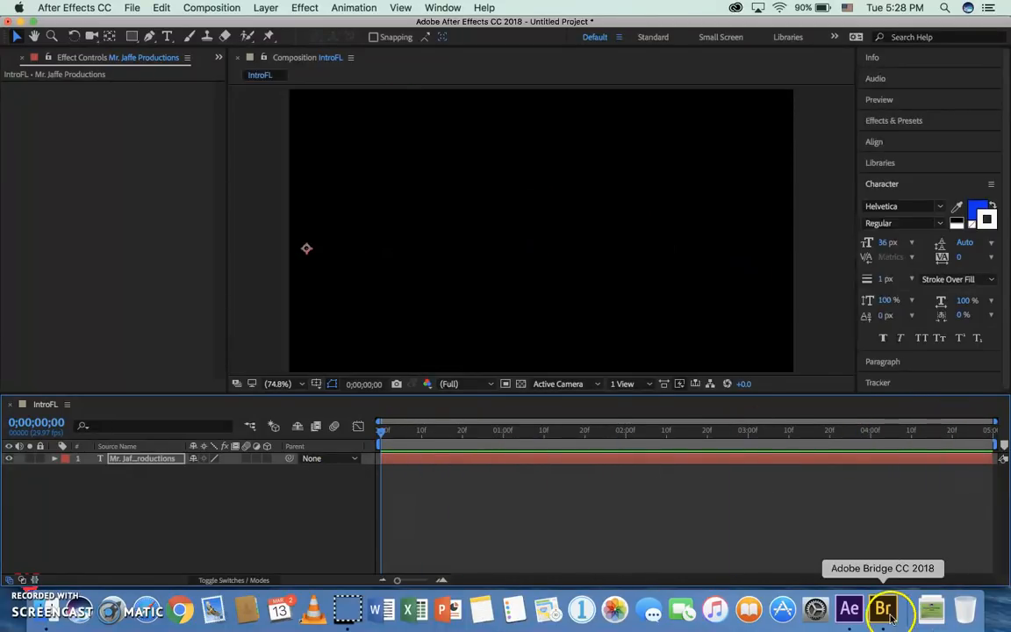
Browse the 3D Text presets in Bridge, then open the Organic text presets folder.
{"action": "left_click", "coordinate": [883, 608]}
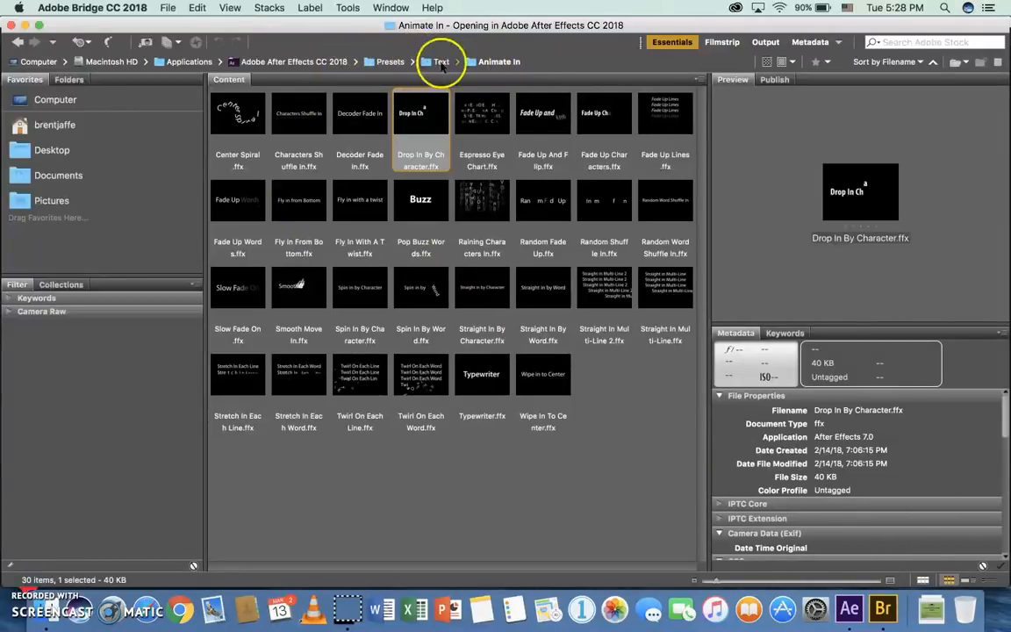
{"action": "left_click", "coordinate": [441, 62]}
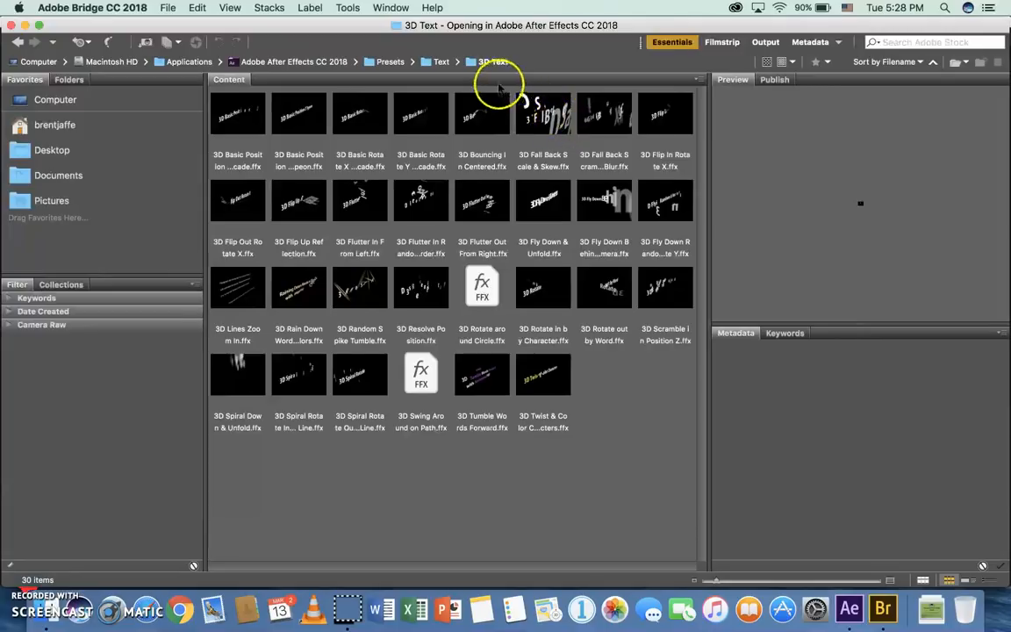
{"action": "left_click", "coordinate": [441, 61]}
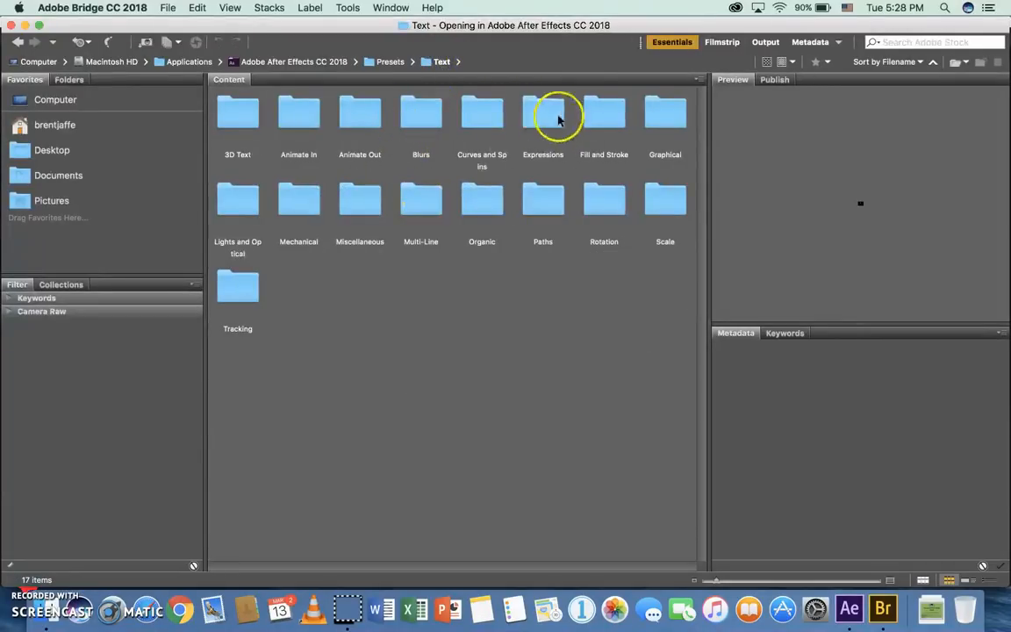
{"action": "mouse_move", "coordinate": [478, 206]}
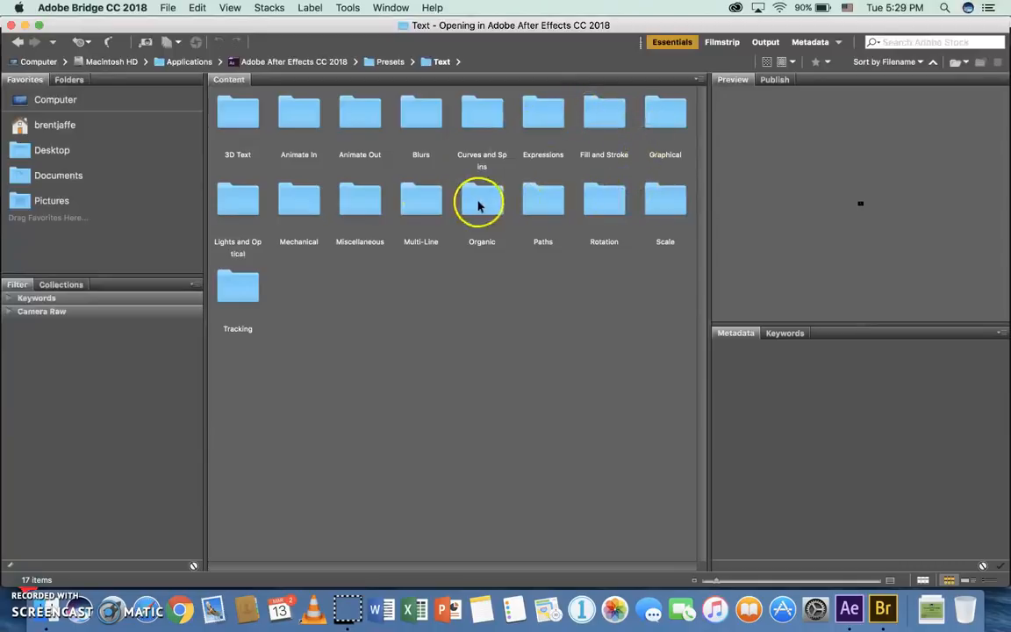
{"action": "double_click", "coordinate": [481, 200]}
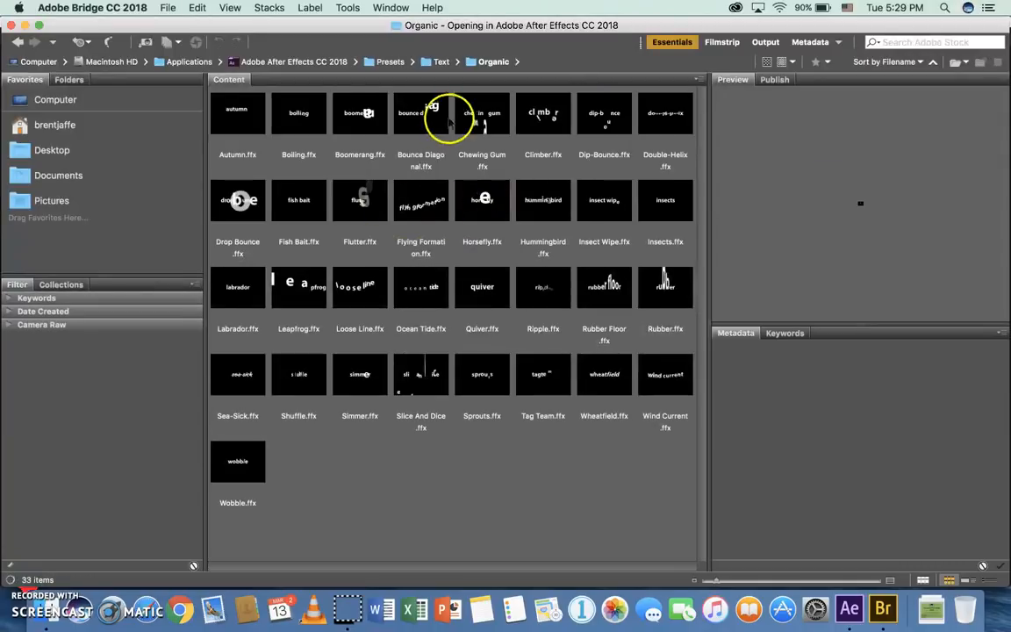
{"action": "mouse_move", "coordinate": [381, 132]}
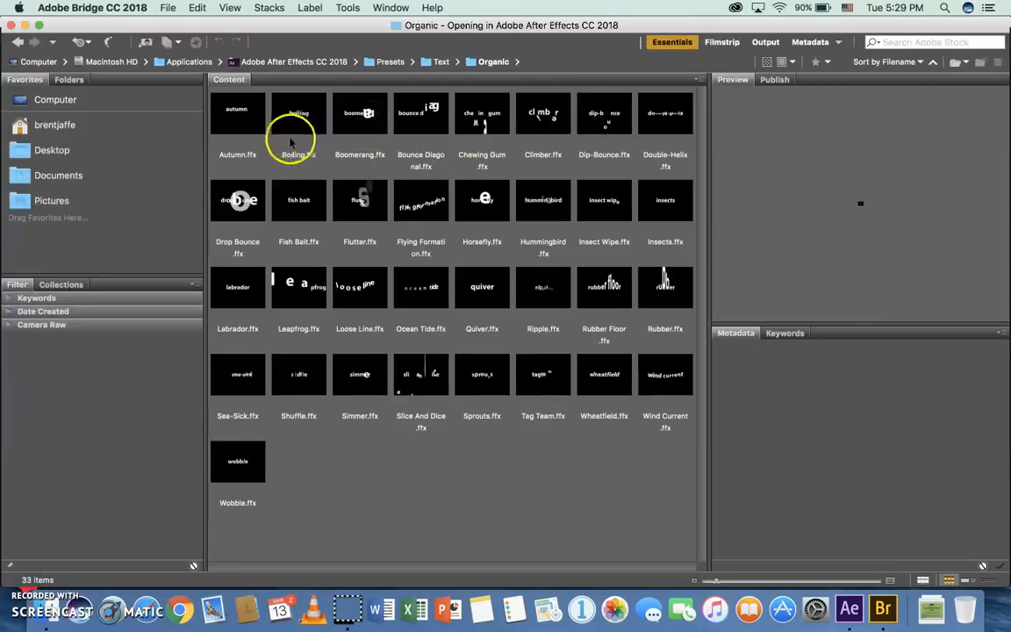
{"action": "mouse_move", "coordinate": [285, 320]}
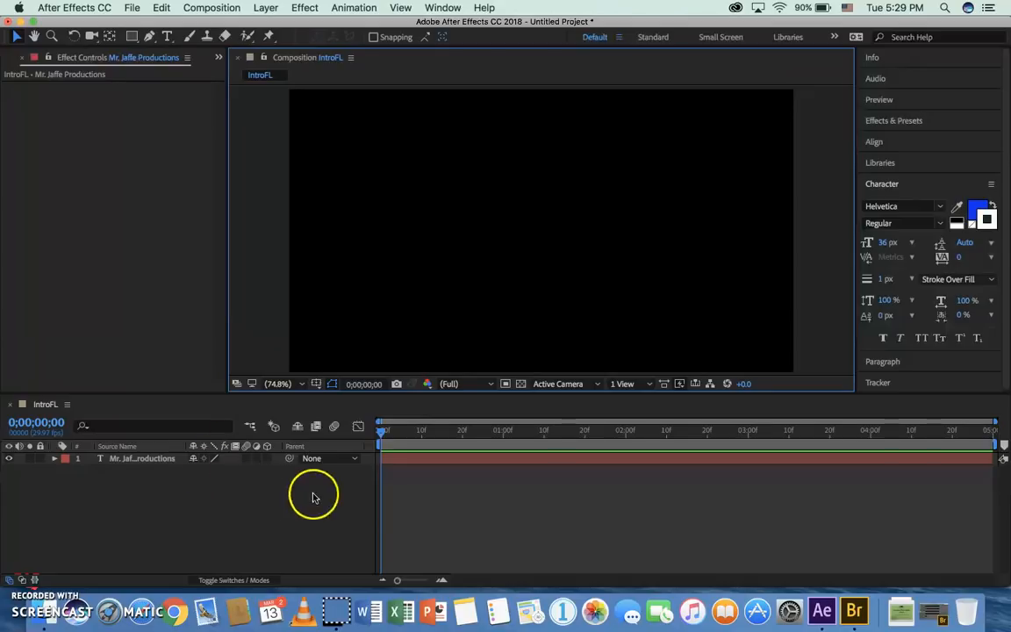
{"action": "mouse_move", "coordinate": [328, 361]}
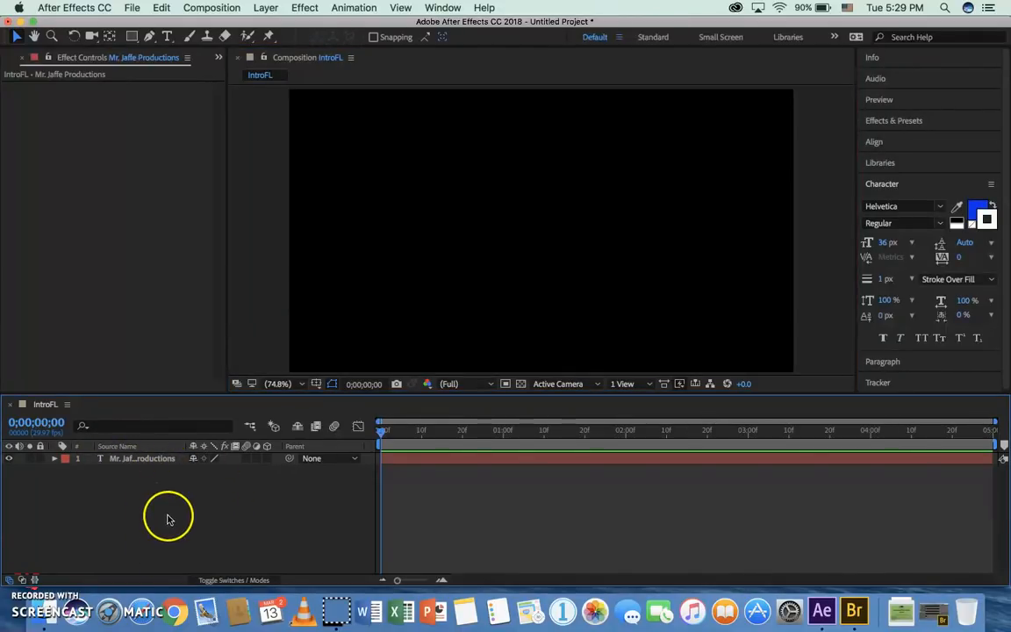
{"action": "mouse_move", "coordinate": [168, 518]}
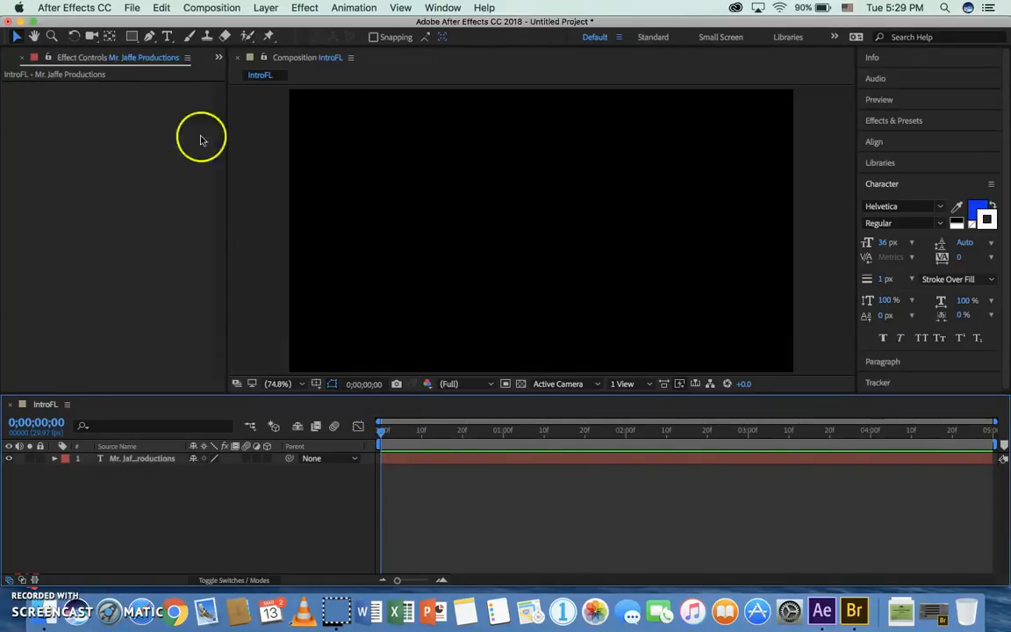
{"action": "mouse_move", "coordinate": [233, 93]}
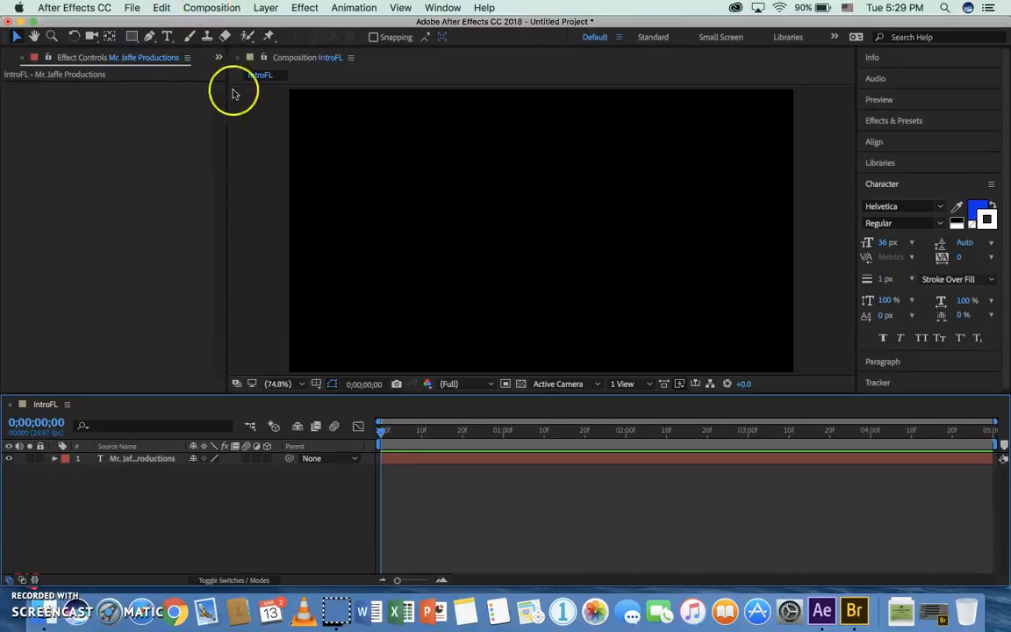
Open the Backgrounds presets folder and preview Cosmic Power, Curtain and another background.
{"action": "left_click", "coordinate": [354, 7]}
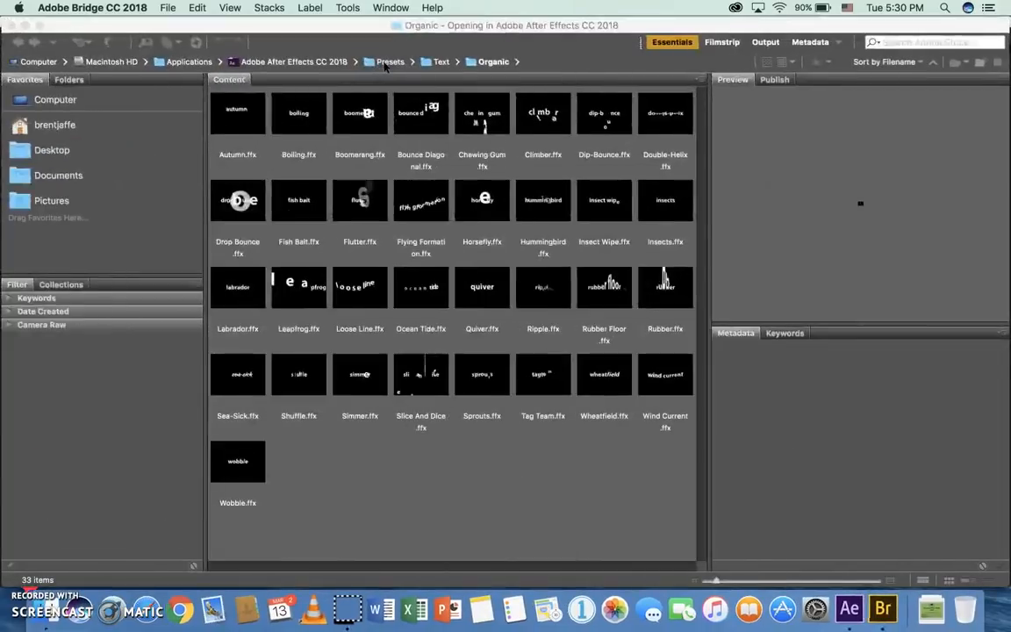
{"action": "left_click", "coordinate": [391, 62]}
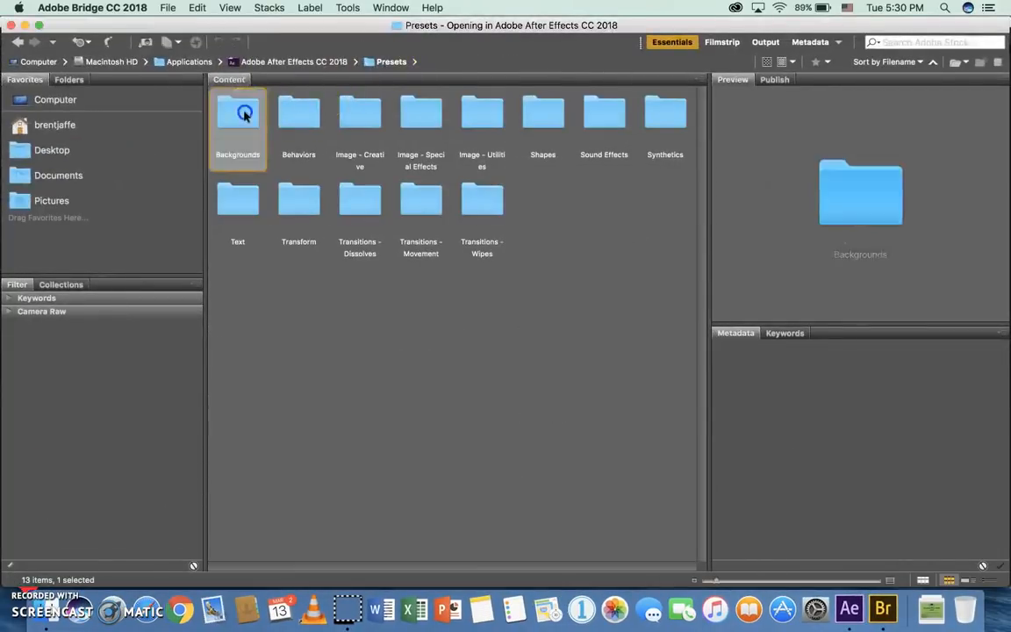
{"action": "double_click", "coordinate": [237, 112]}
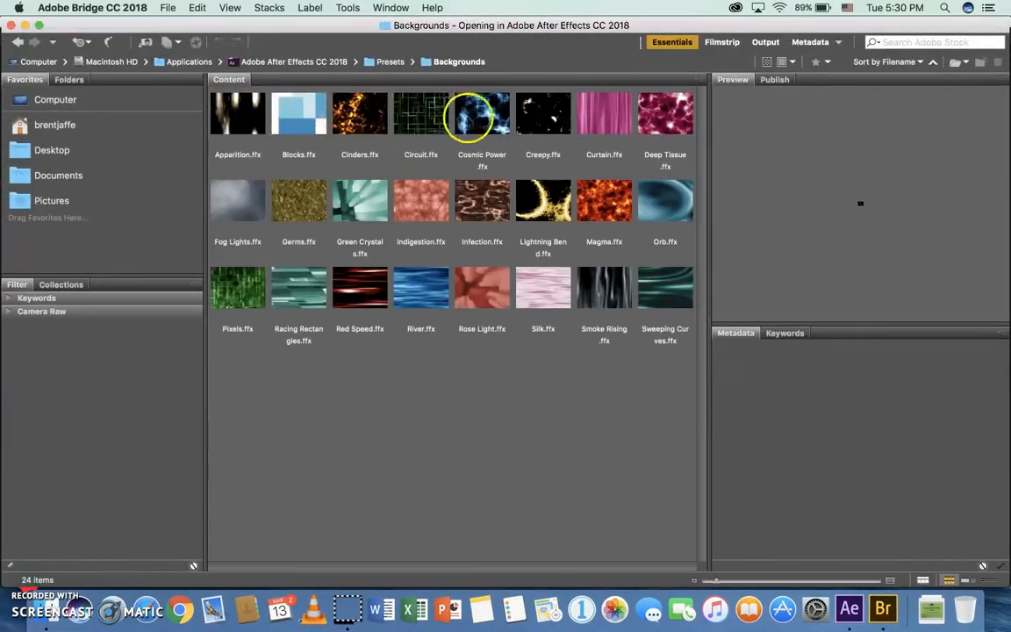
{"action": "left_click", "coordinate": [482, 113]}
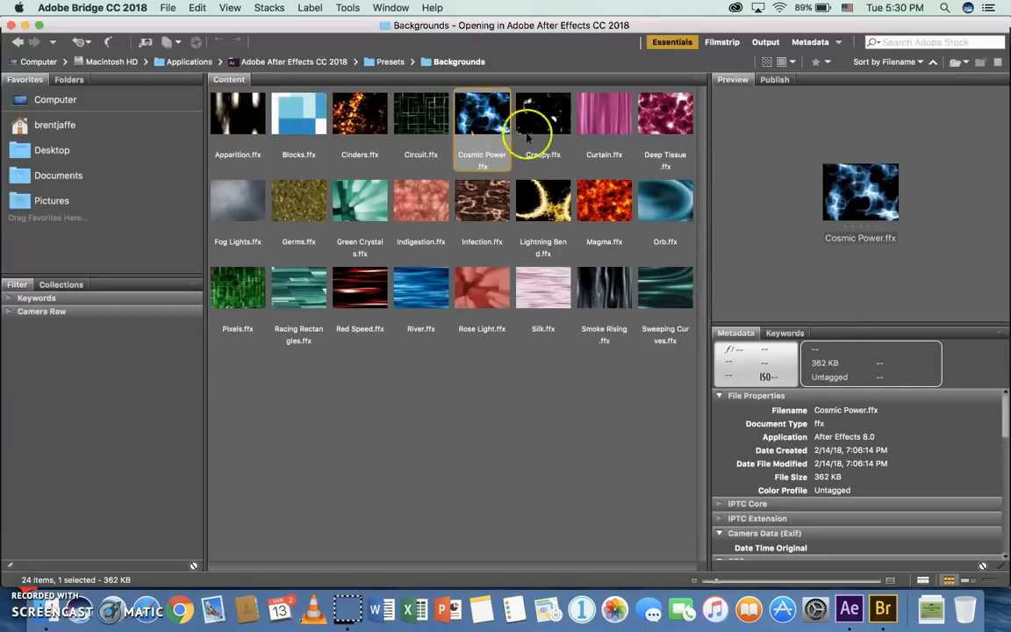
{"action": "left_click", "coordinate": [604, 113]}
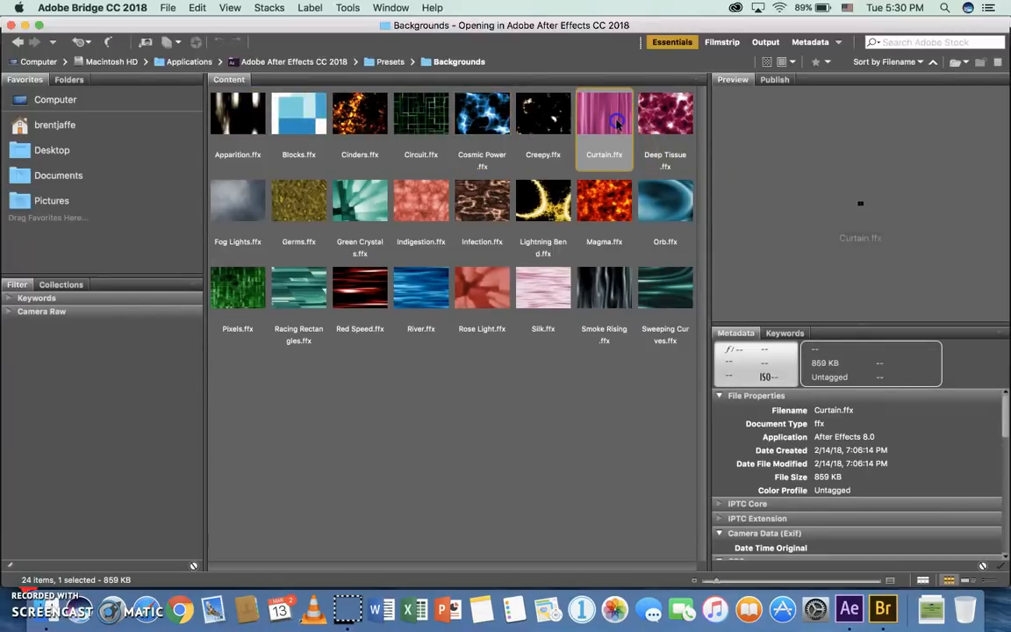
{"action": "left_click", "coordinate": [543, 200]}
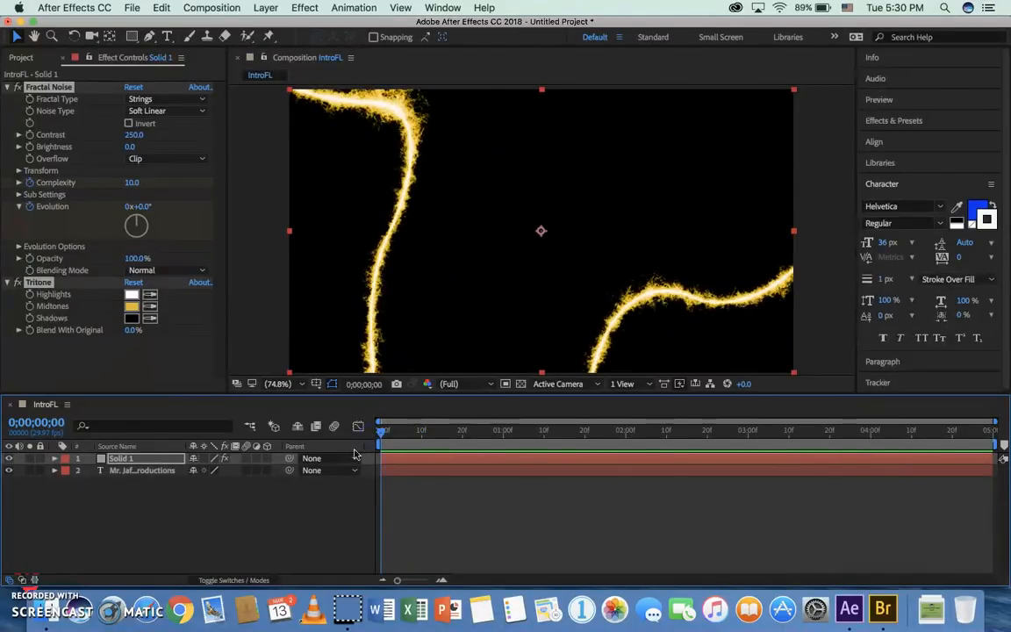
Move the Mr. Jaffe Productions title layer above Solid 1 in the Timeline.
{"action": "double_click", "coordinate": [121, 458]}
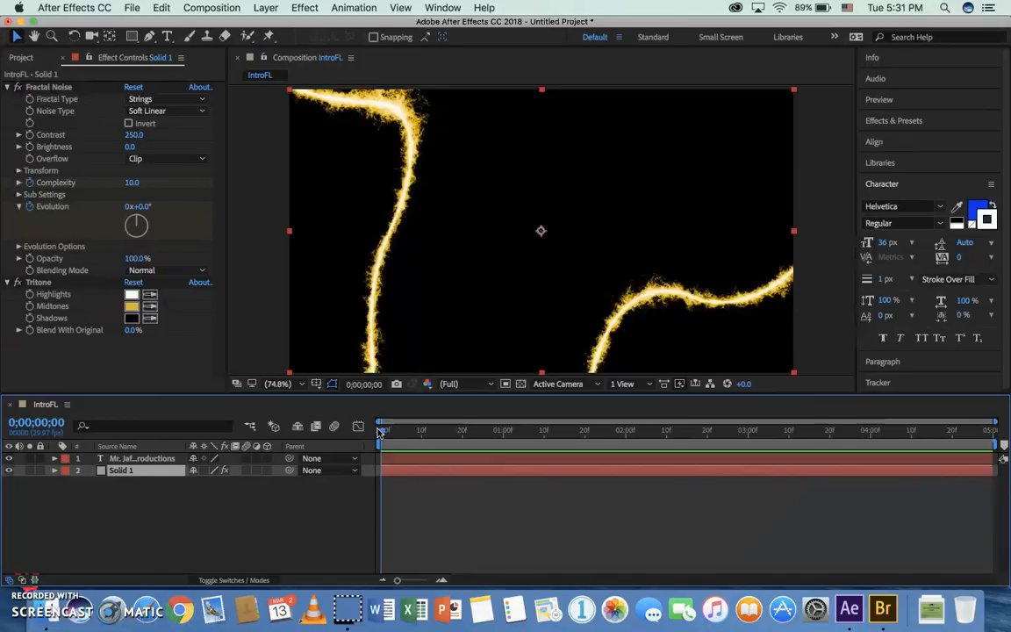
{"action": "key", "text": "cmd+s"}
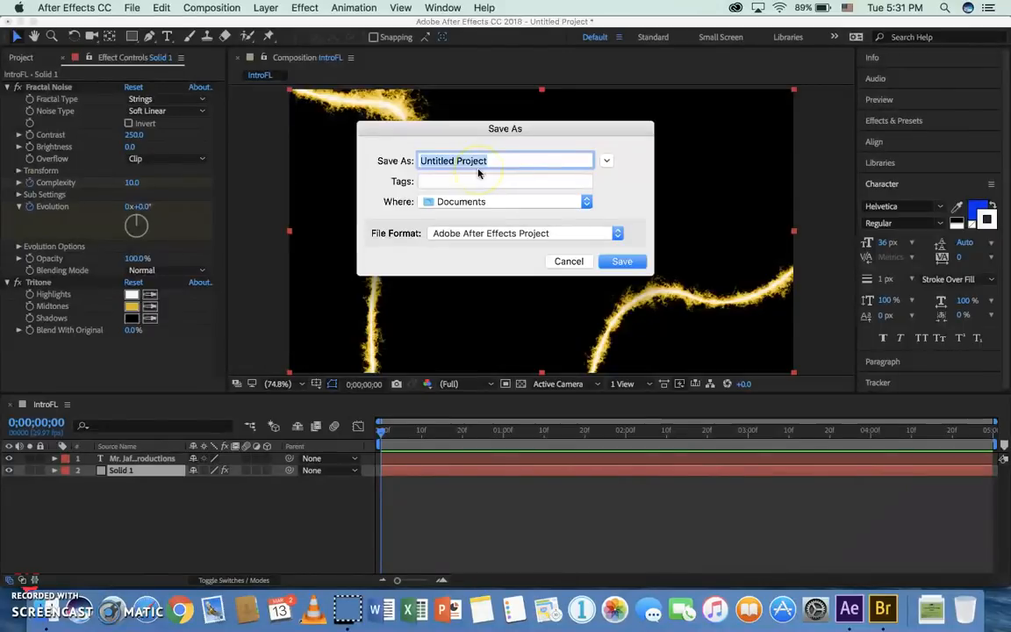
Name the project IntroFL and save it in Documents.
{"action": "type", "text": "IntroFL"}
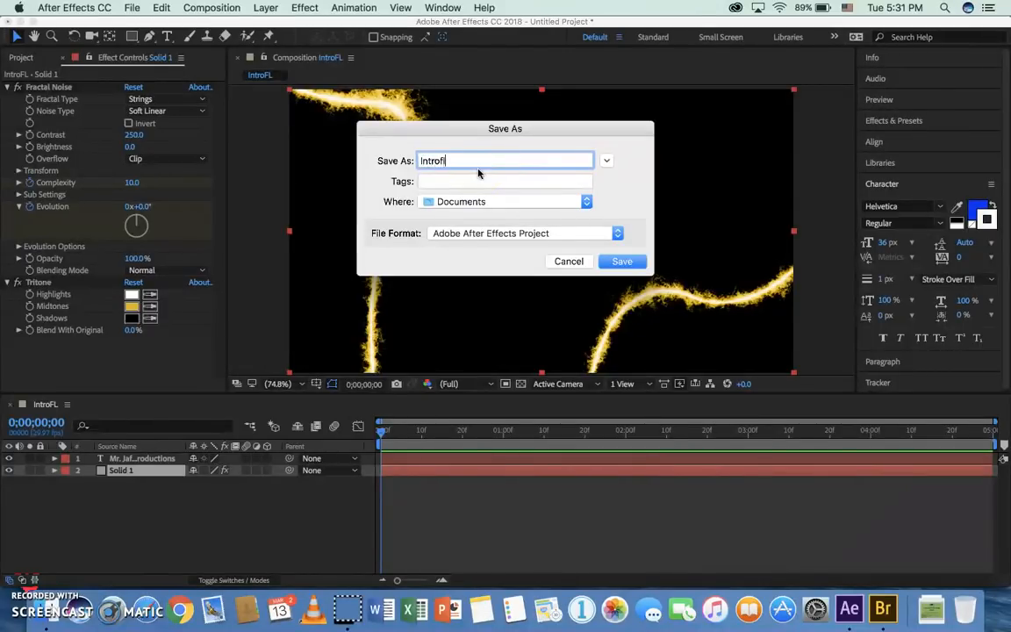
{"action": "mouse_move", "coordinate": [466, 202]}
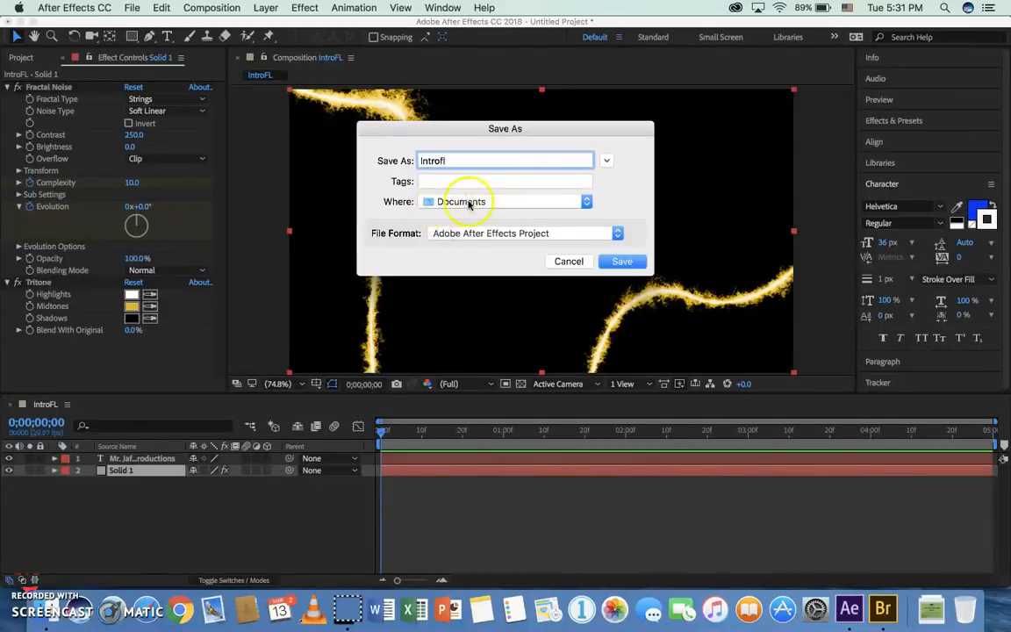
{"action": "mouse_move", "coordinate": [414, 208]}
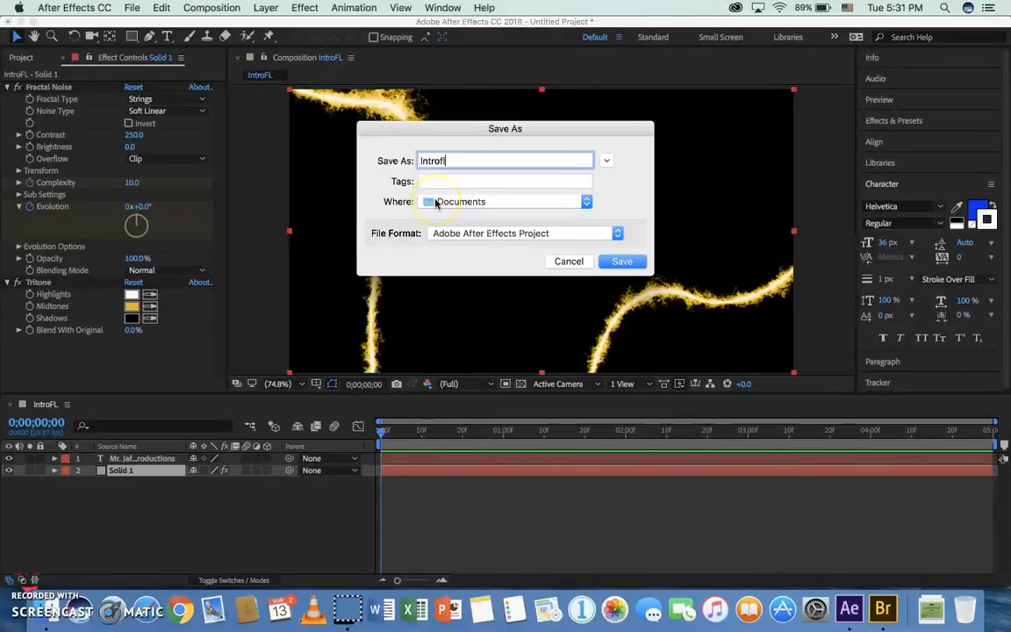
{"action": "mouse_move", "coordinate": [687, 282]}
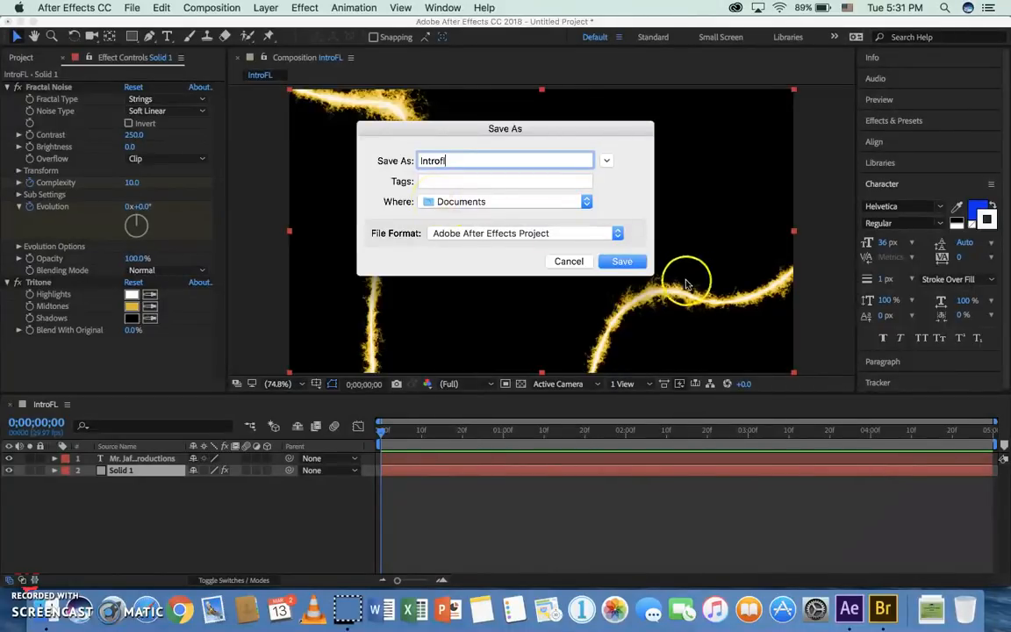
{"action": "left_click", "coordinate": [621, 261]}
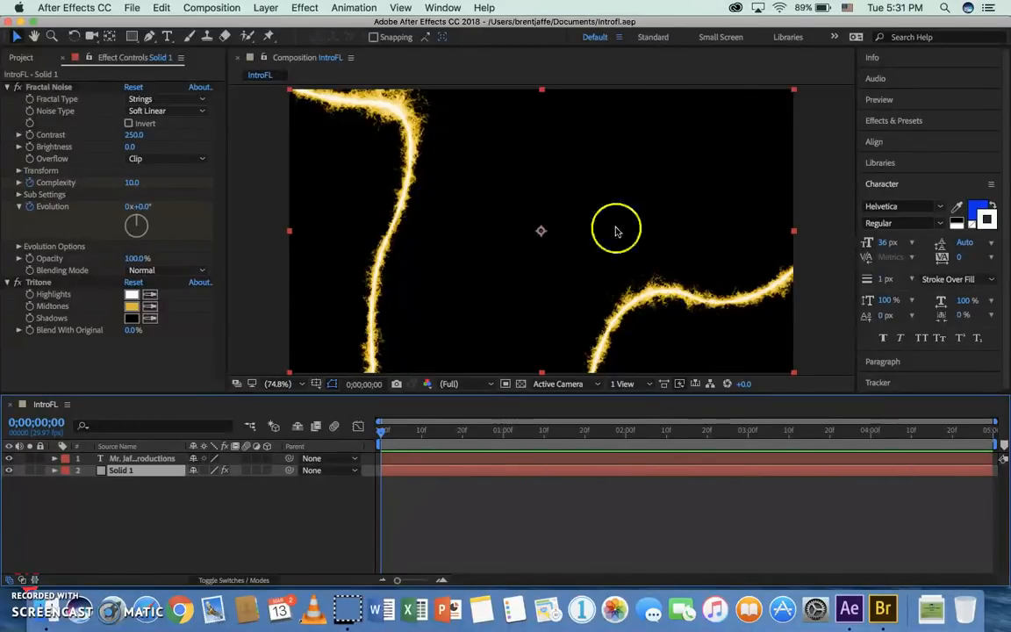
{"action": "mouse_move", "coordinate": [478, 365]}
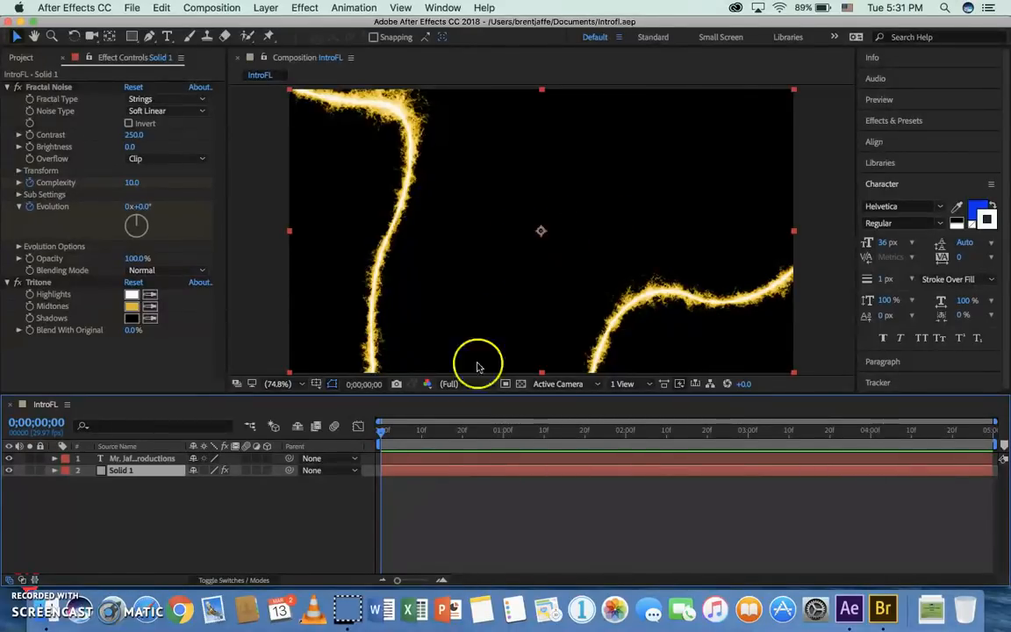
Add the IntroFL composition to the Adobe Media Encoder queue via File > Export.
{"action": "left_click", "coordinate": [132, 7]}
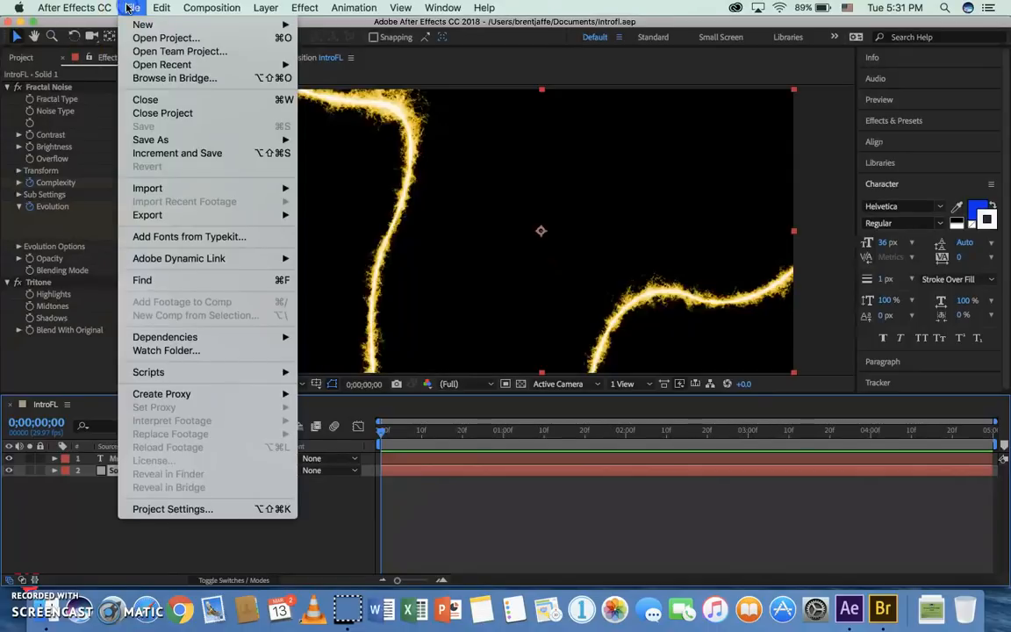
{"action": "mouse_move", "coordinate": [148, 188]}
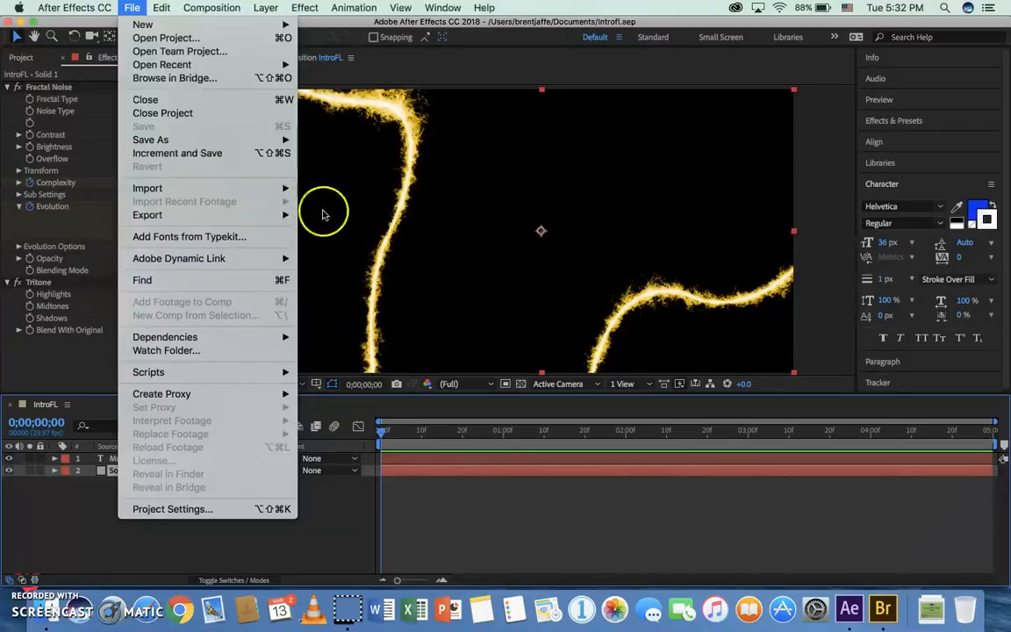
{"action": "mouse_move", "coordinate": [147, 215]}
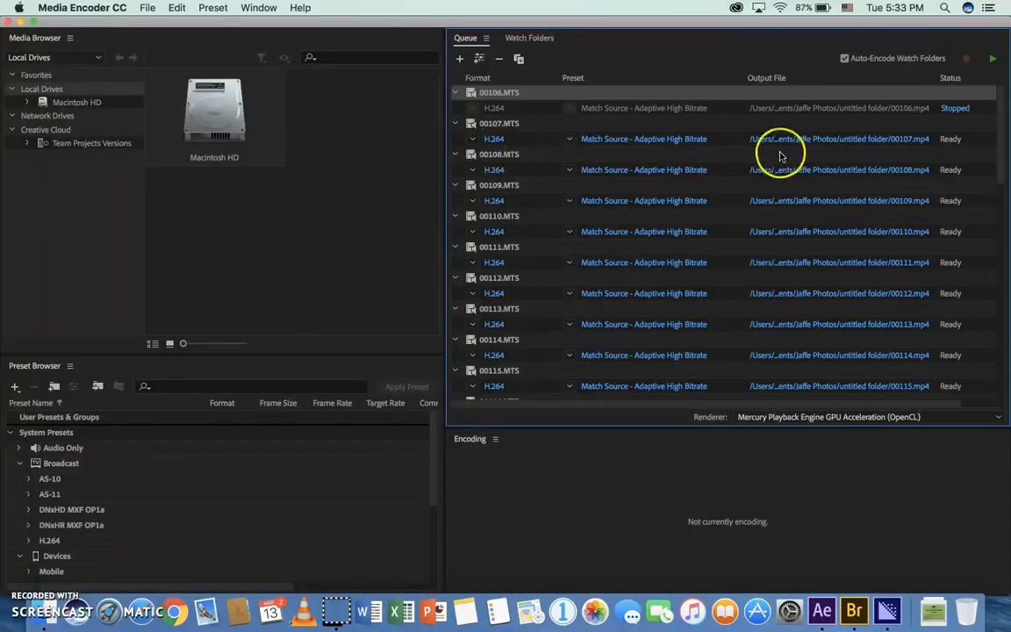
{"action": "scroll", "scroll_direction": "down", "scroll_amount": 3}
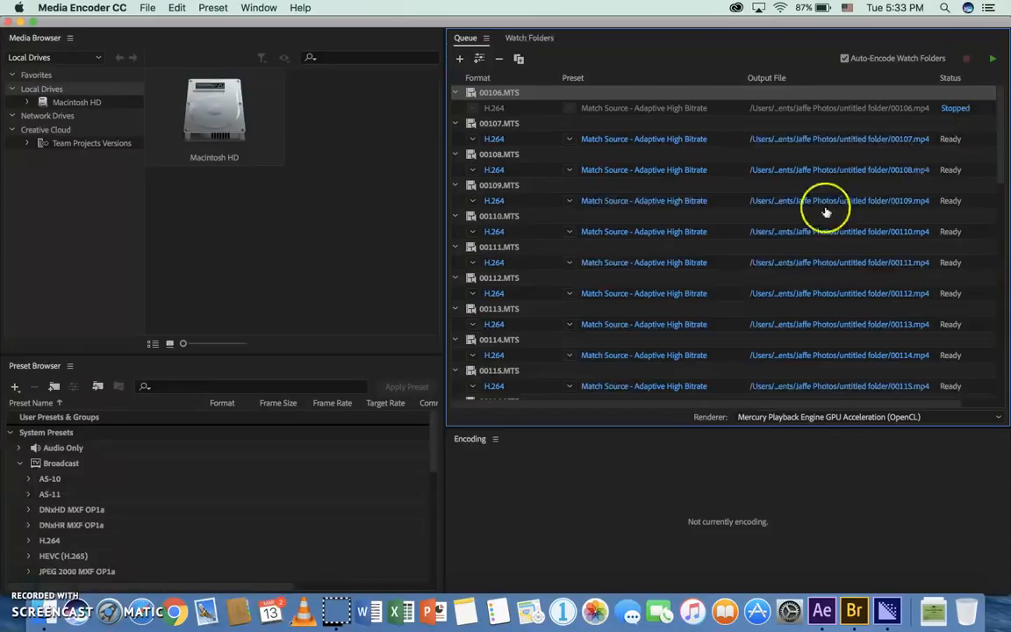
{"action": "scroll", "scroll_direction": "down", "scroll_amount": 3}
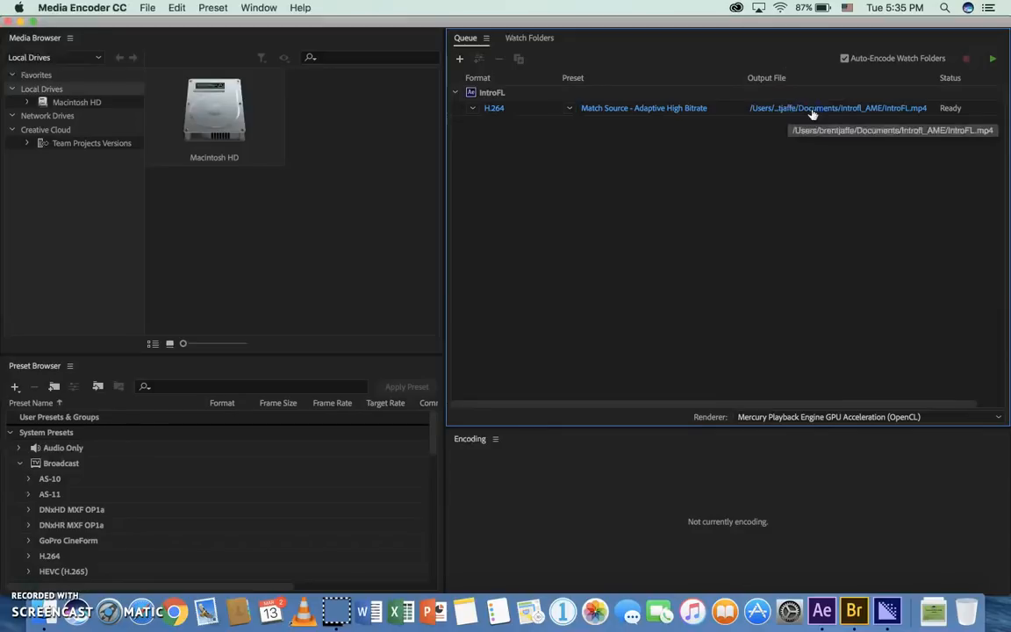
Point the IntroFL job's output file to Documents as IntroFL.mp4.
{"action": "left_click", "coordinate": [838, 108]}
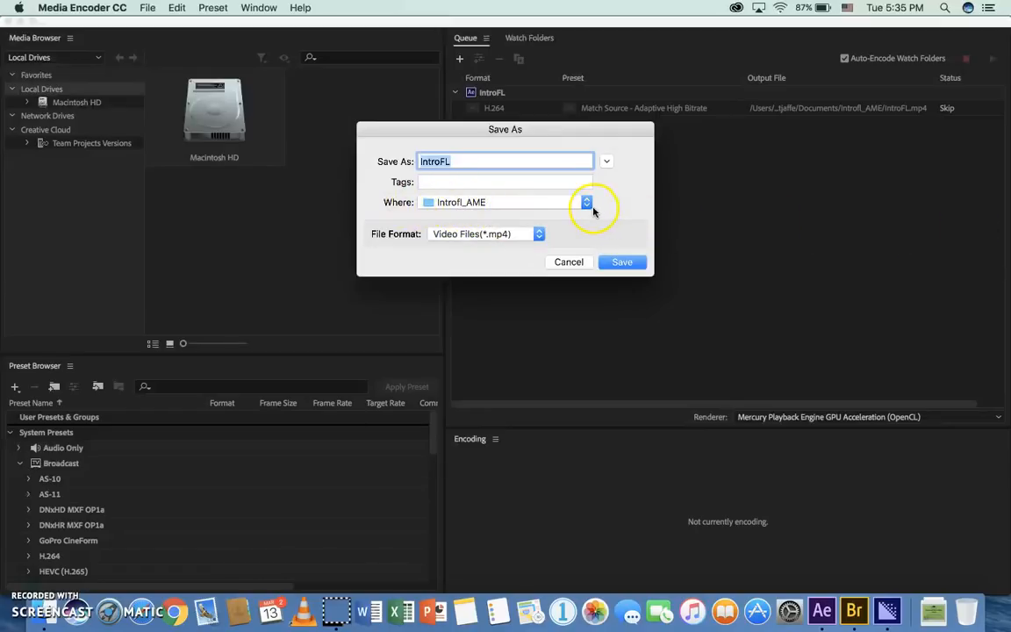
{"action": "left_click", "coordinate": [586, 202]}
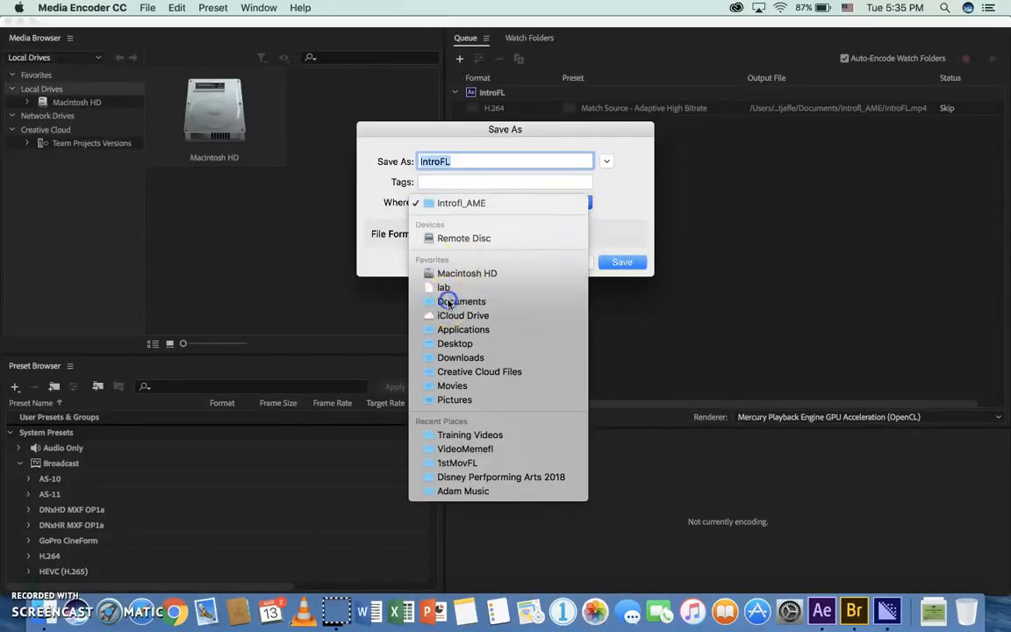
{"action": "left_click", "coordinate": [621, 262]}
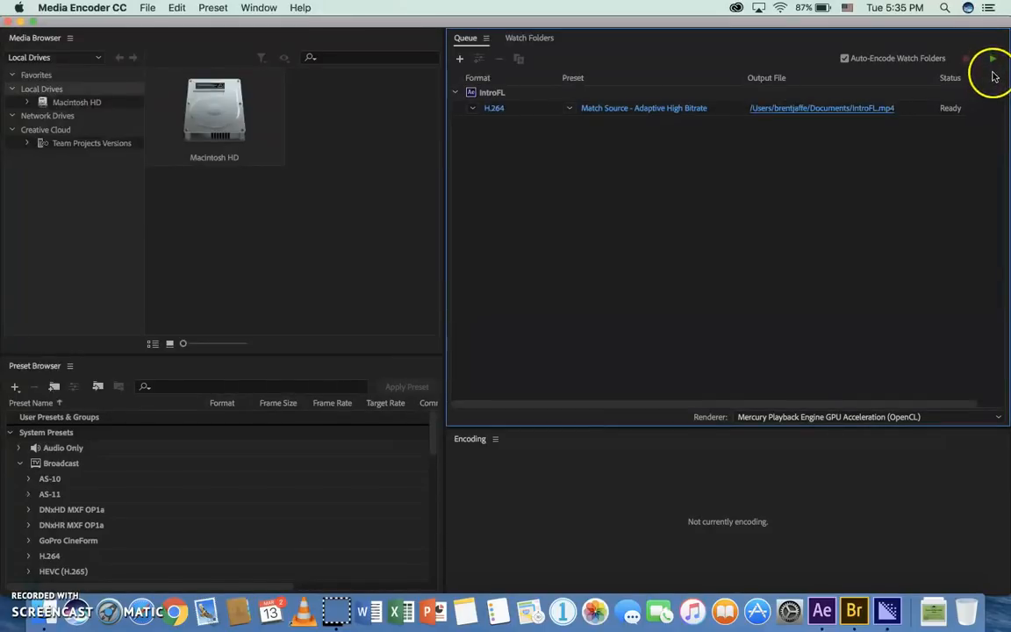
Set the output format to H.264 and run the queue until IntroFL reads Done.
{"action": "left_click", "coordinate": [495, 107]}
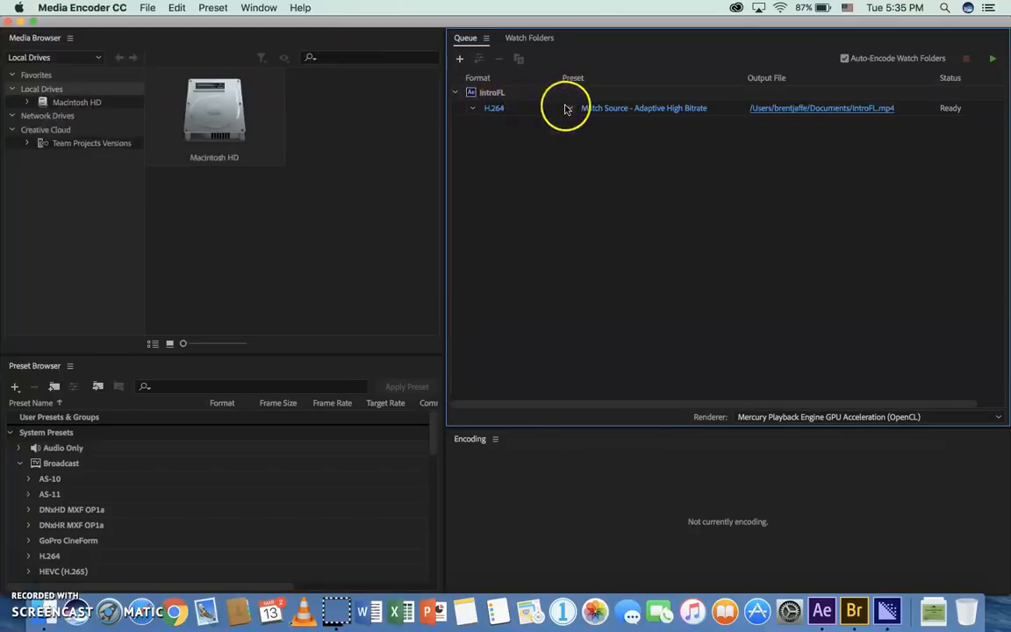
{"action": "left_click", "coordinate": [643, 108]}
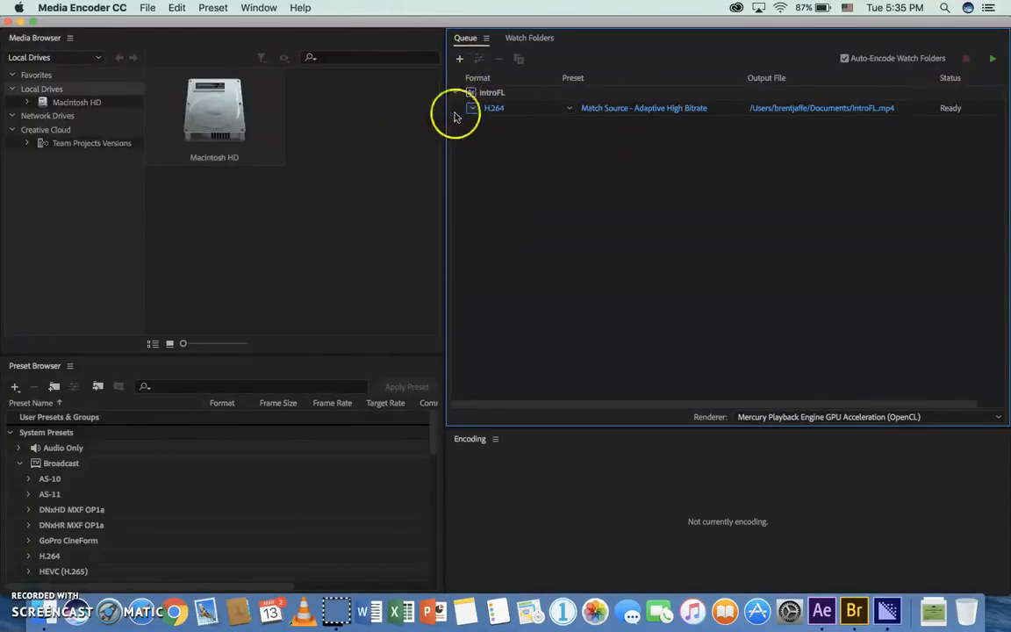
{"action": "left_click", "coordinate": [495, 107]}
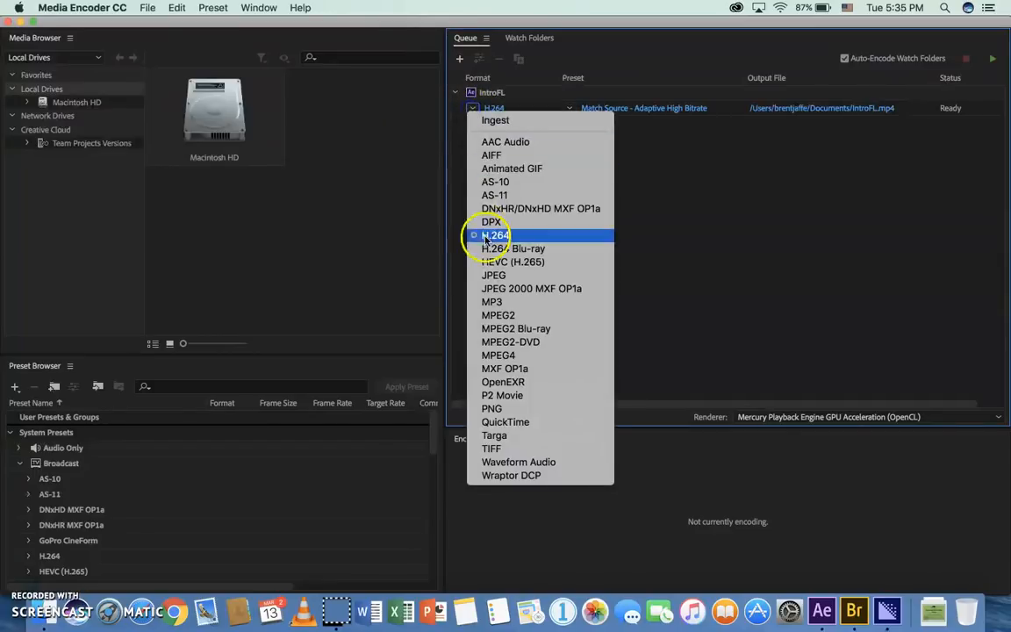
{"action": "left_click", "coordinate": [496, 235]}
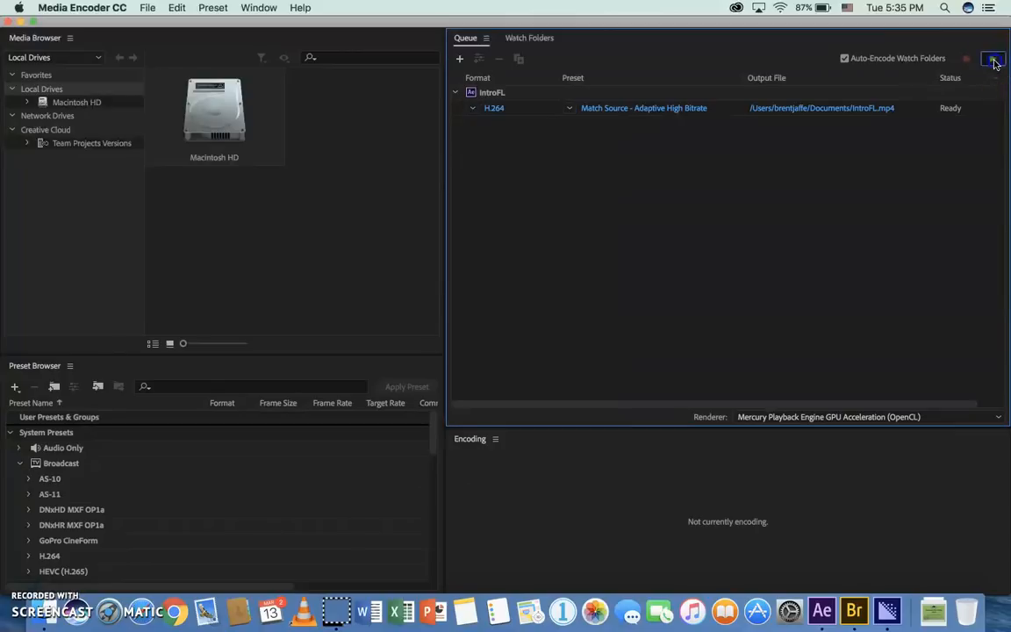
{"action": "left_click", "coordinate": [993, 58]}
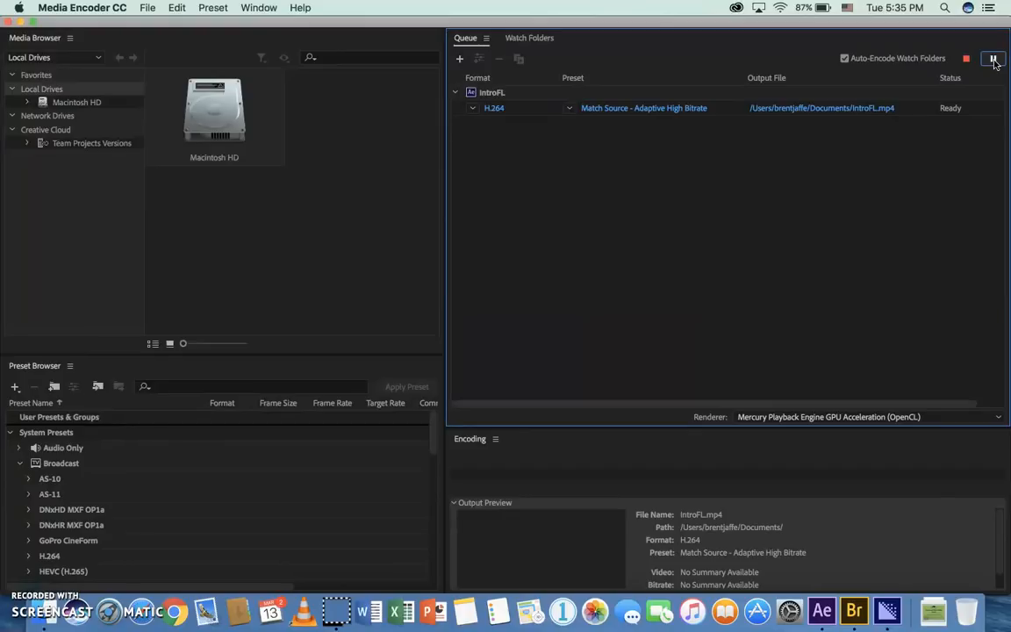
{"action": "left_click", "coordinate": [994, 58]}
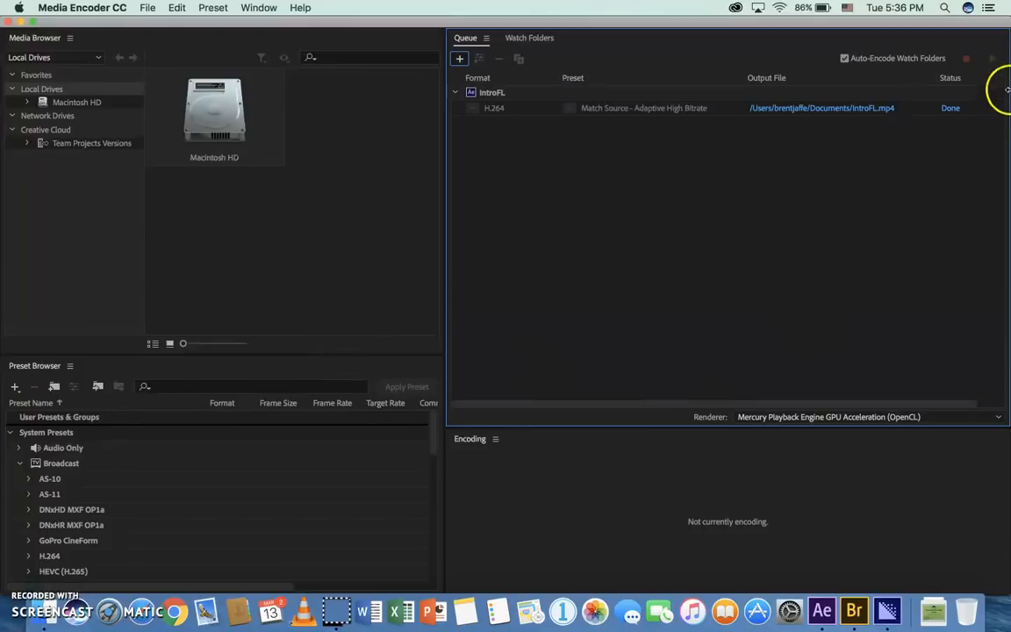
{"action": "mouse_move", "coordinate": [42, 13]}
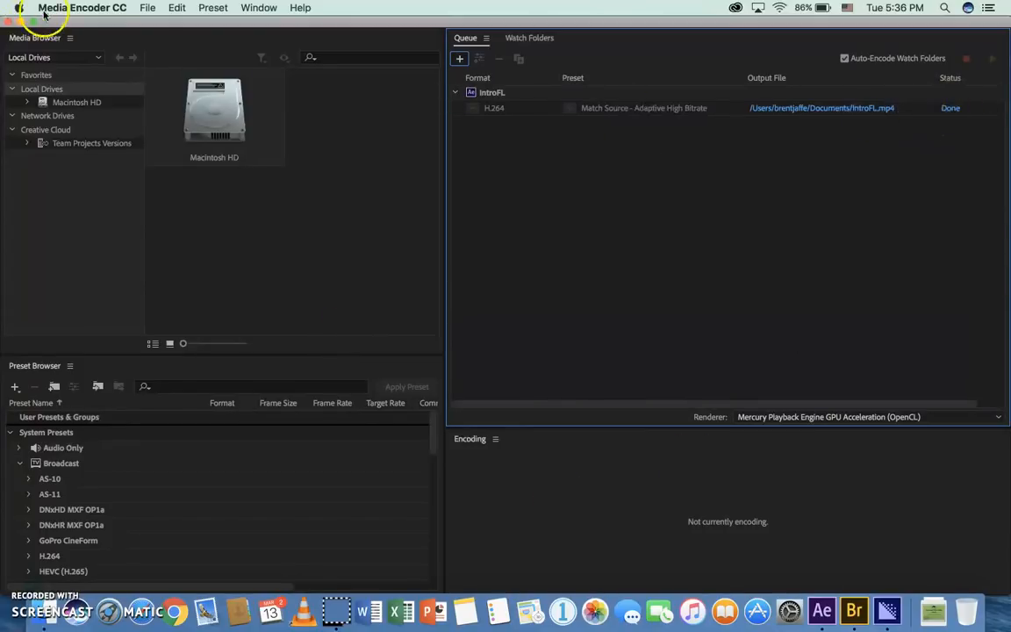
Quit Adobe Media Encoder CC from its application menu.
{"action": "left_click", "coordinate": [82, 7]}
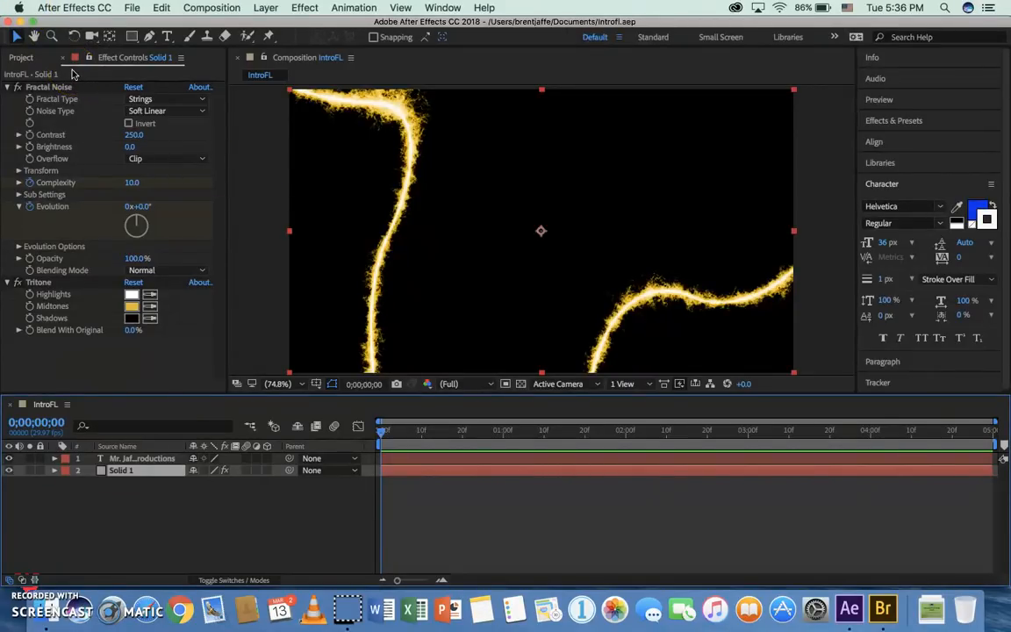
{"action": "left_click", "coordinate": [74, 7]}
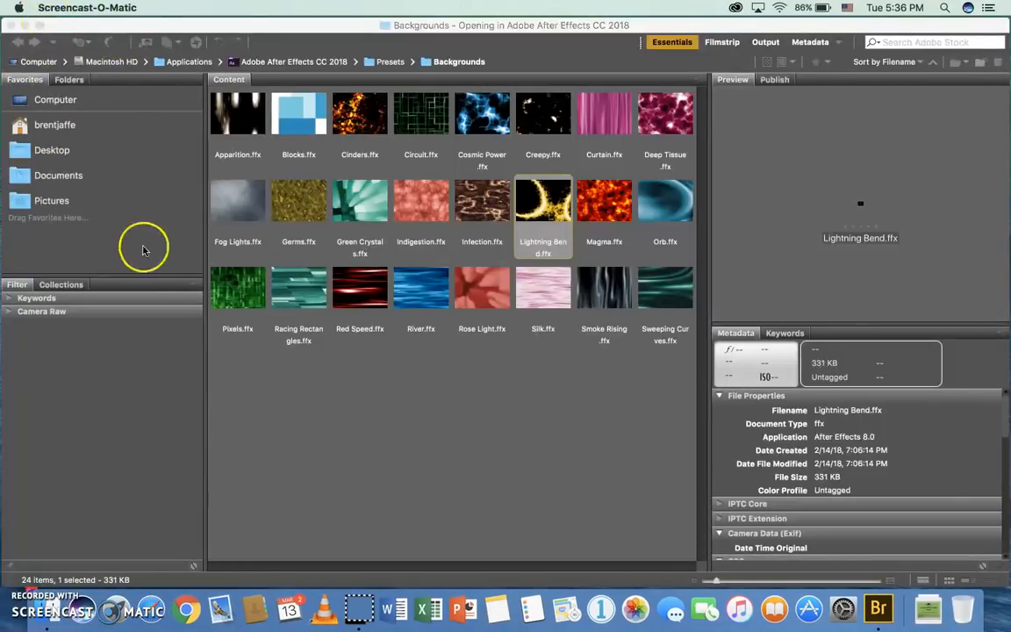
Quit Adobe Bridge CC 2018 from its application menu.
{"action": "left_click", "coordinate": [92, 7]}
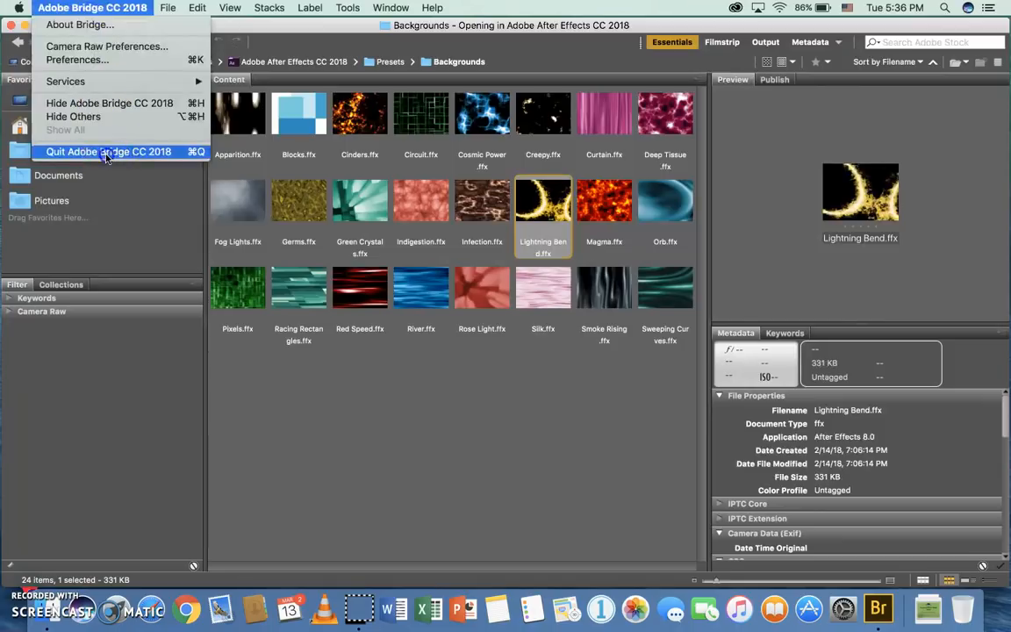
{"action": "left_click", "coordinate": [109, 151]}
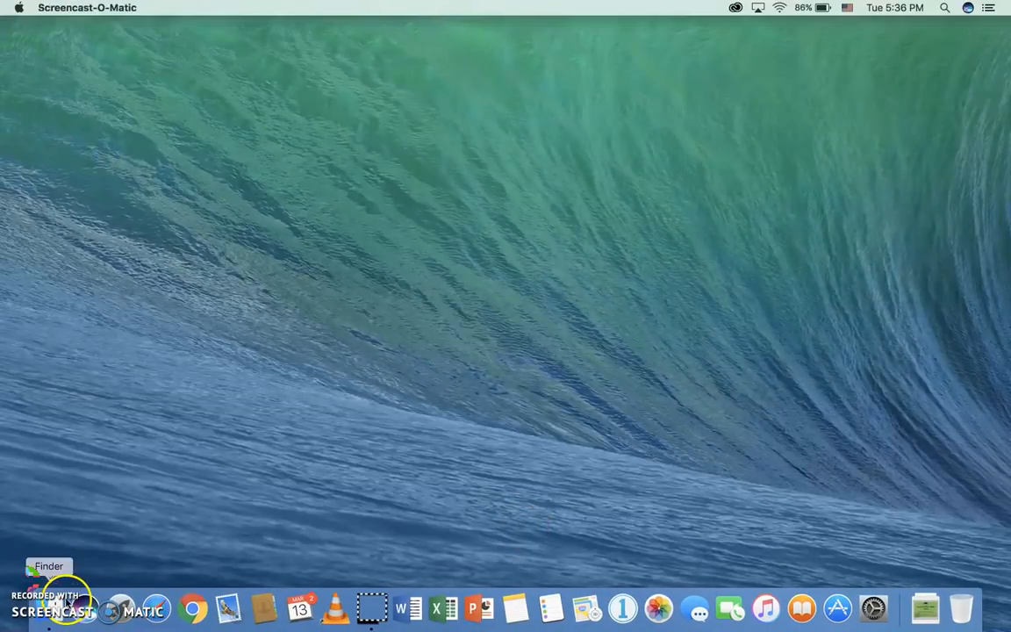
Browse the Documents folder in a new Finder window.
{"action": "left_click", "coordinate": [59, 608]}
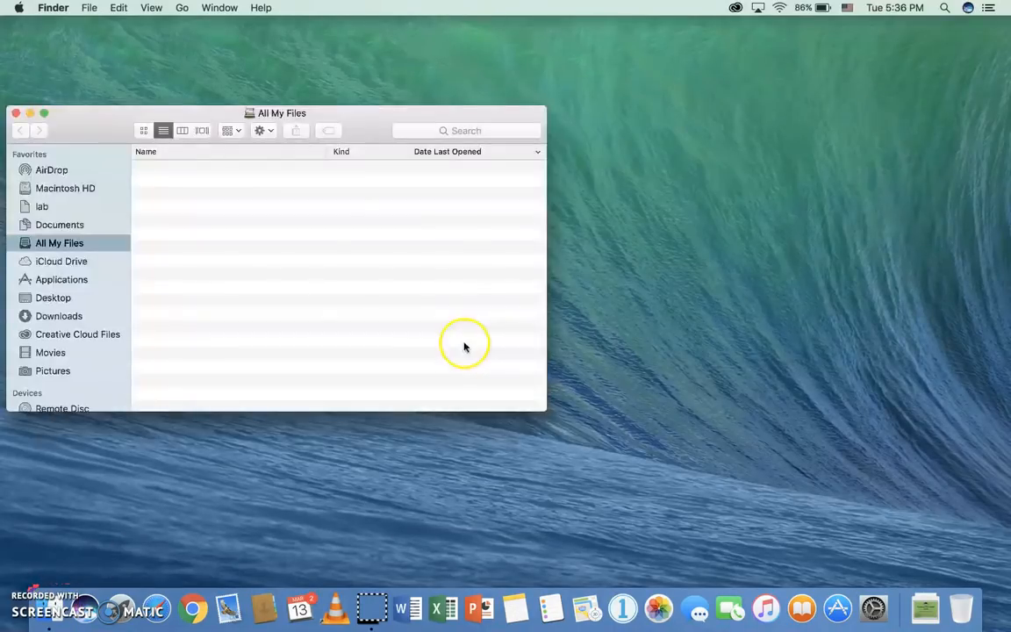
{"action": "left_click", "coordinate": [59, 225]}
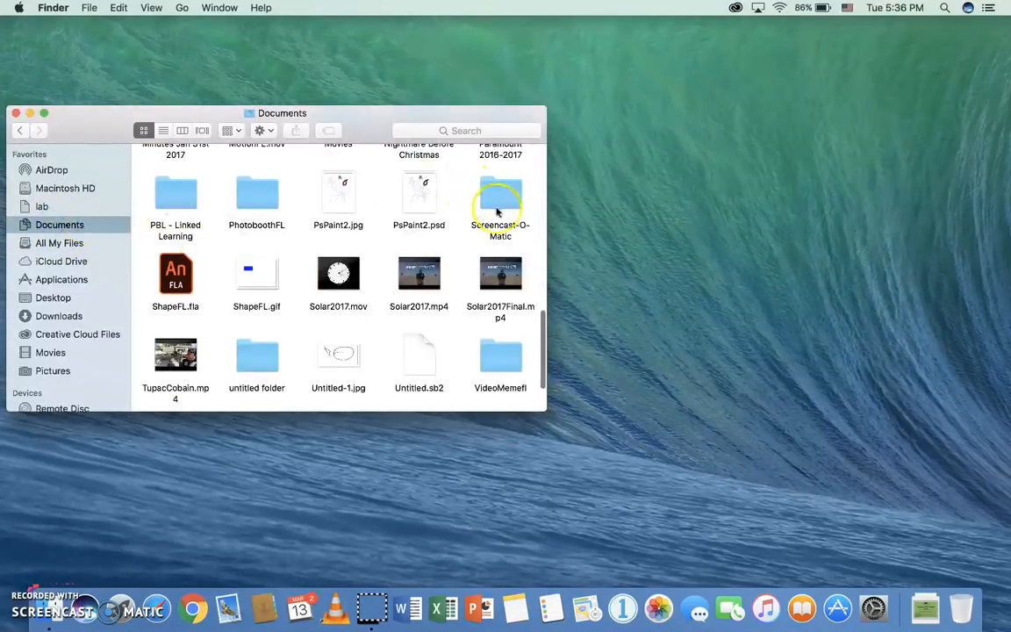
{"action": "left_click", "coordinate": [163, 130]}
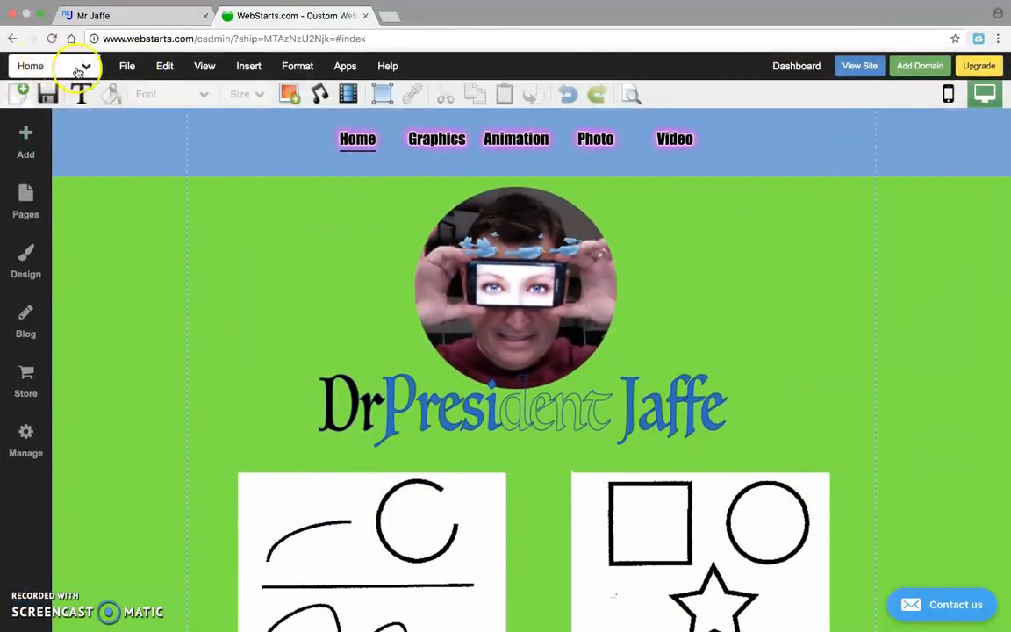
Switch to the Video page and upload Documents/IntroMrJ.mp4 to My Videos.
{"action": "left_click", "coordinate": [77, 66]}
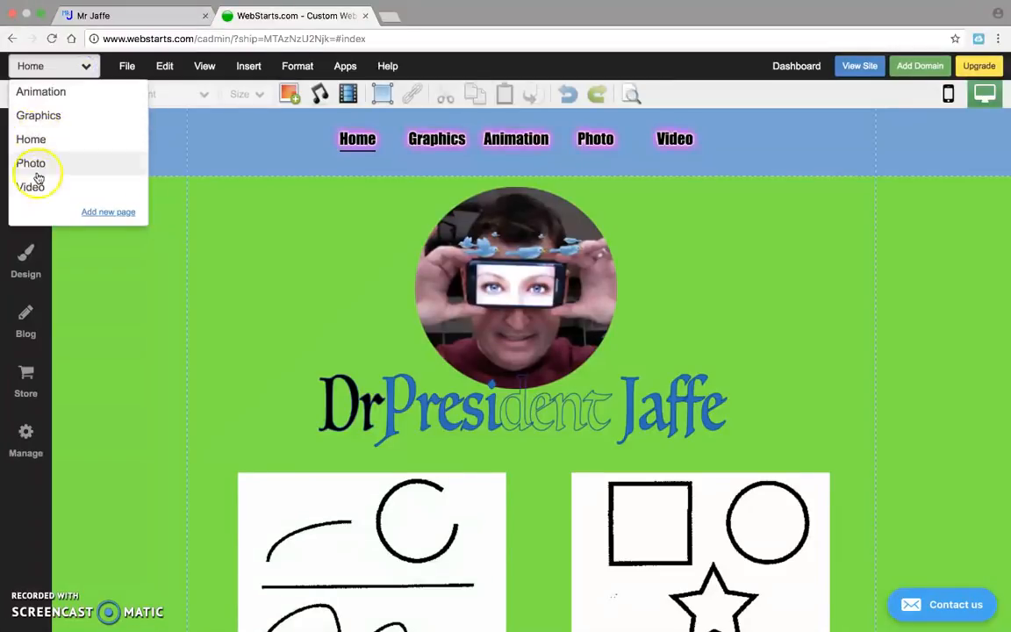
{"action": "left_click", "coordinate": [31, 186]}
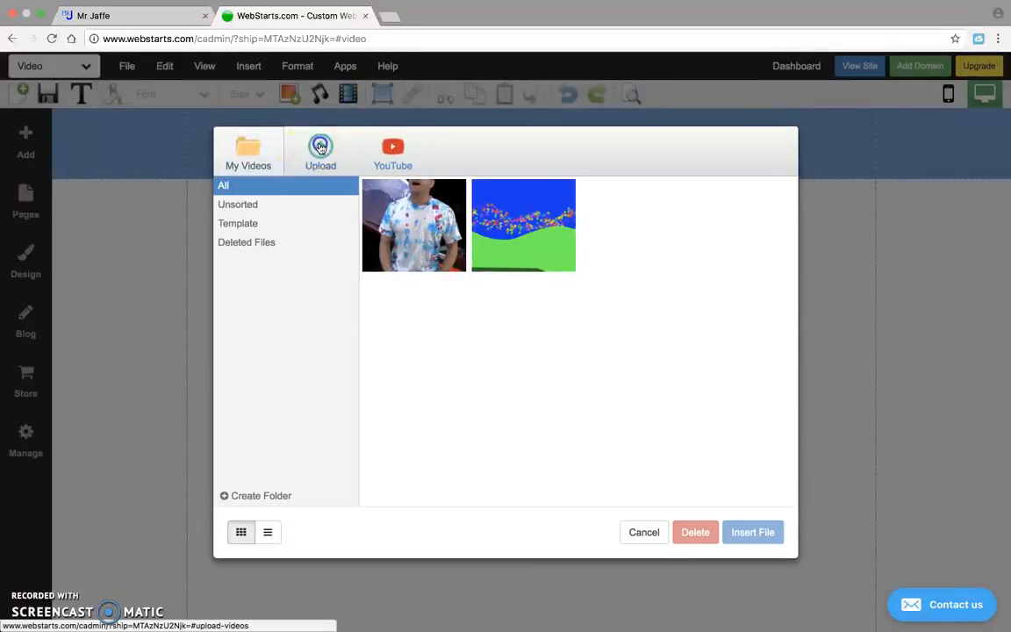
{"action": "left_click", "coordinate": [321, 151]}
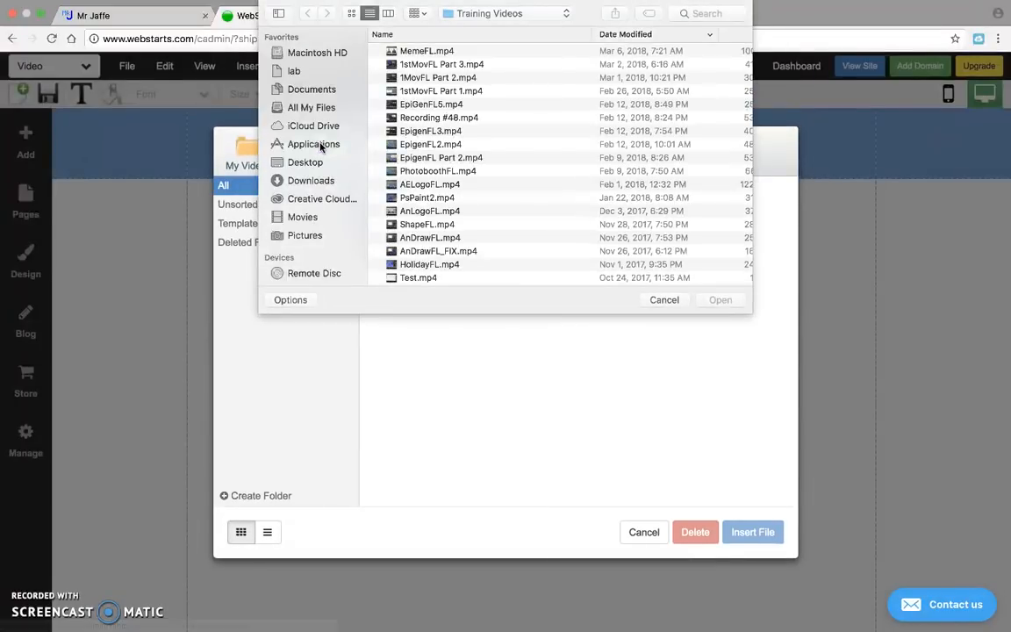
{"action": "left_click", "coordinate": [312, 89]}
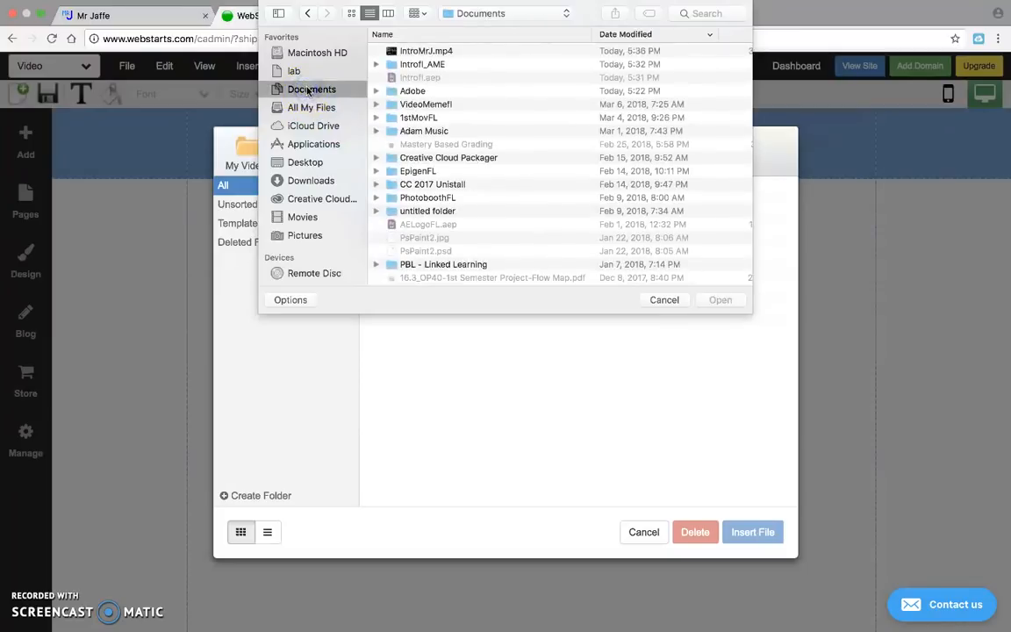
{"action": "left_click", "coordinate": [427, 50]}
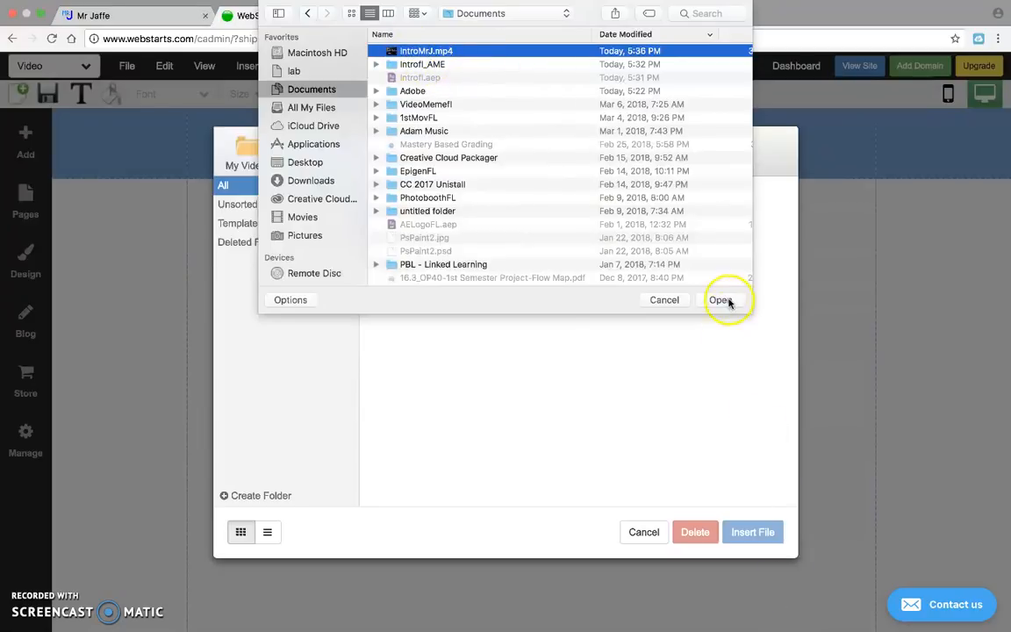
{"action": "left_click", "coordinate": [721, 299]}
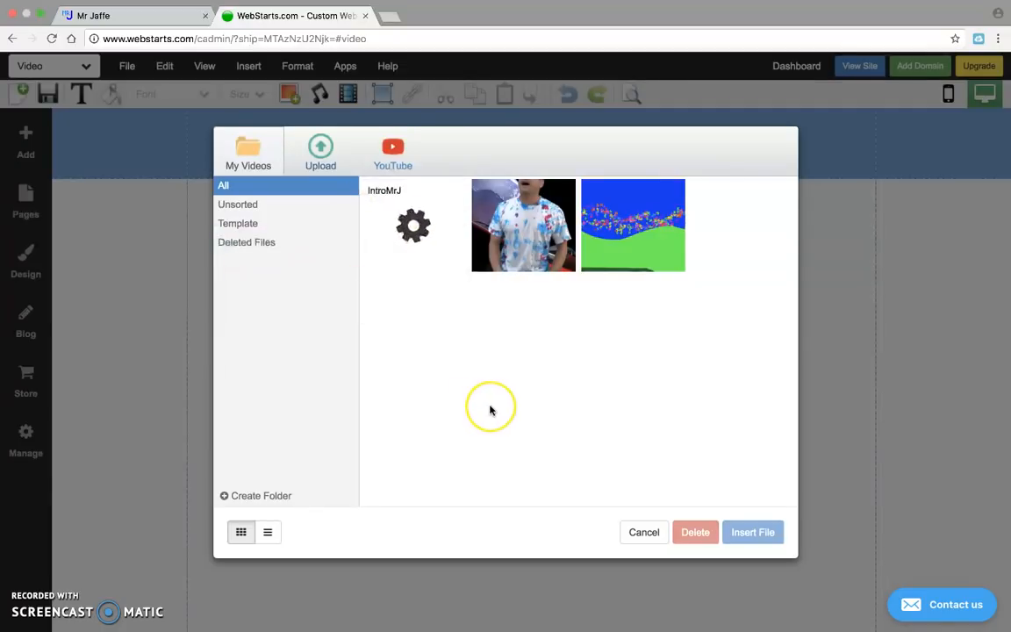
{"action": "mouse_move", "coordinate": [643, 532]}
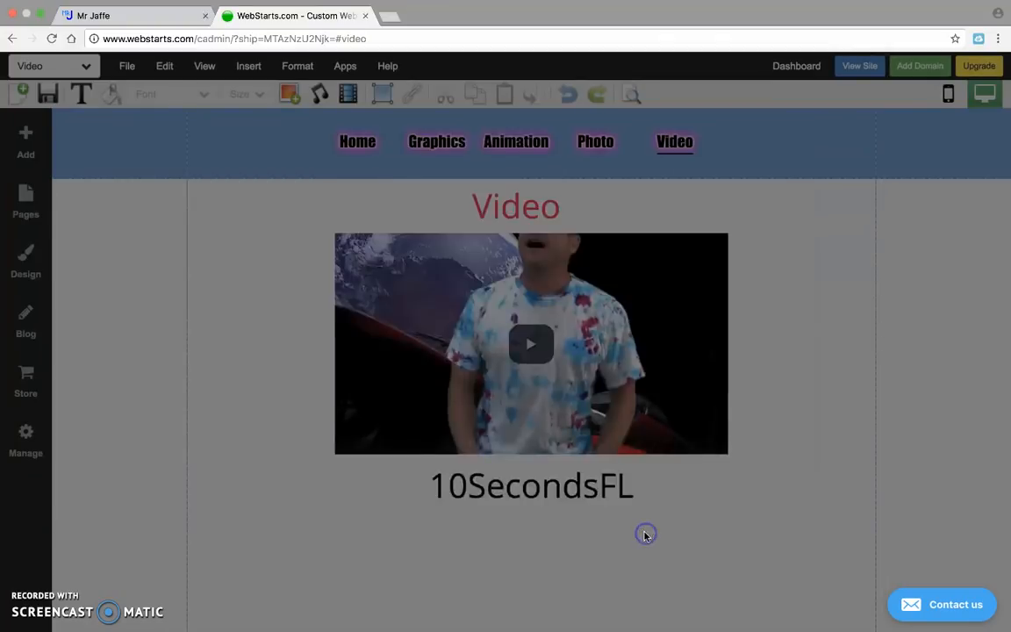
Insert the lightning Mr. Jaffe intro from My Videos below 10SecondsFL and save the page.
{"action": "left_click", "coordinate": [348, 94]}
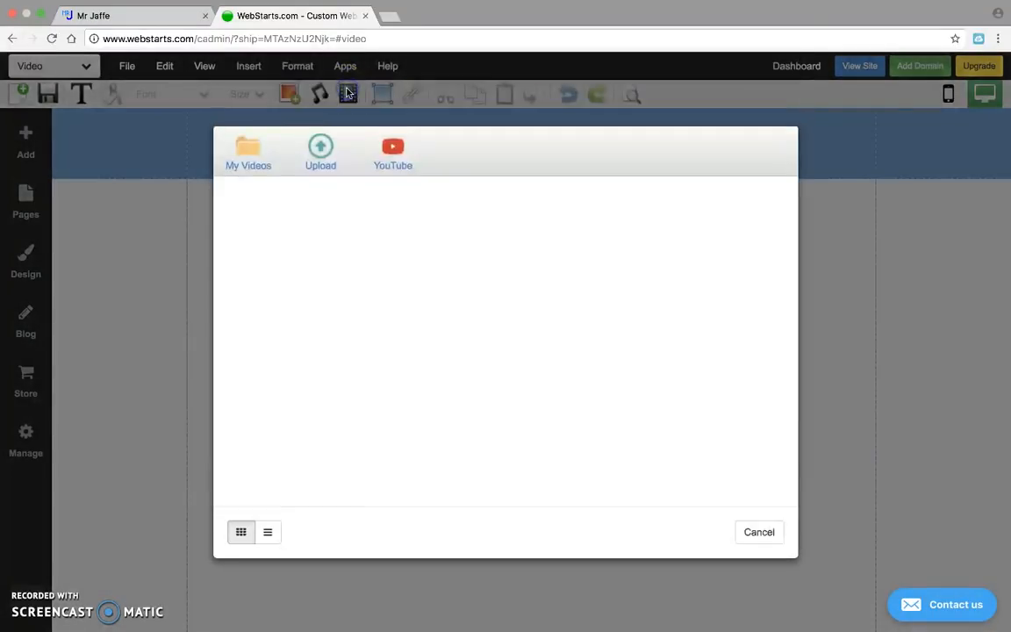
{"action": "left_click", "coordinate": [248, 152]}
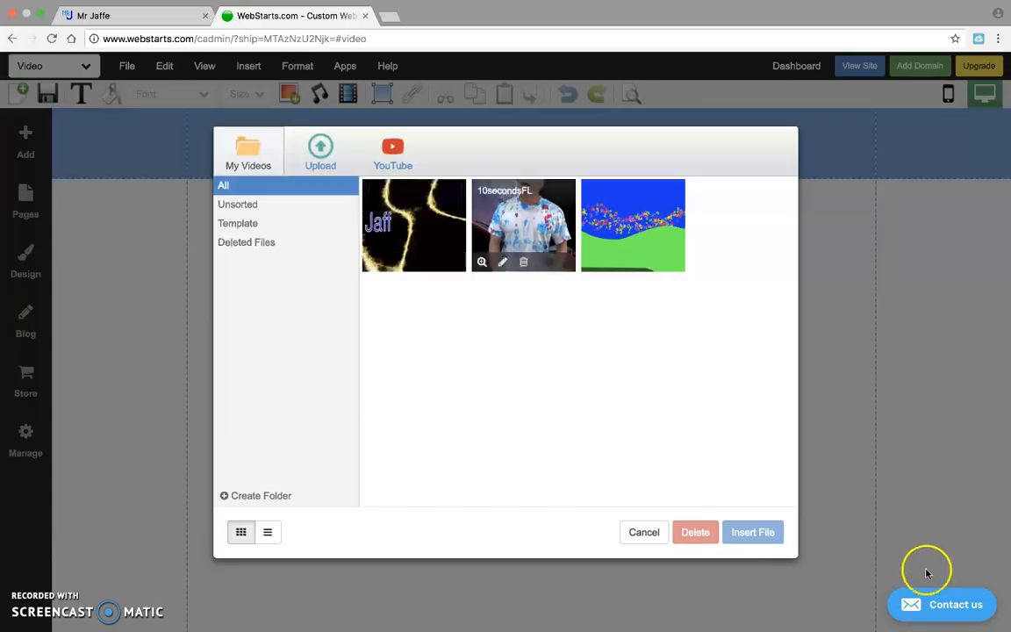
{"action": "left_click", "coordinate": [414, 224]}
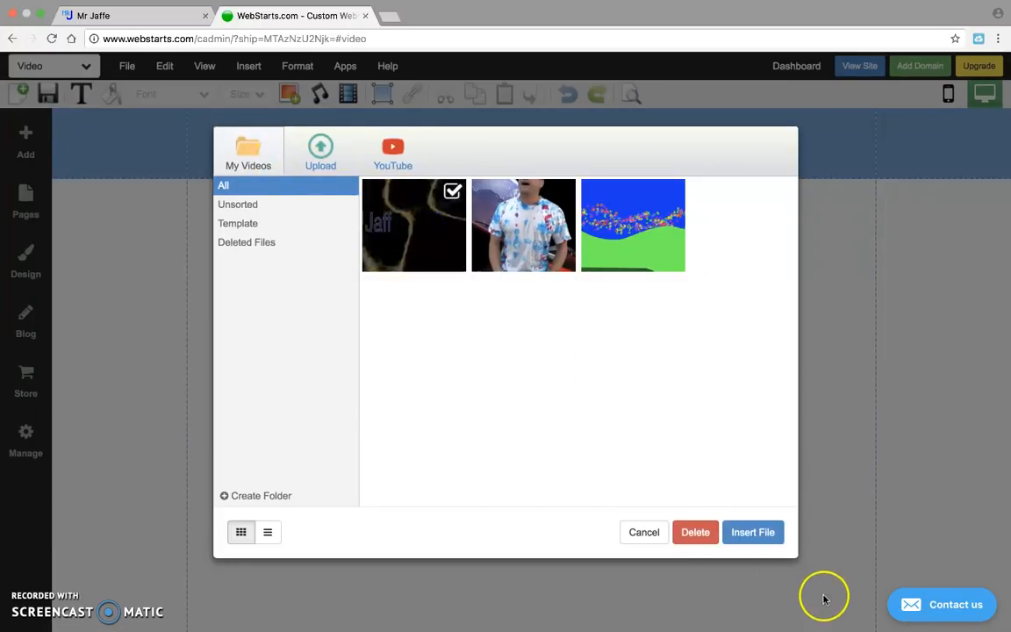
{"action": "left_click", "coordinate": [752, 532]}
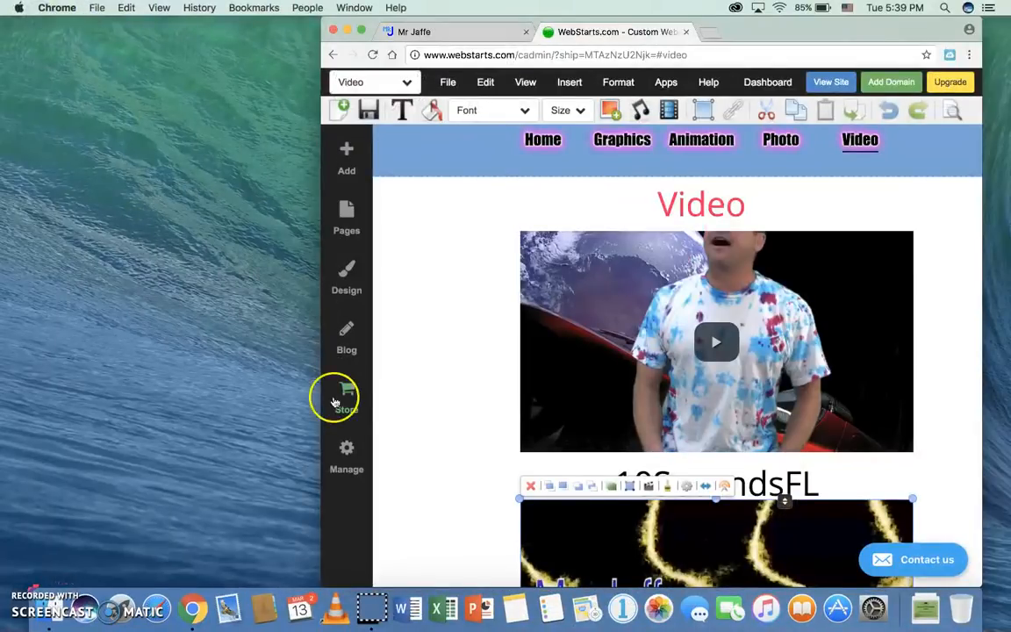
{"action": "scroll", "scroll_direction": "down", "scroll_amount": 3}
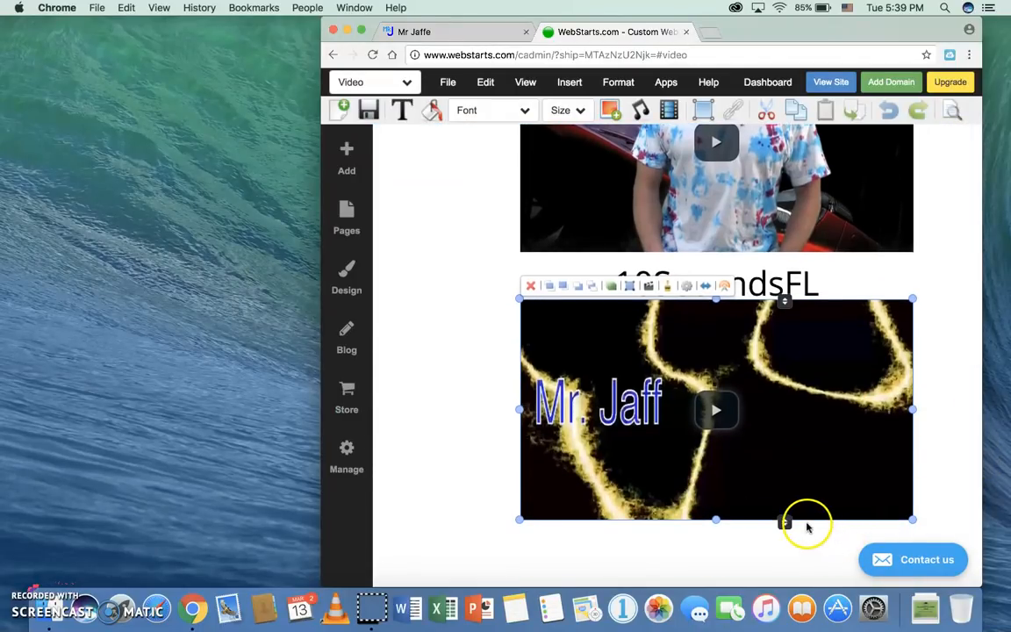
{"action": "left_click", "coordinate": [368, 110]}
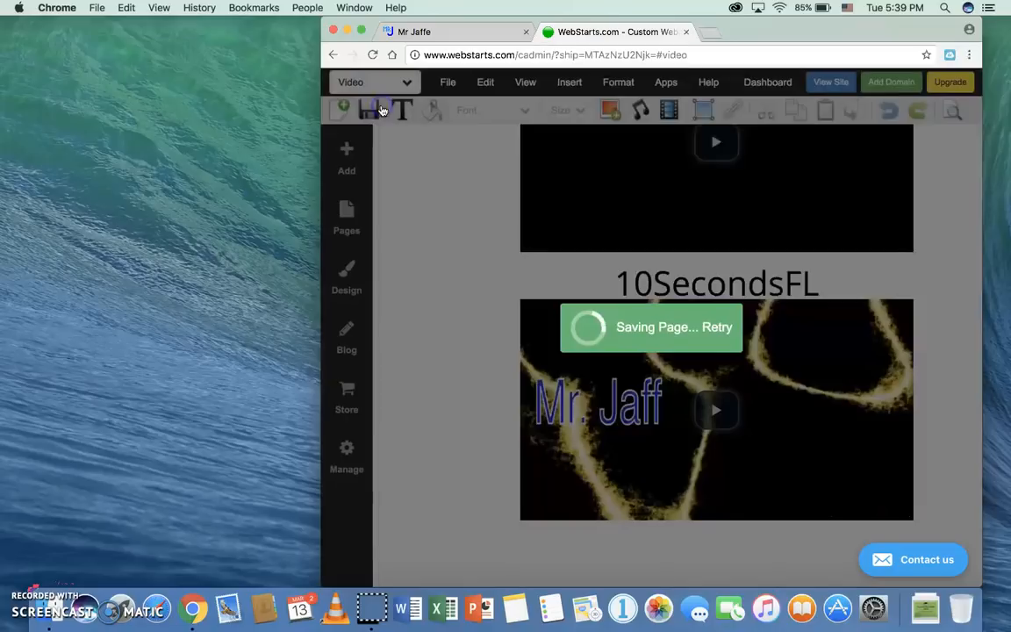